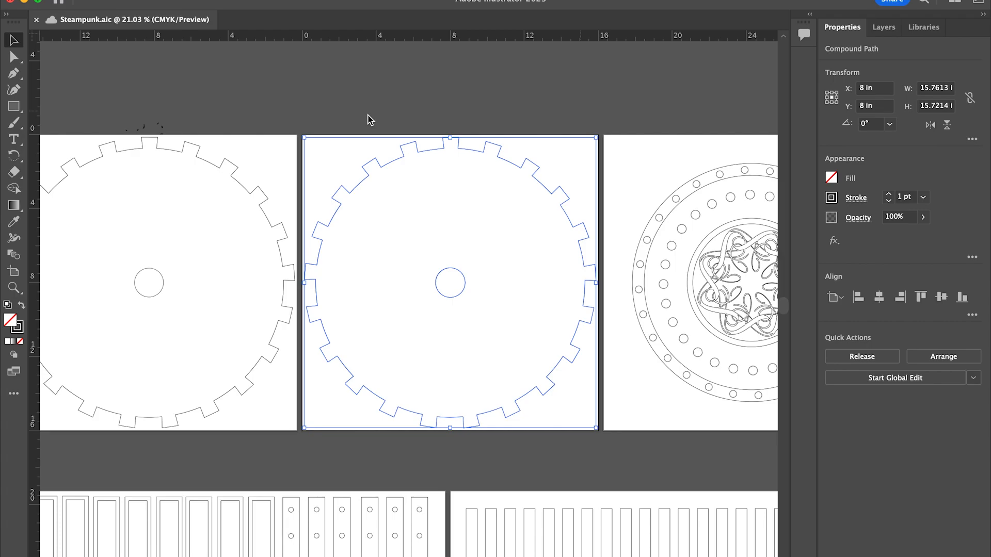
Swap fill and stroke on the middle gear so it fills solid black with no stroke.
scroll("down", 3)
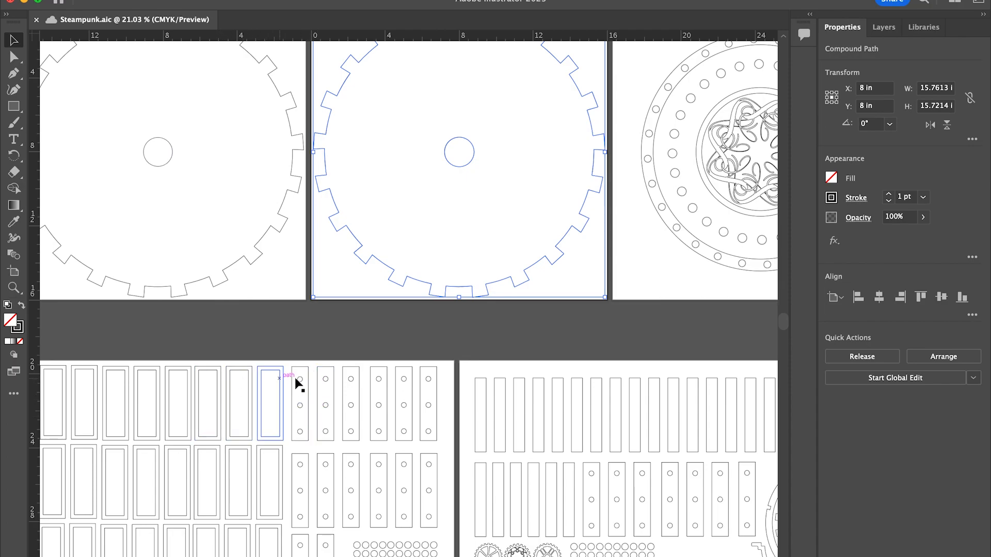
mouse_move(471, 444)
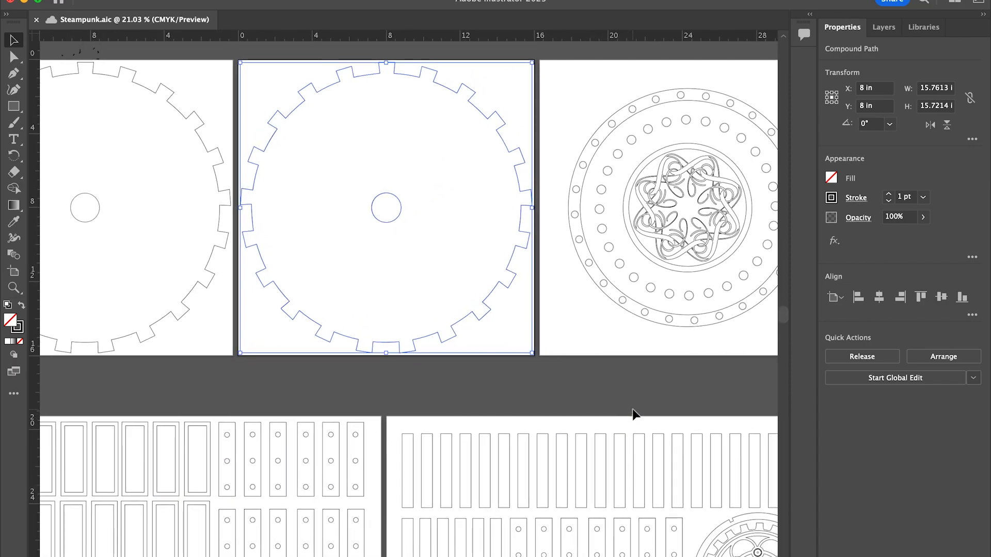
mouse_move(239, 262)
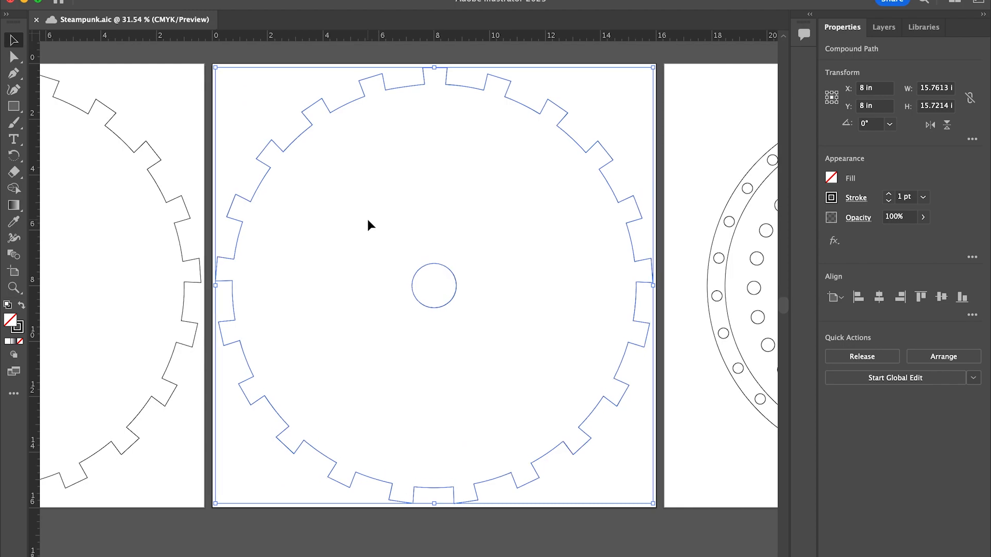
mouse_move(443, 238)
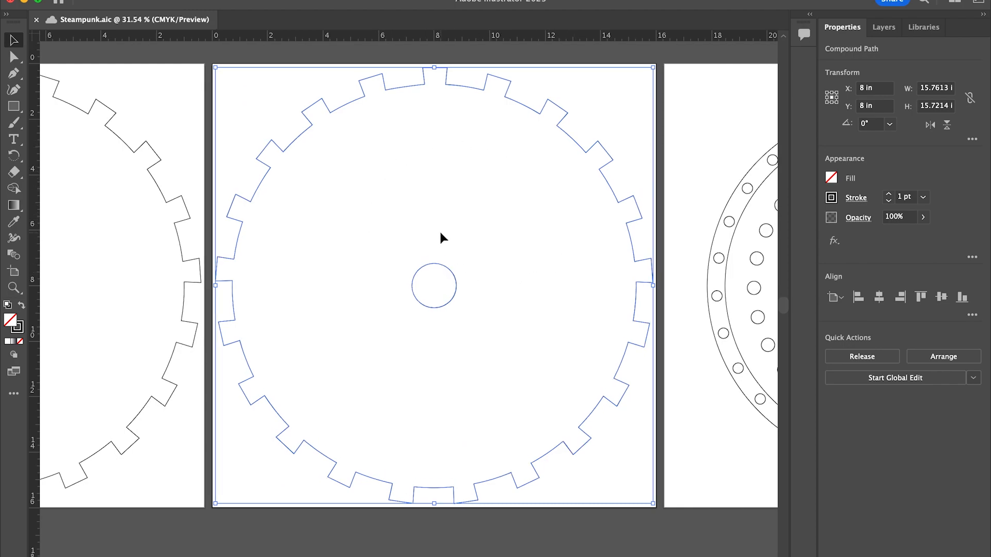
mouse_move(392, 257)
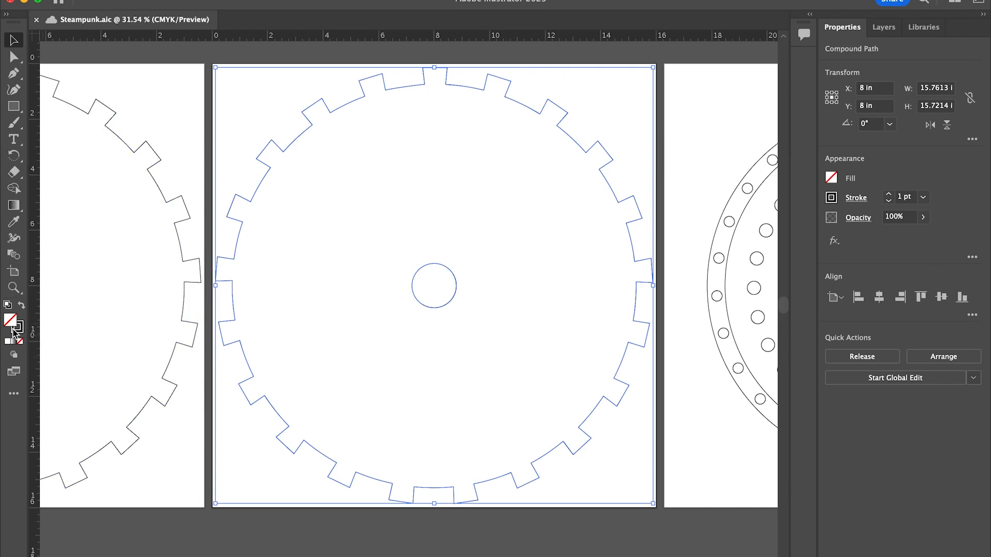
mouse_move(21, 334)
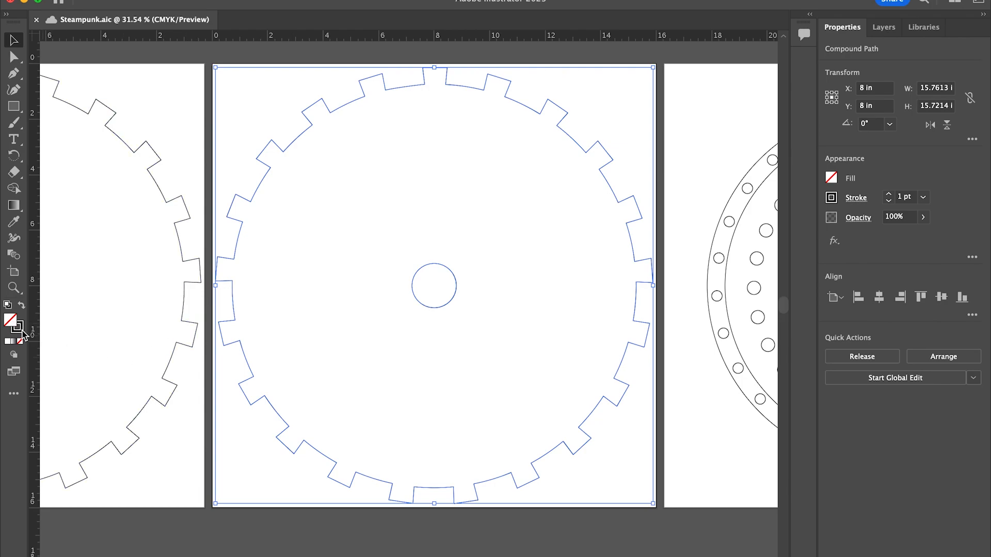
mouse_move(334, 202)
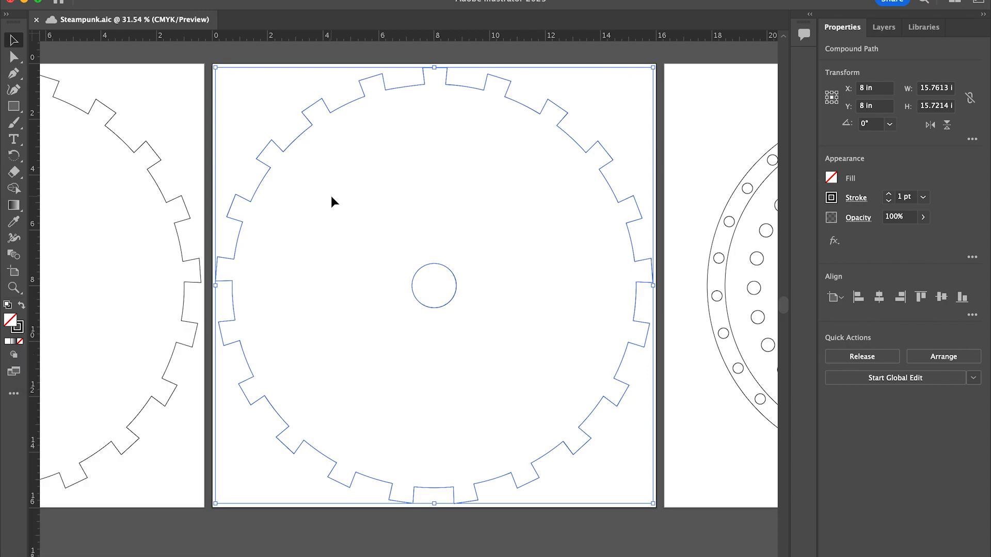
mouse_move(426, 89)
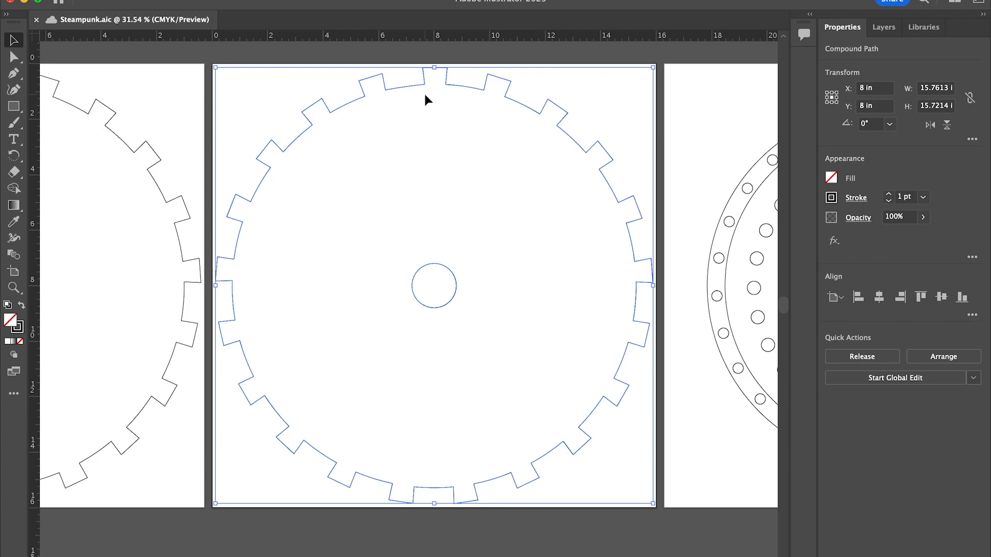
mouse_move(451, 87)
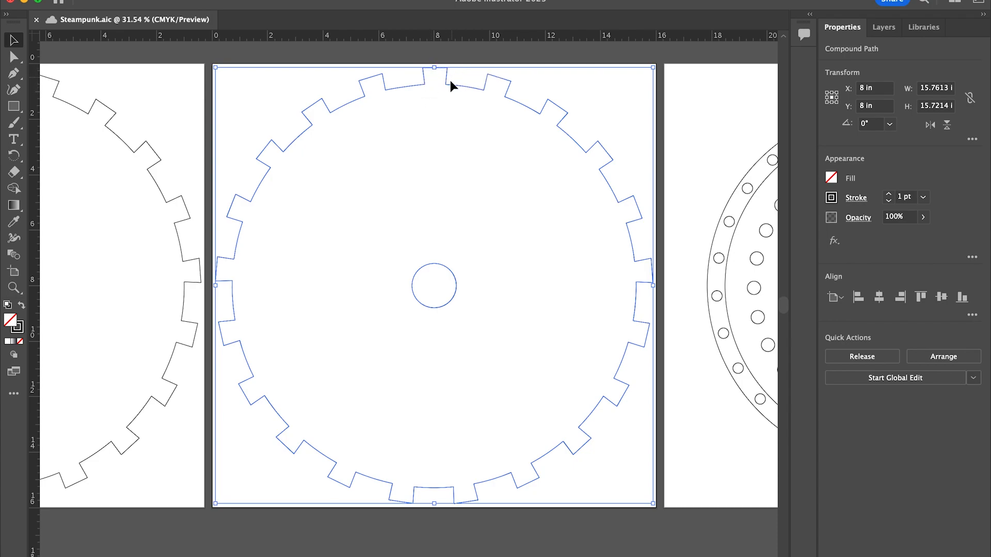
mouse_move(500, 86)
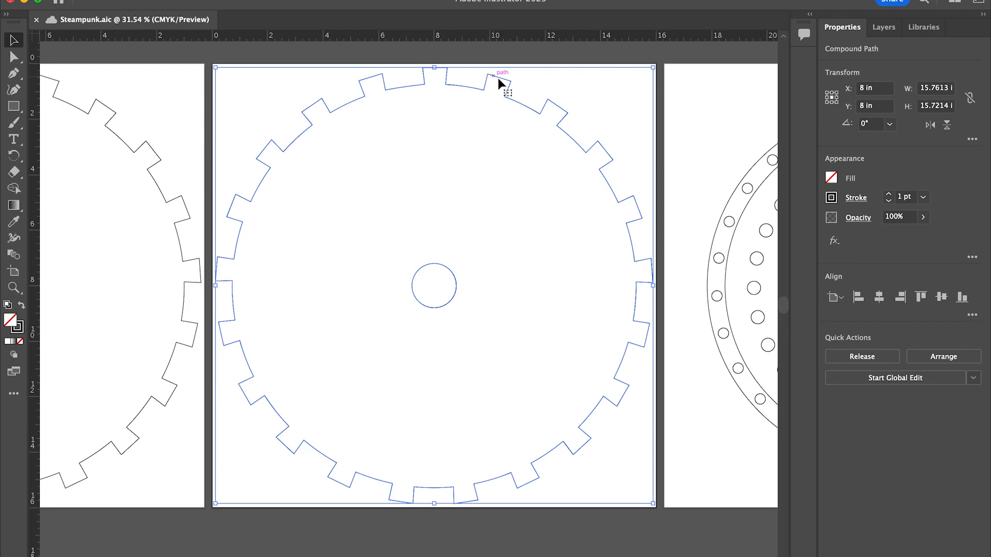
mouse_move(523, 114)
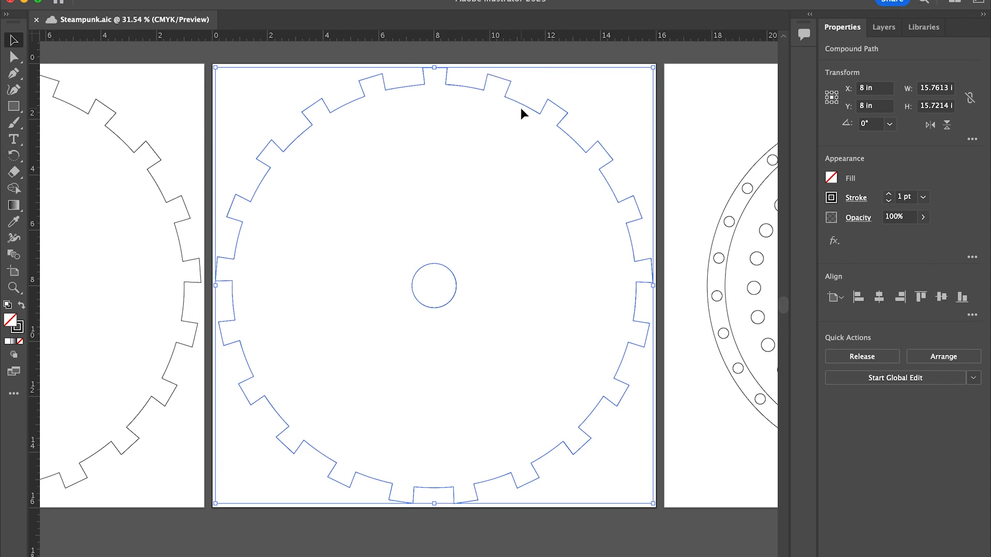
mouse_move(958, 179)
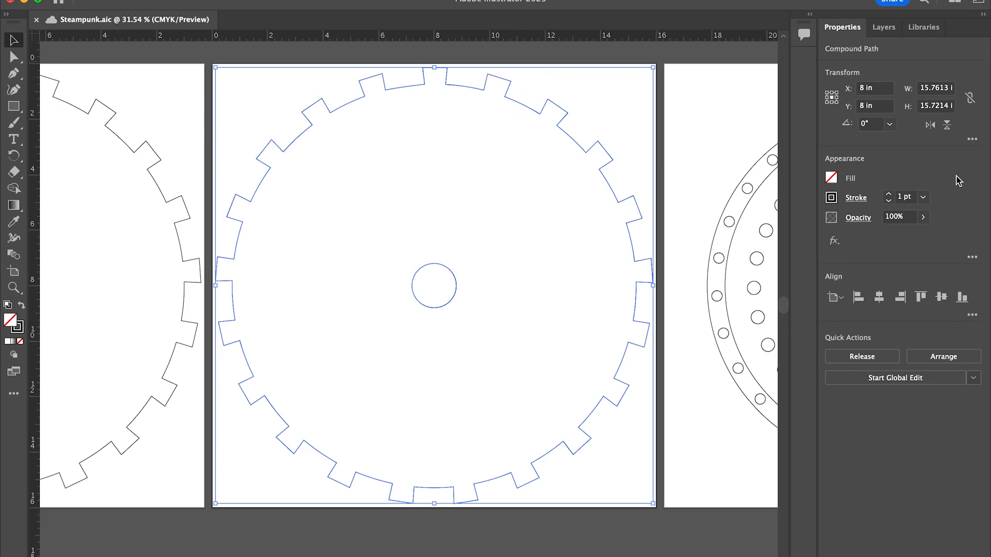
mouse_move(893, 214)
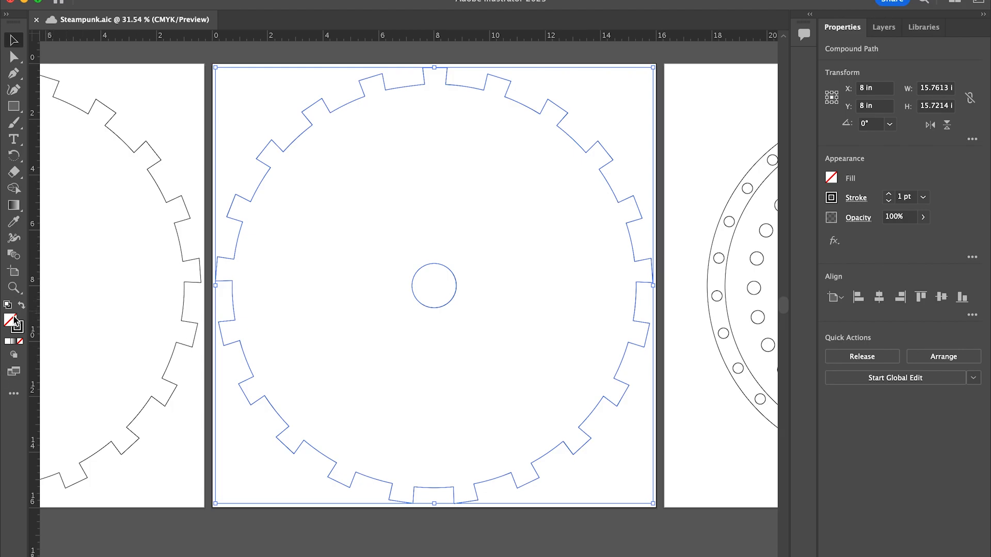
mouse_move(420, 280)
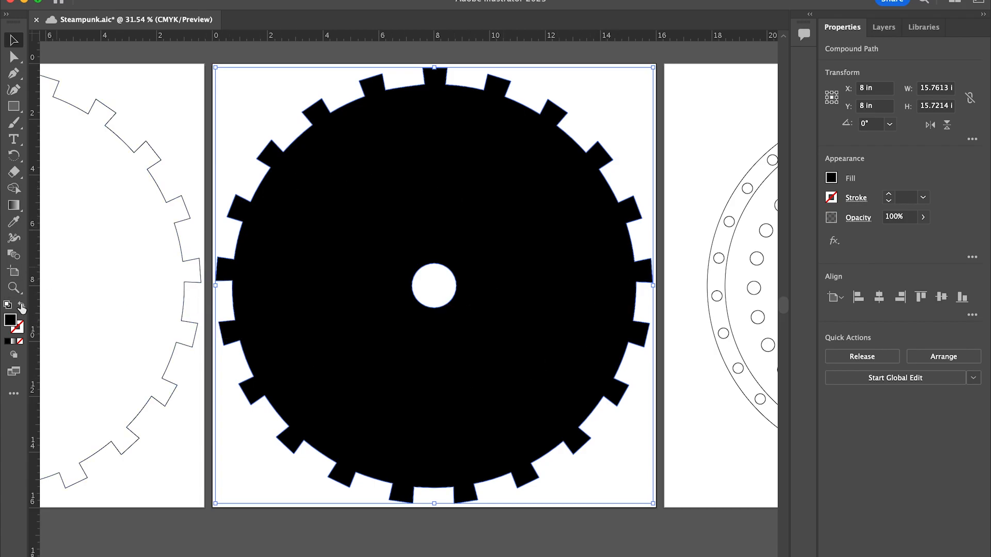
left_click(18, 307)
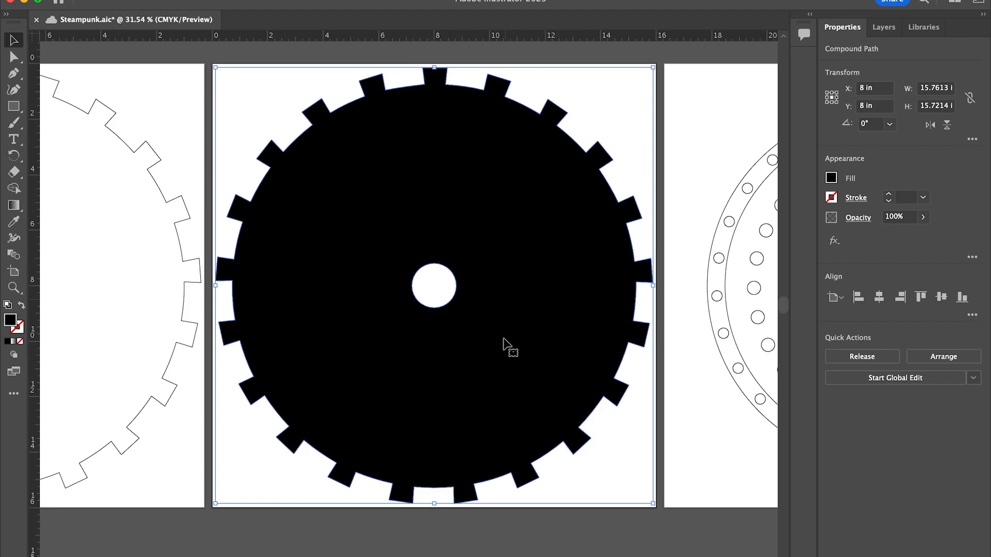
mouse_move(411, 261)
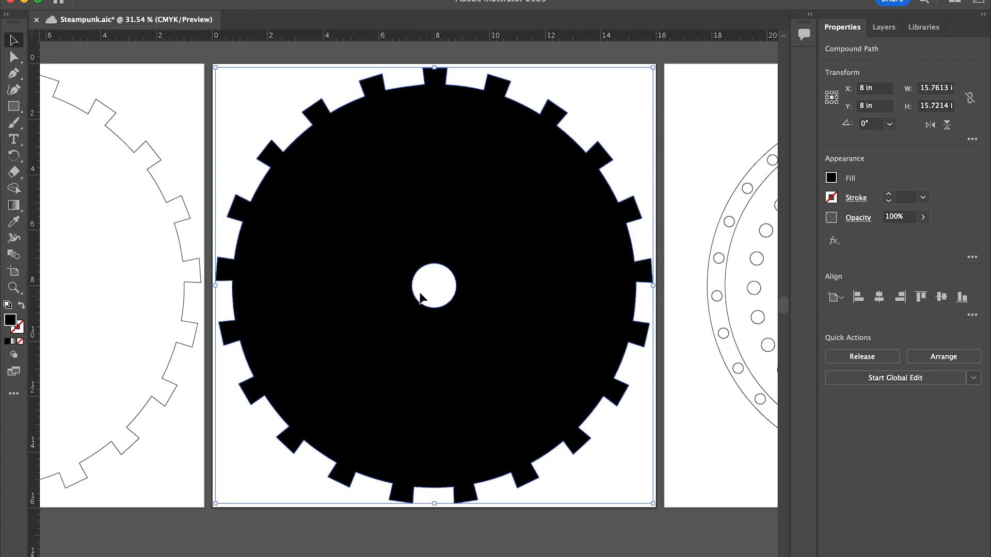
mouse_move(443, 319)
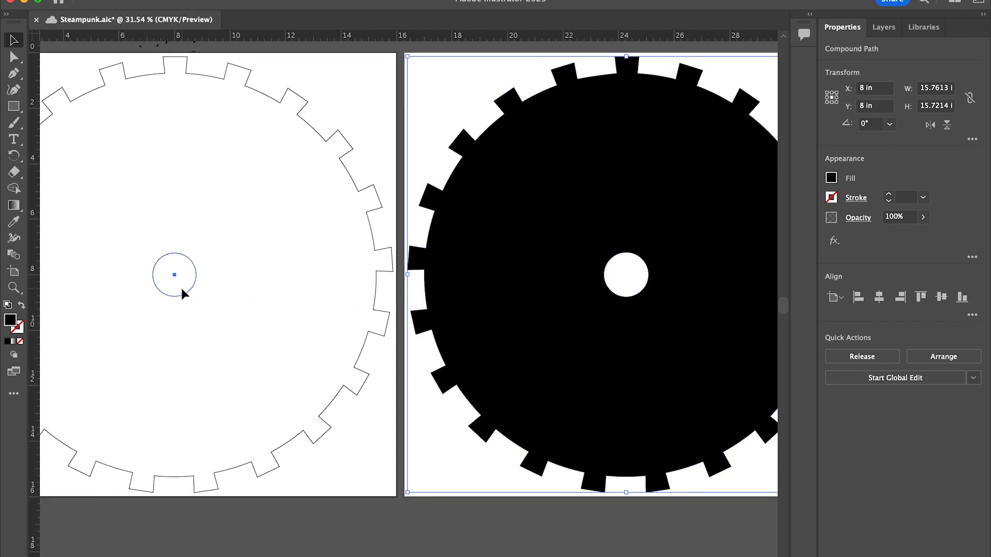
left_click(173, 274)
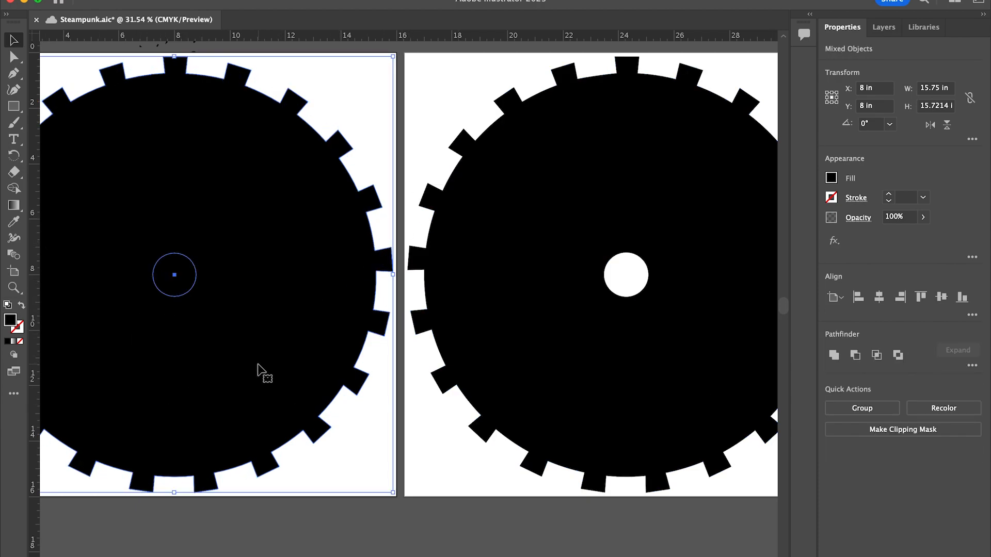
mouse_move(497, 98)
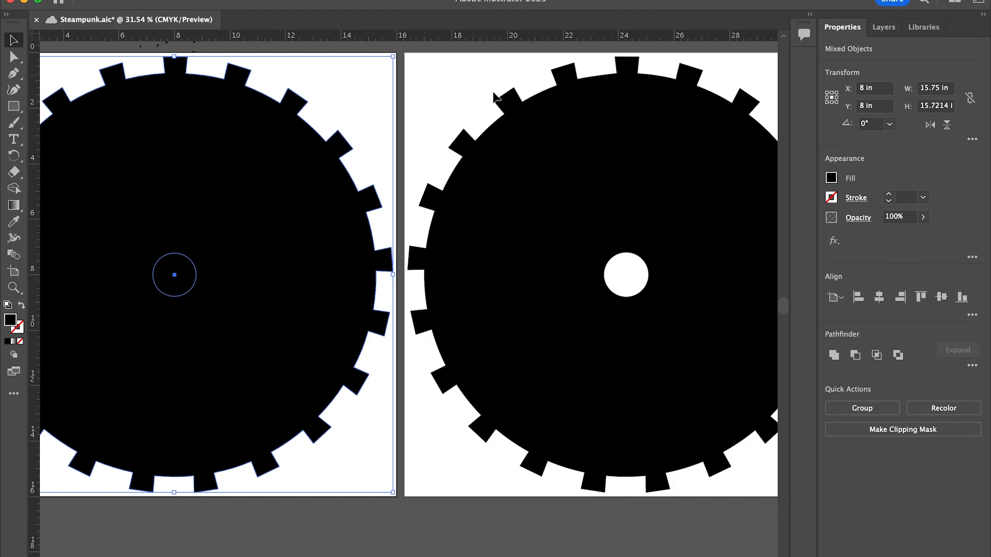
mouse_move(89, 244)
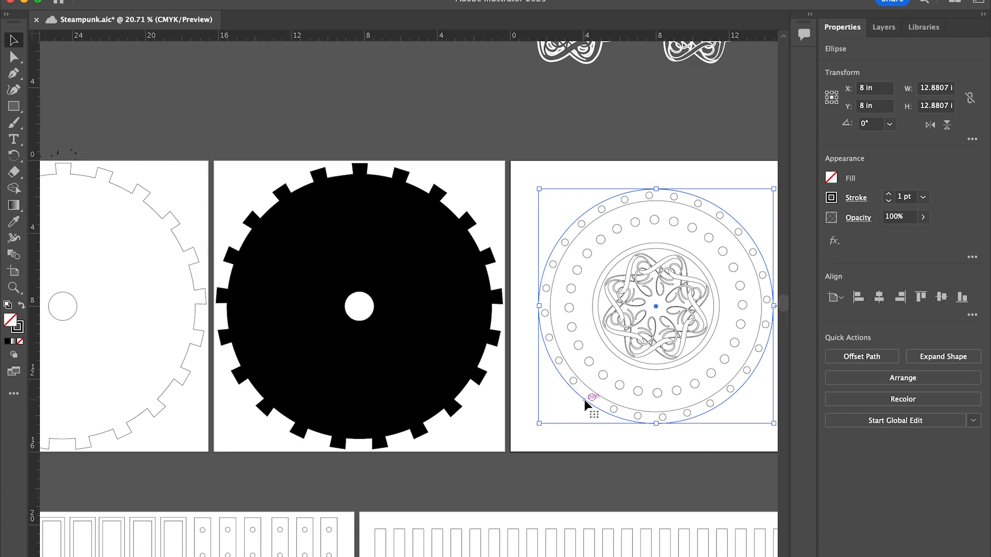
Move the knotwork centre of the ornate disc onto the next artboard, leaving the bolt-hole ring.
scroll("down", 3)
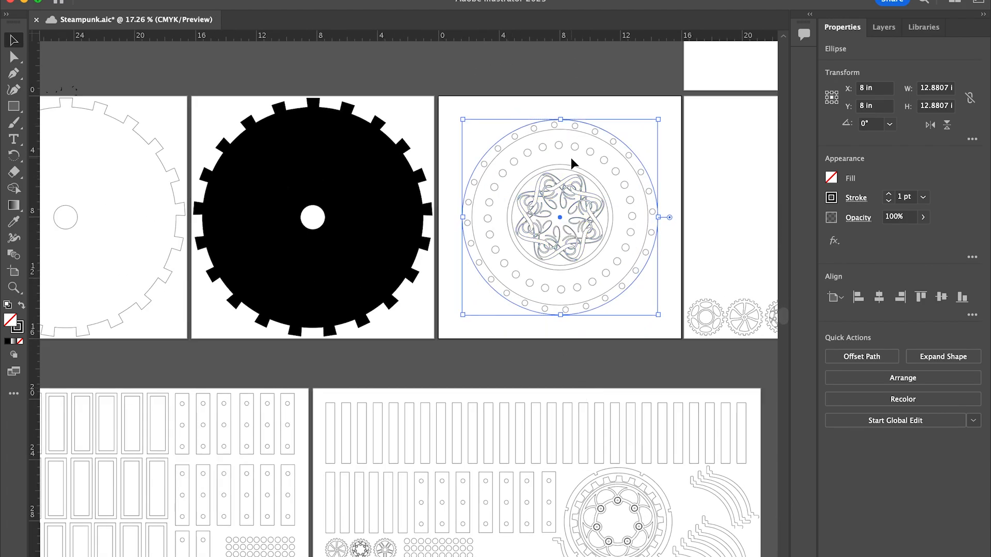
mouse_move(565, 160)
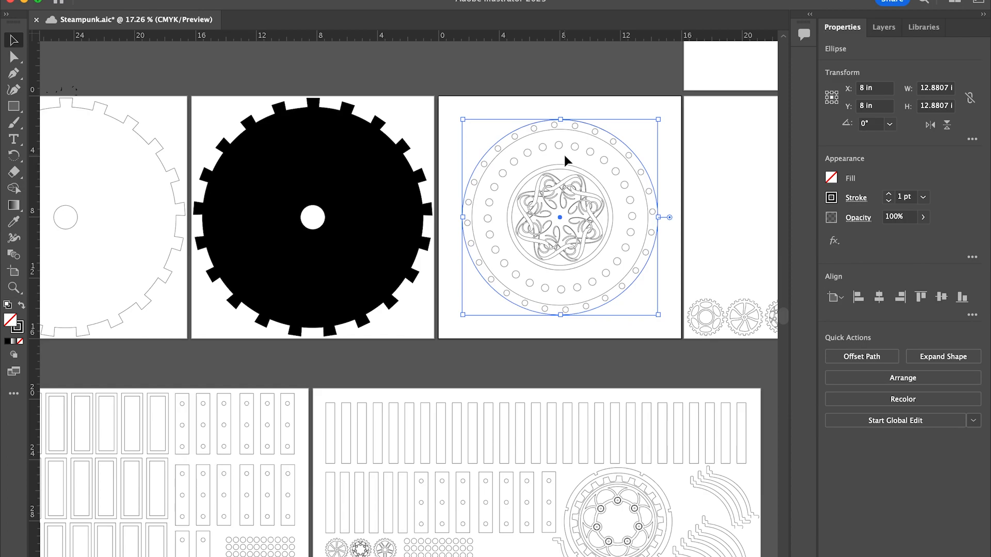
mouse_move(18, 65)
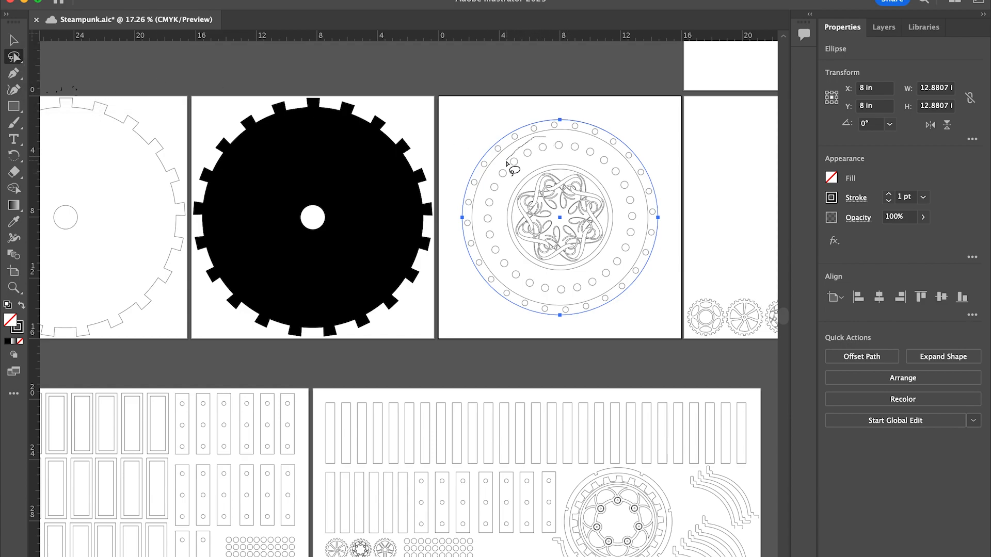
mouse_move(485, 237)
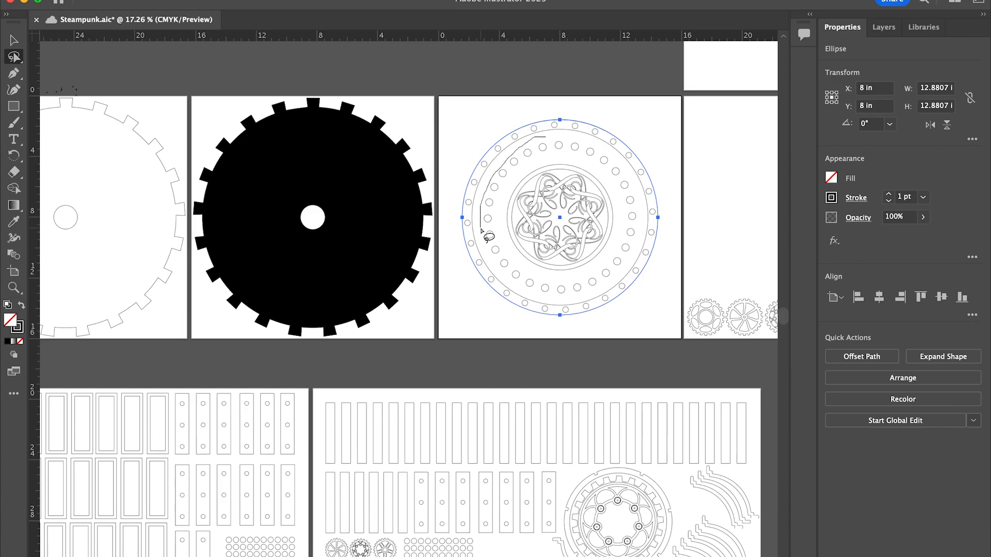
mouse_move(527, 296)
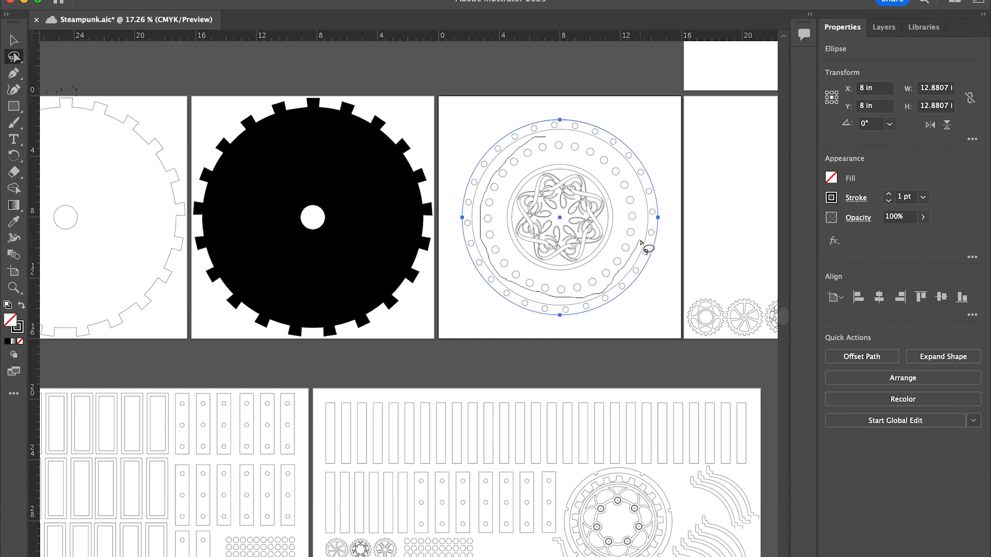
mouse_move(632, 174)
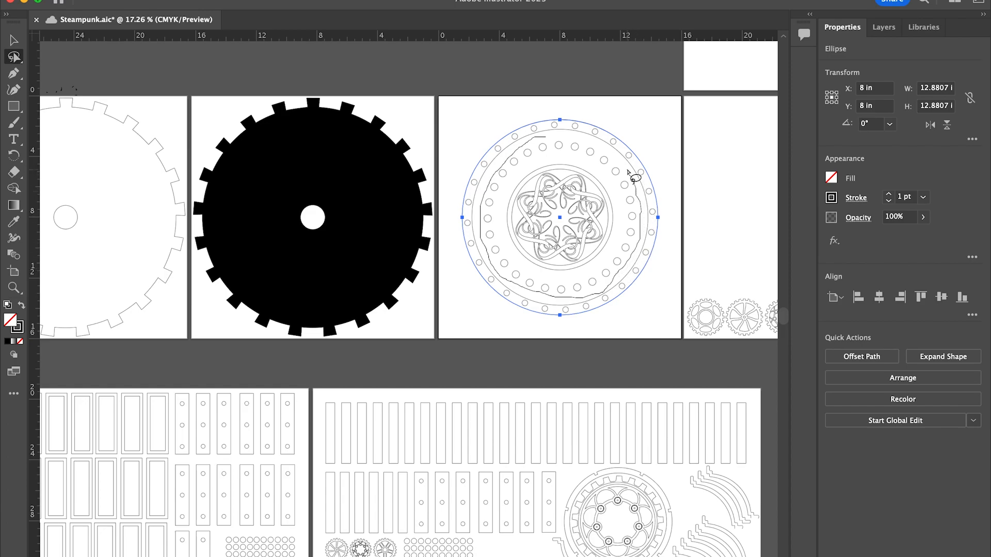
mouse_move(581, 145)
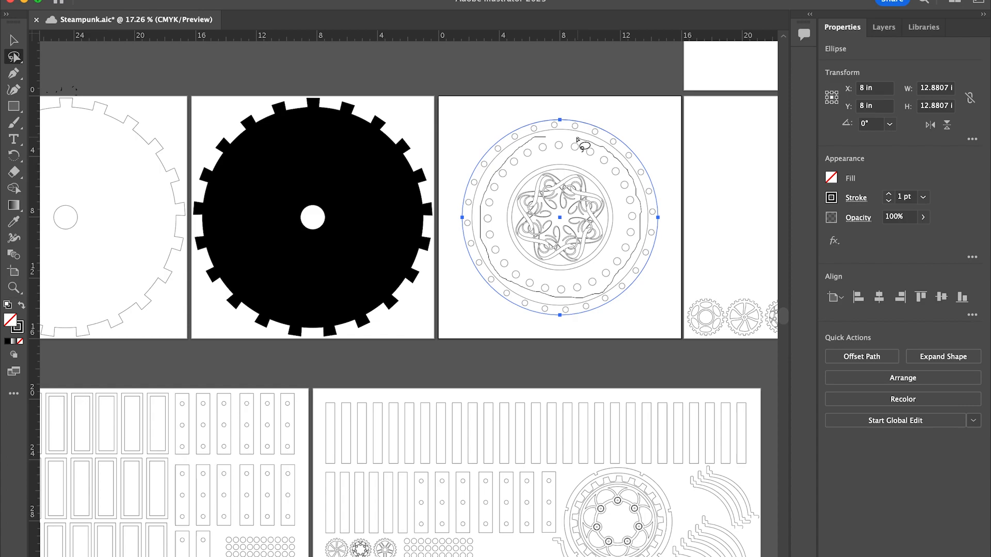
left_click(557, 215)
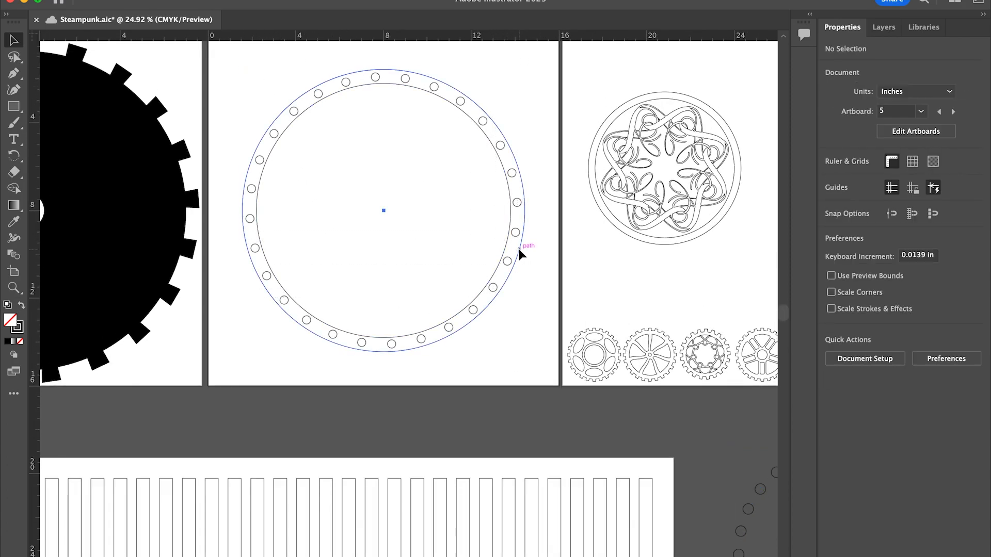
Expand the radial repeat of small circles into plain paths and ungroup them with the ring.
left_click(516, 233)
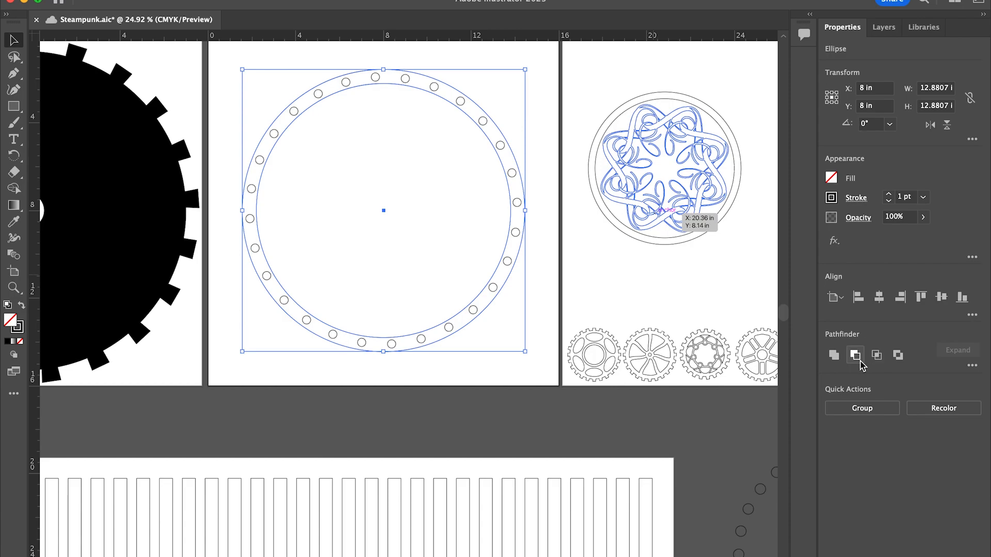
left_click(854, 354)
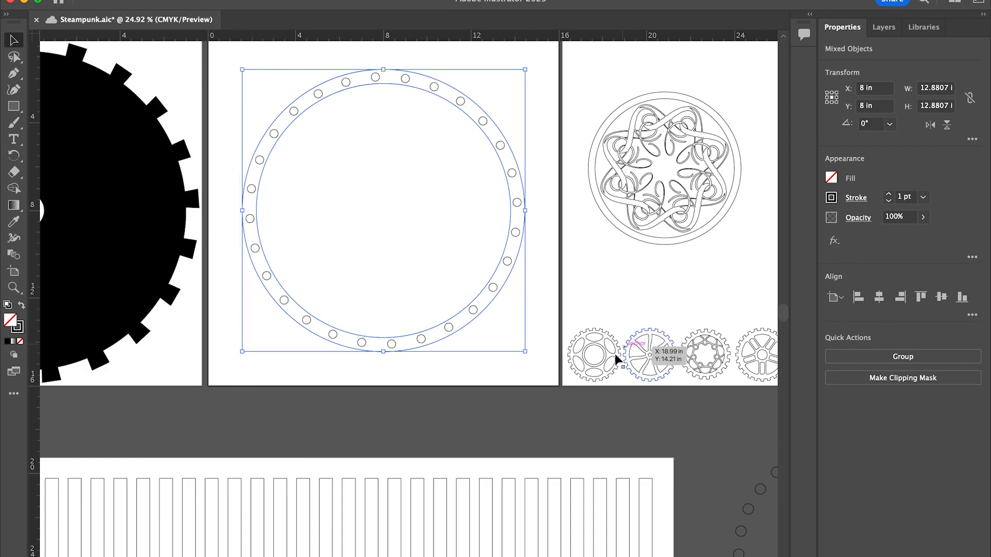
left_click(515, 268)
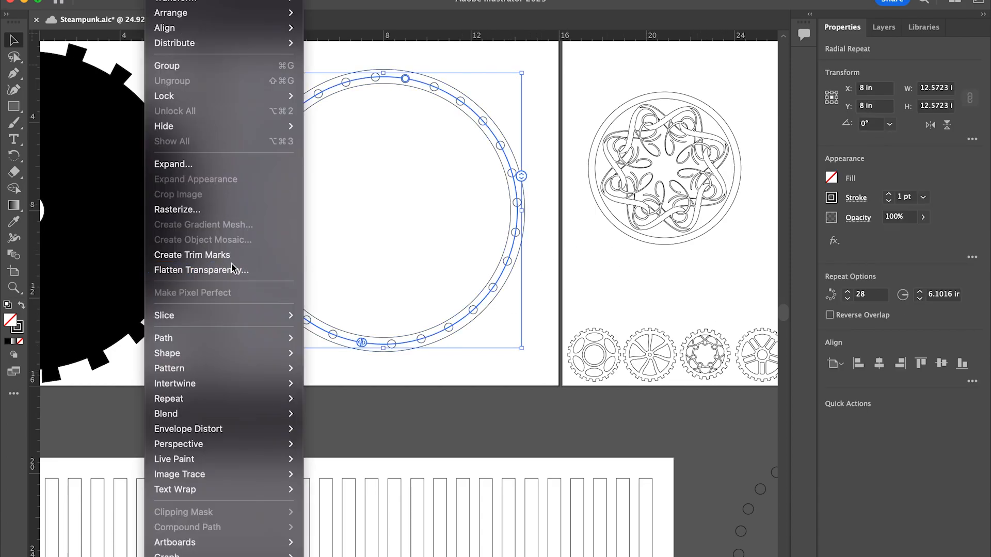
left_click(172, 165)
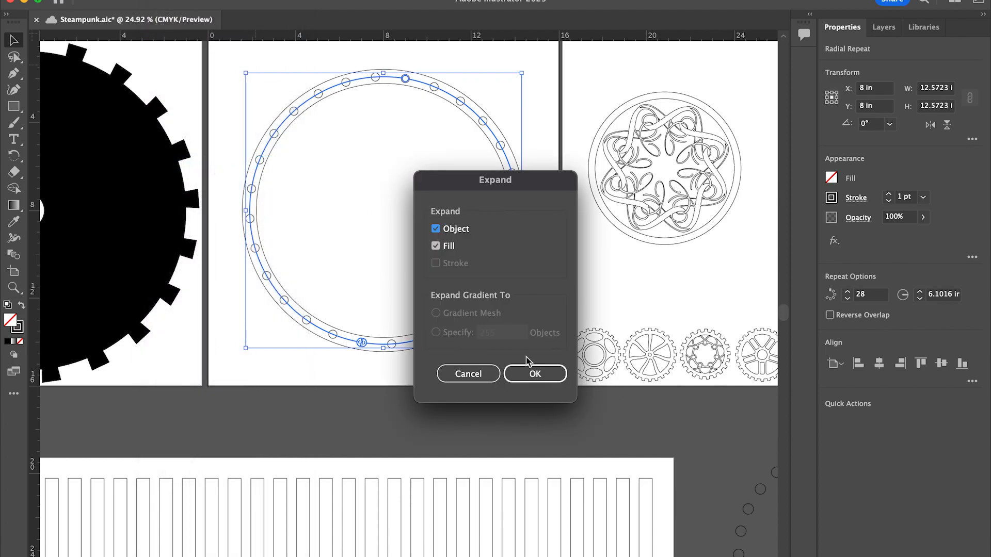
left_click(534, 374)
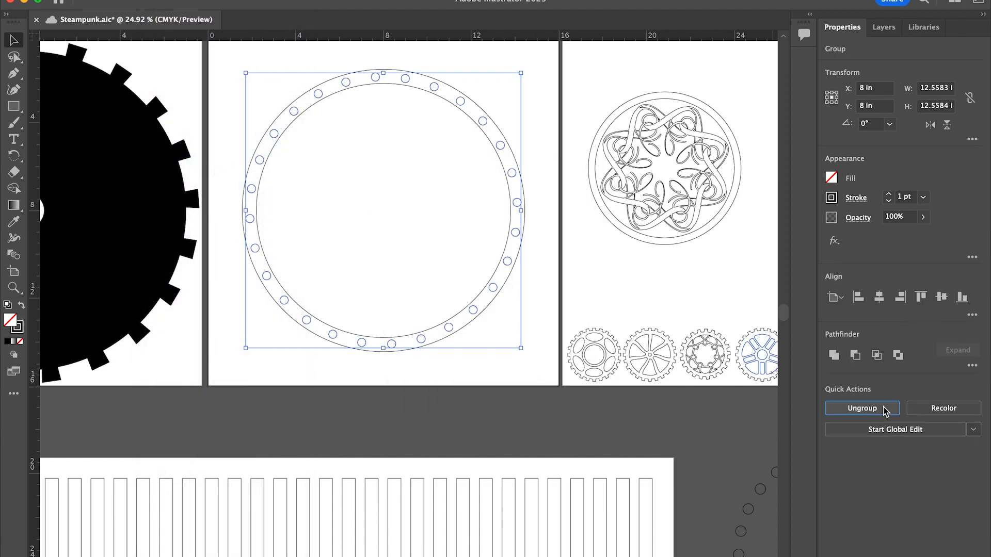
left_click(510, 344)
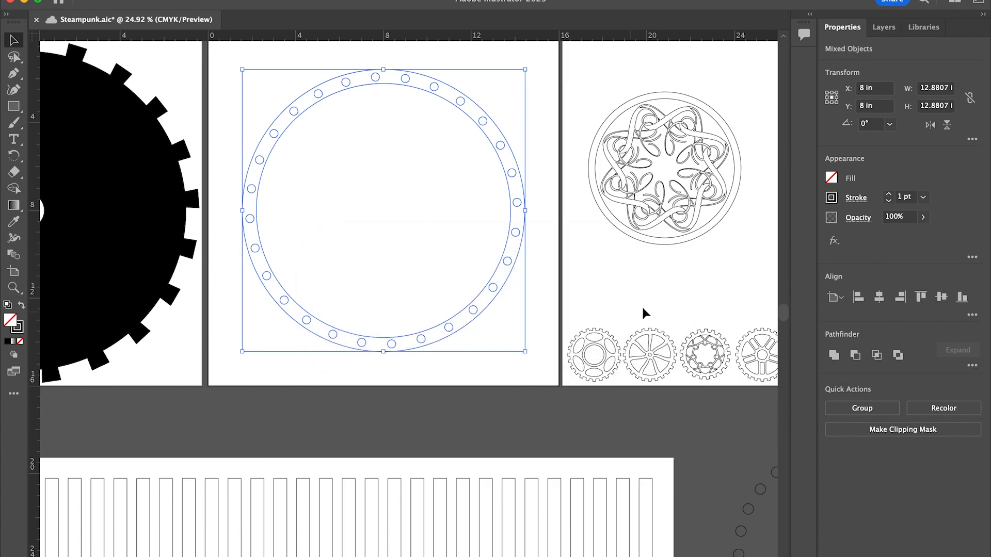
Dismiss the Pathfinder warning, swap fill and stroke, and Minus Back the circles out of the black ring.
left_click(875, 354)
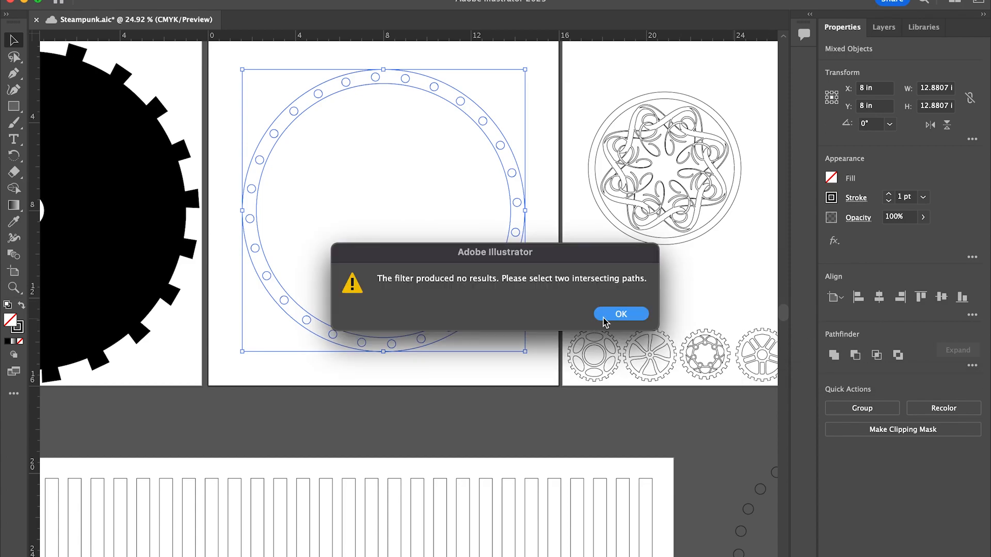
mouse_move(643, 325)
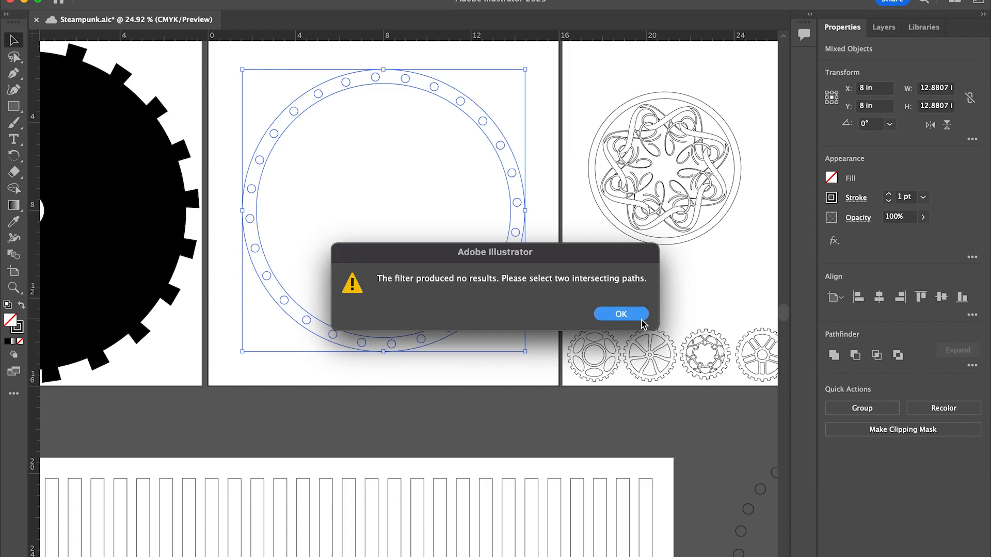
left_click(620, 314)
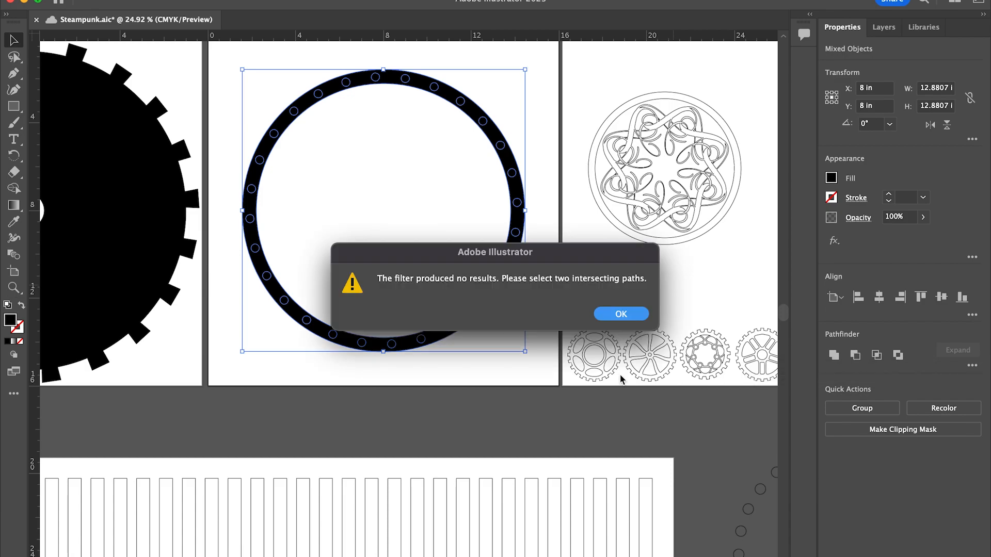
left_click(621, 313)
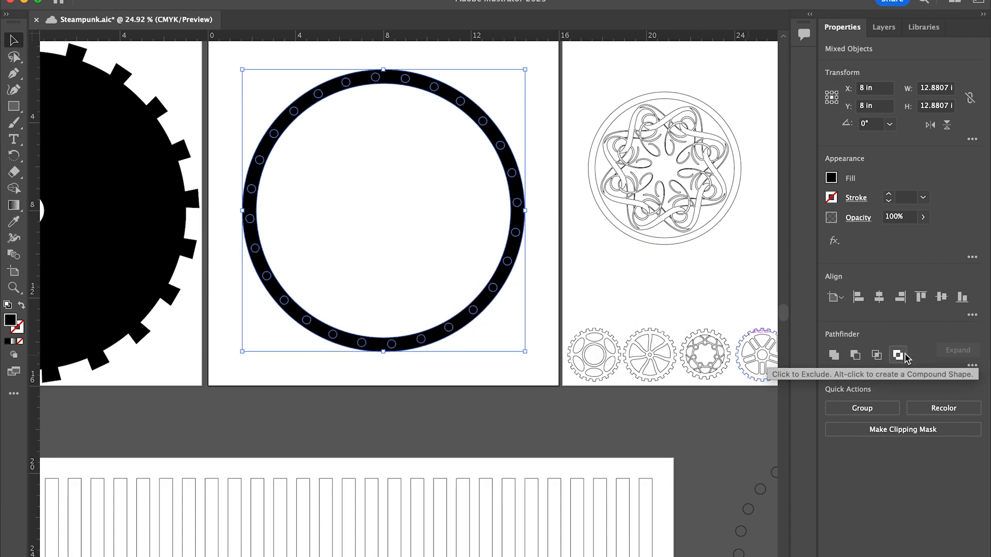
mouse_move(979, 393)
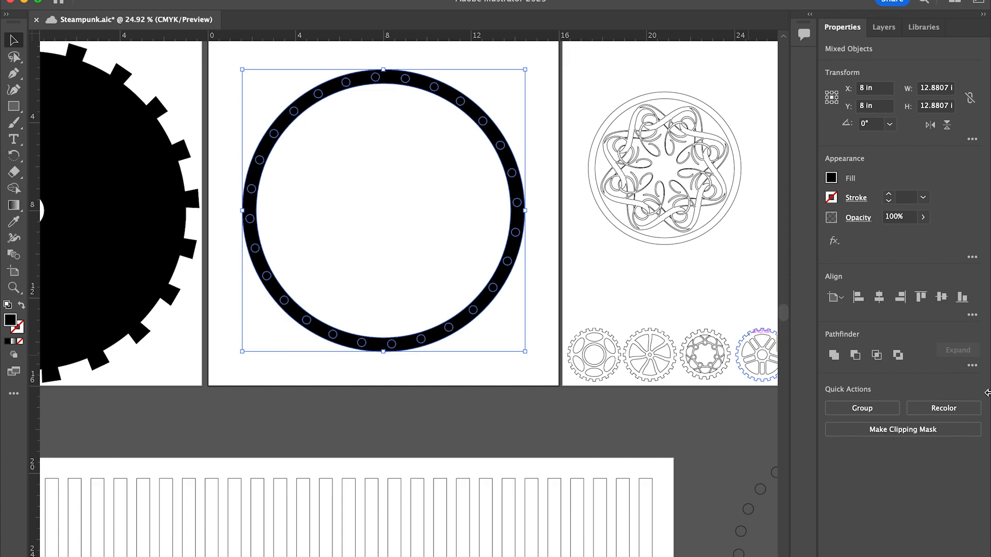
left_click(972, 365)
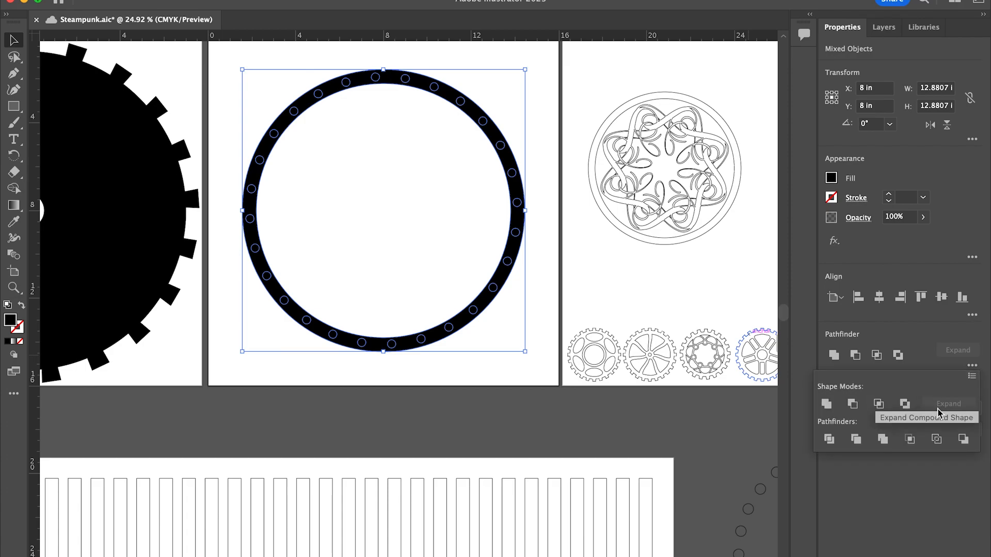
mouse_move(883, 439)
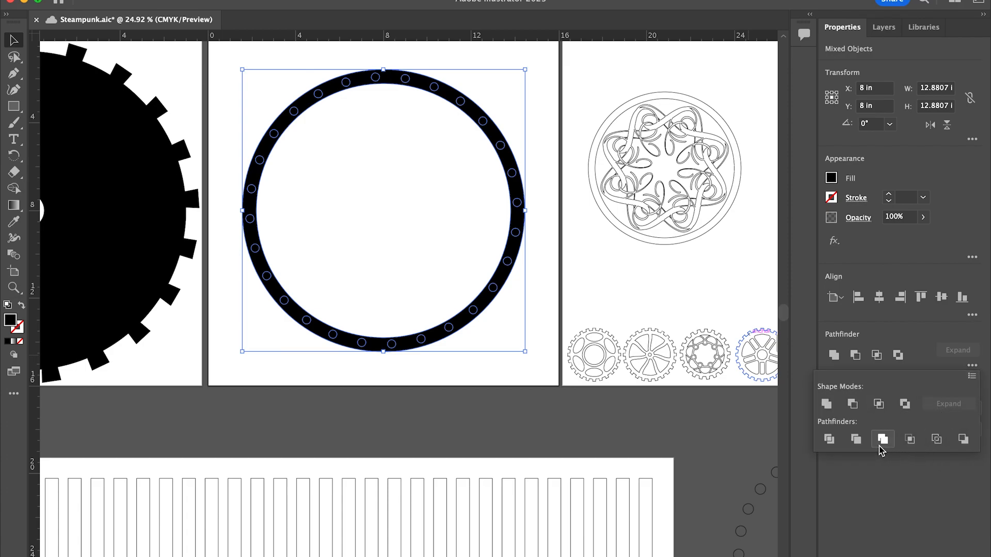
left_click(965, 439)
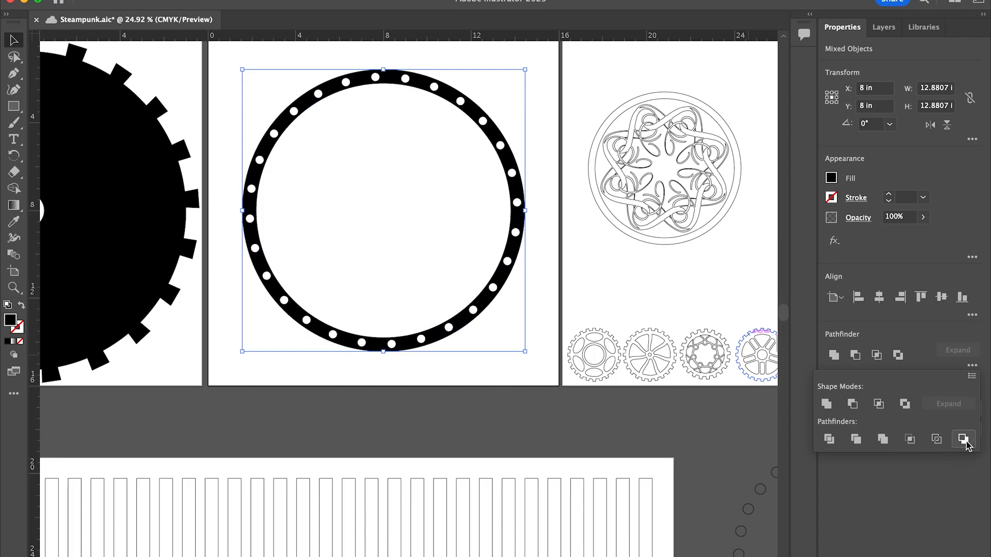
mouse_move(964, 439)
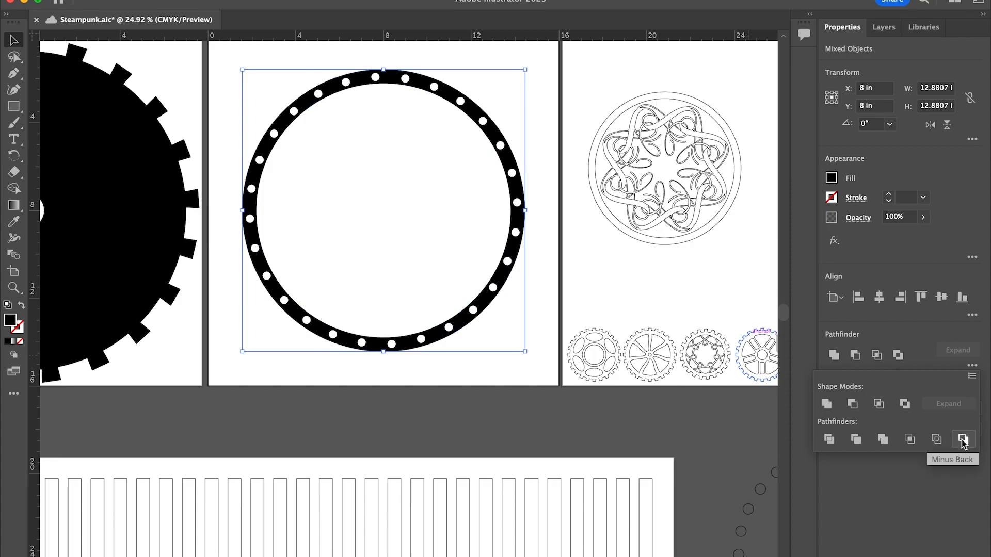
mouse_move(506, 415)
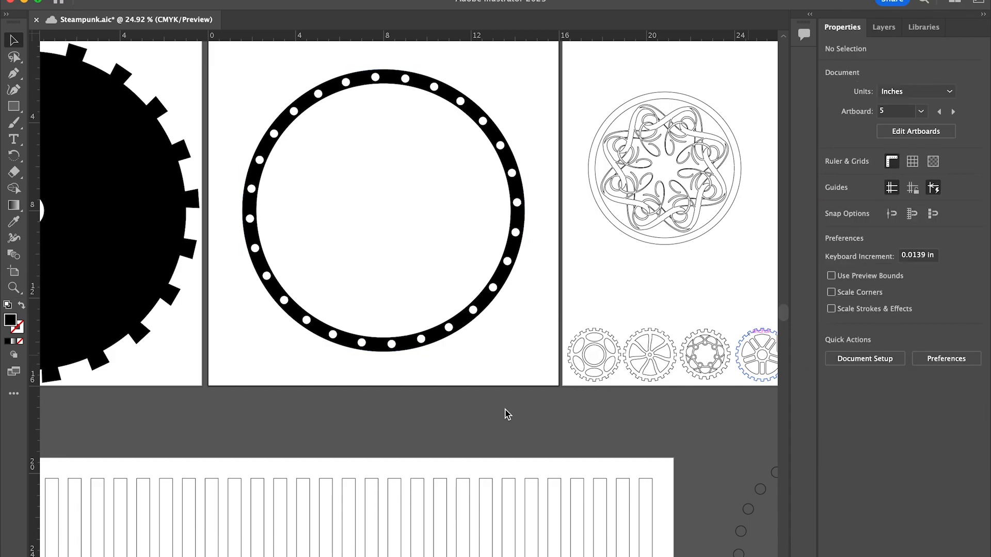
Give the perforated ring a magenta fill.
left_click(382, 208)
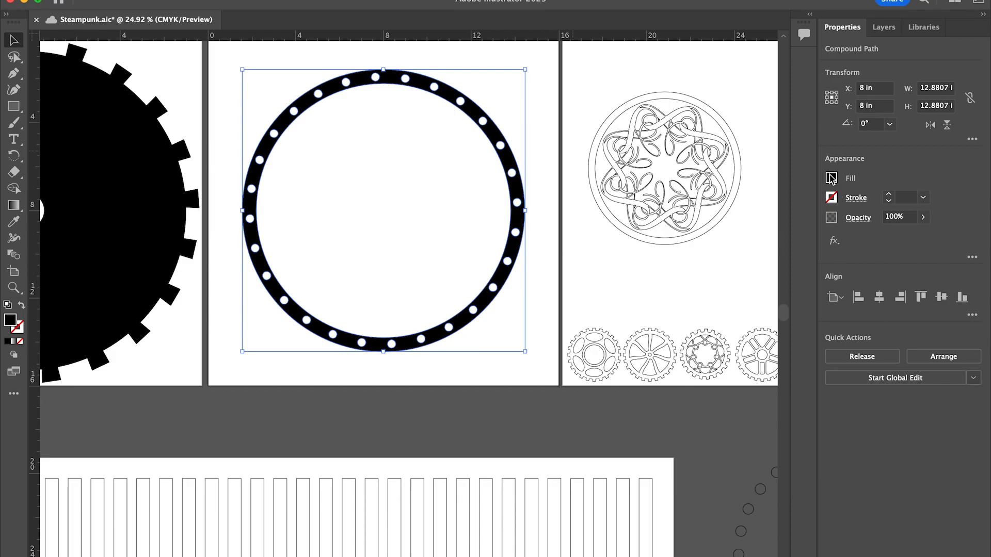
left_click(831, 177)
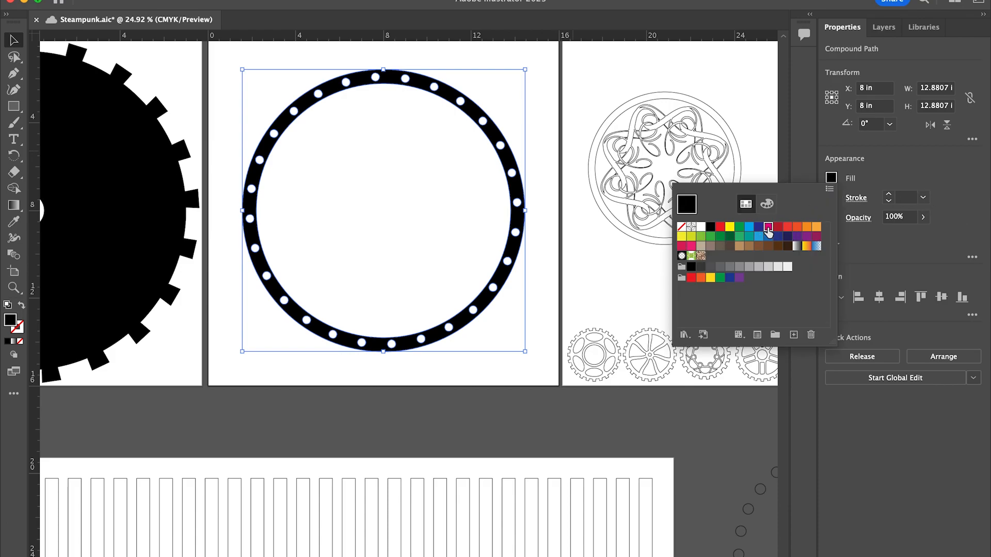
left_click(768, 228)
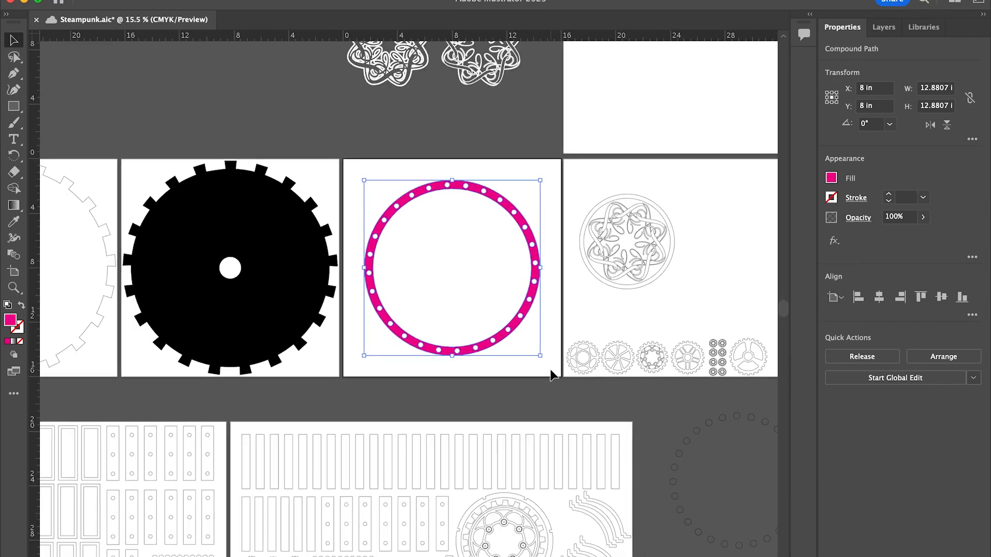
scroll("down", 3)
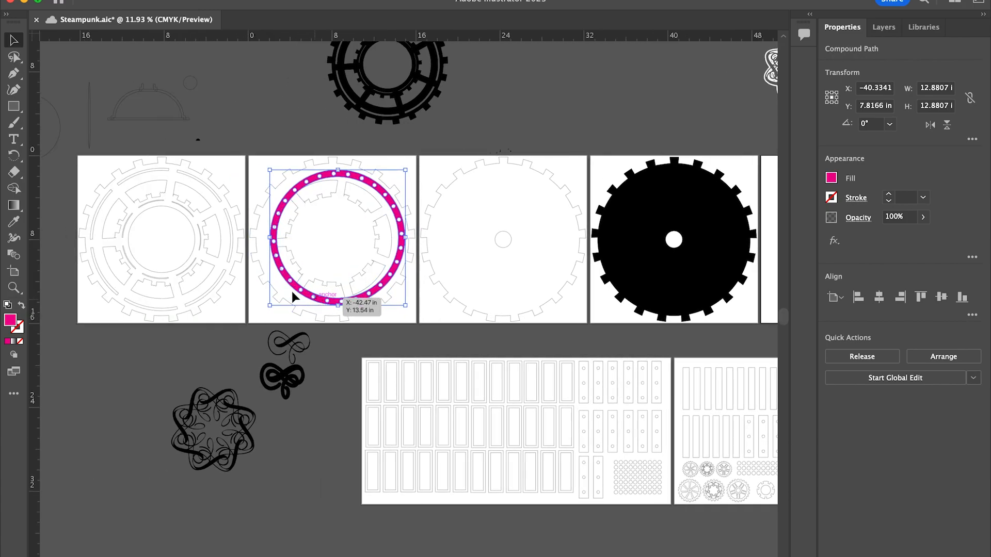
Move the ring onto the black gear artboard and align it to horizontal and vertical centre.
left_click_drag(334, 237, 161, 237)
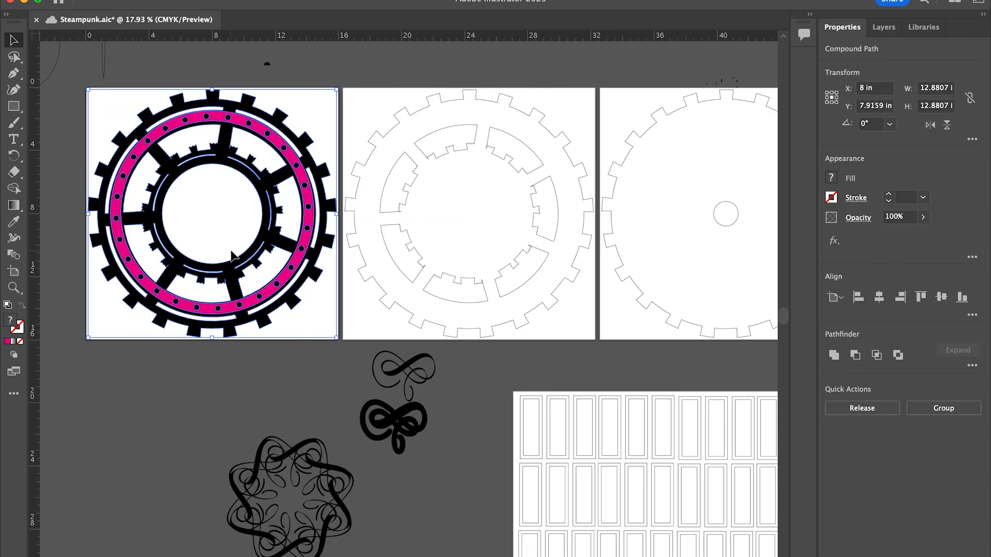
left_click(941, 298)
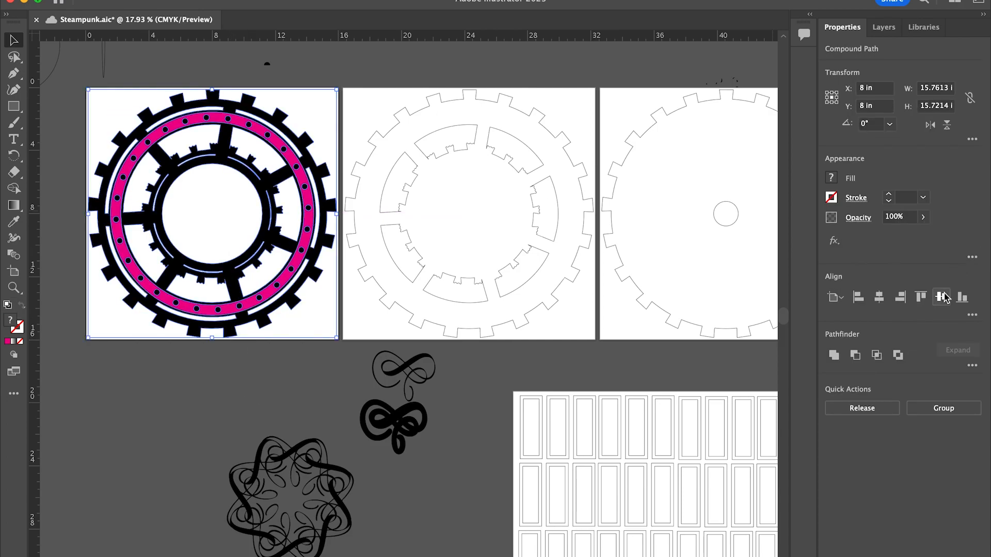
left_click(158, 180)
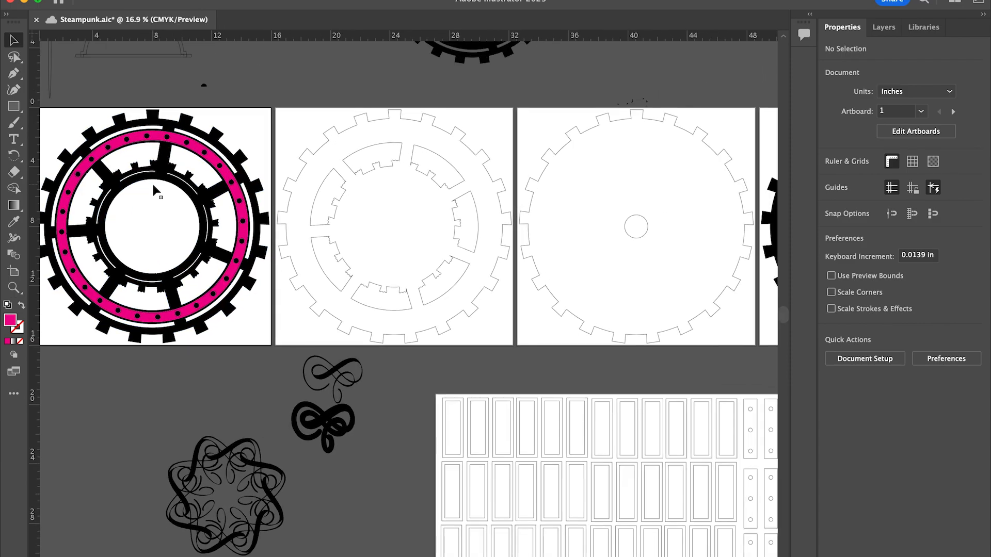
mouse_move(209, 303)
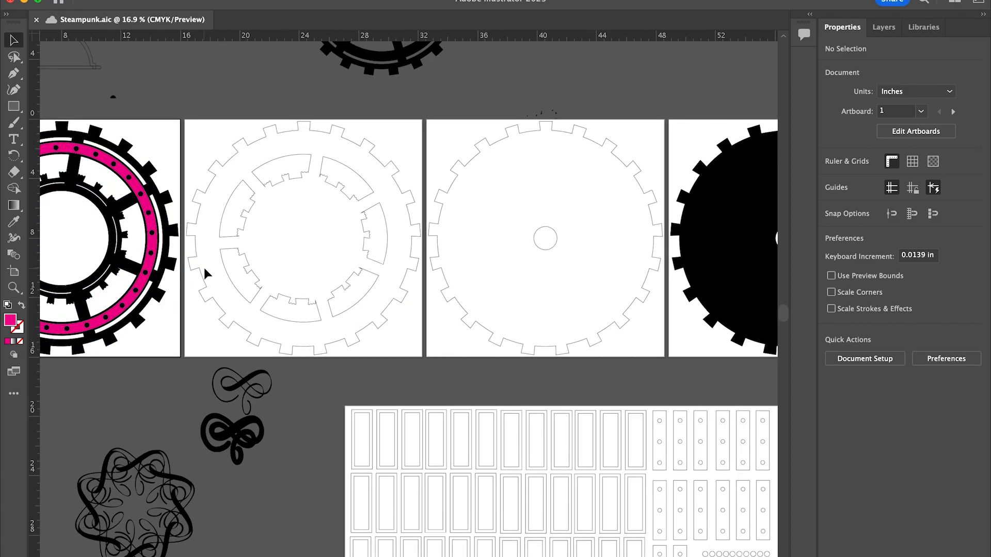
Inspect the plain gear outline and clear the selection of gear artwork.
scroll("right", 3)
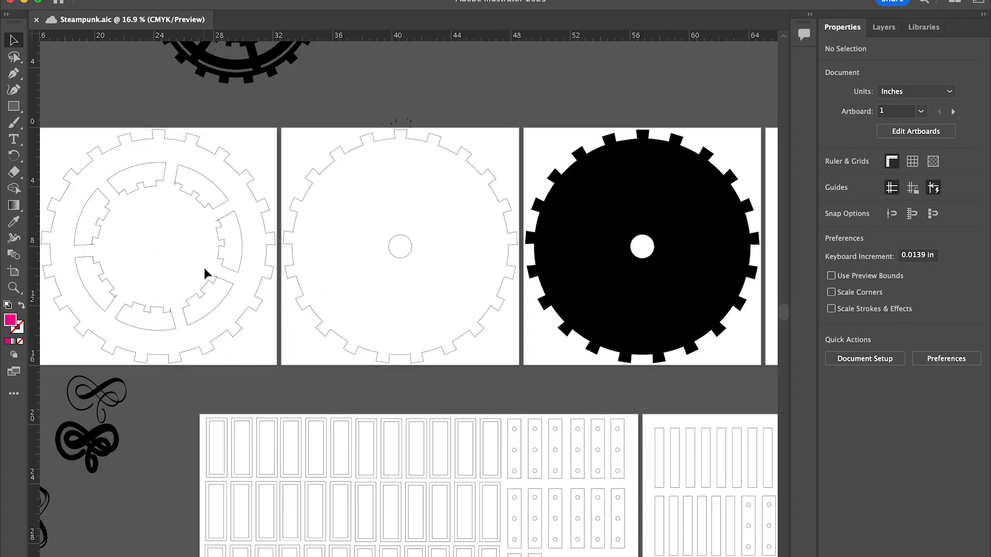
scroll("down", 3)
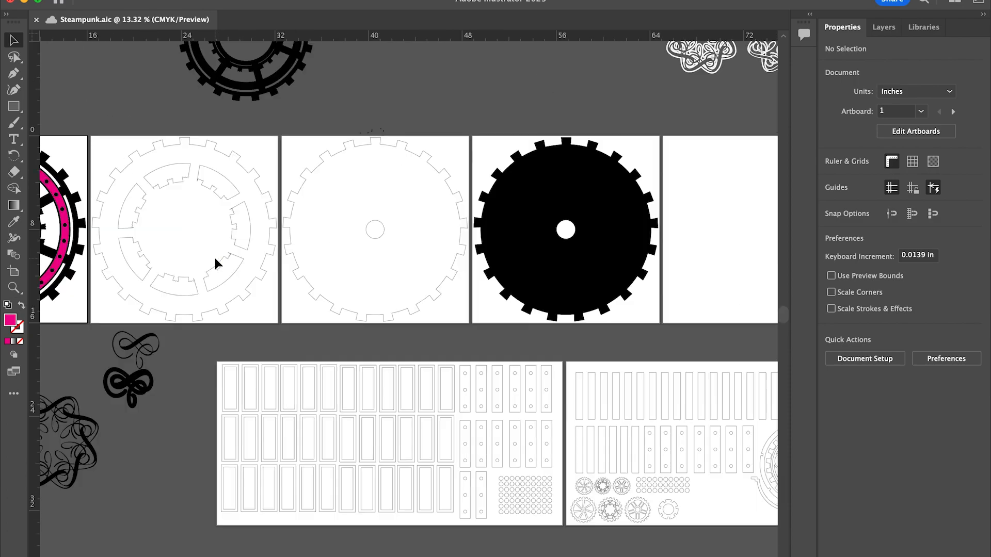
scroll("down", 3)
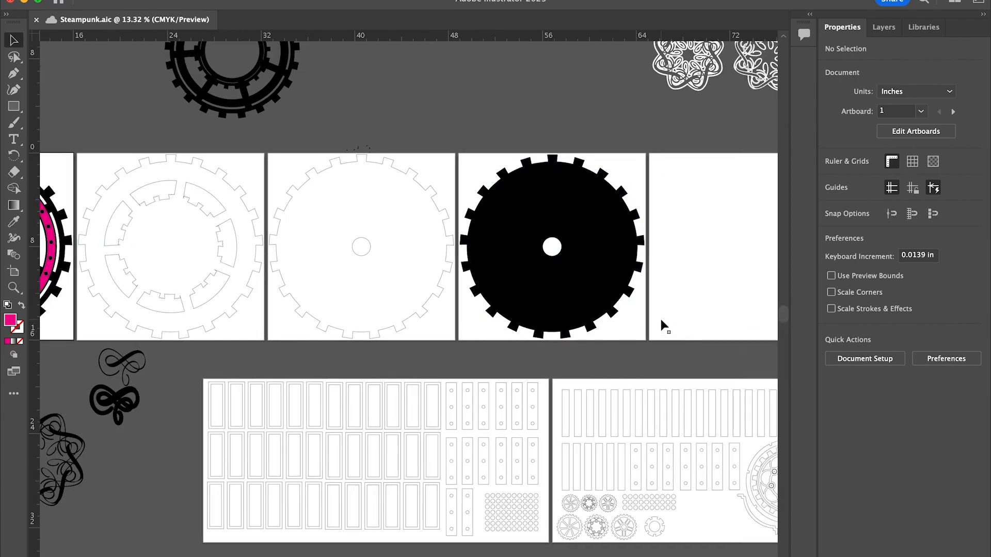
scroll("left", 3)
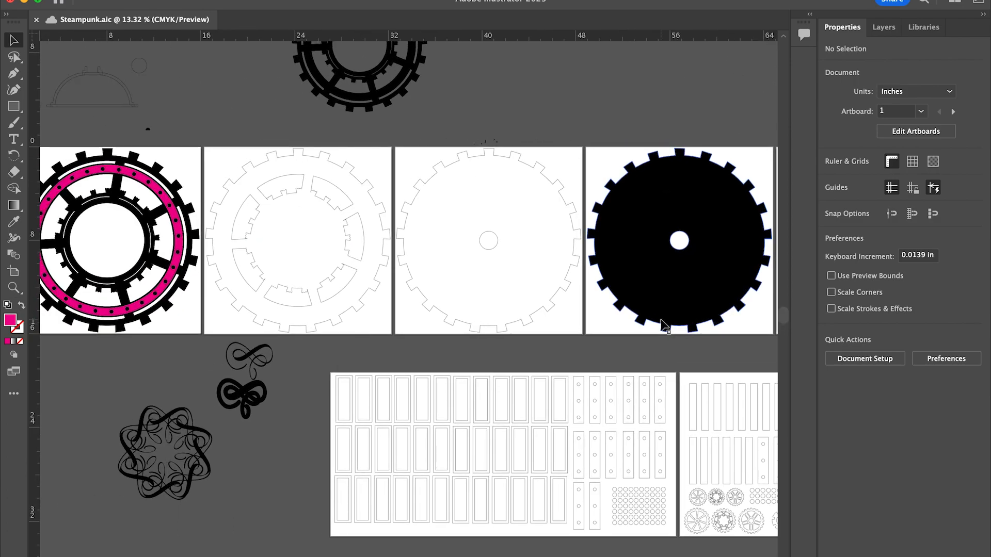
left_click(679, 240)
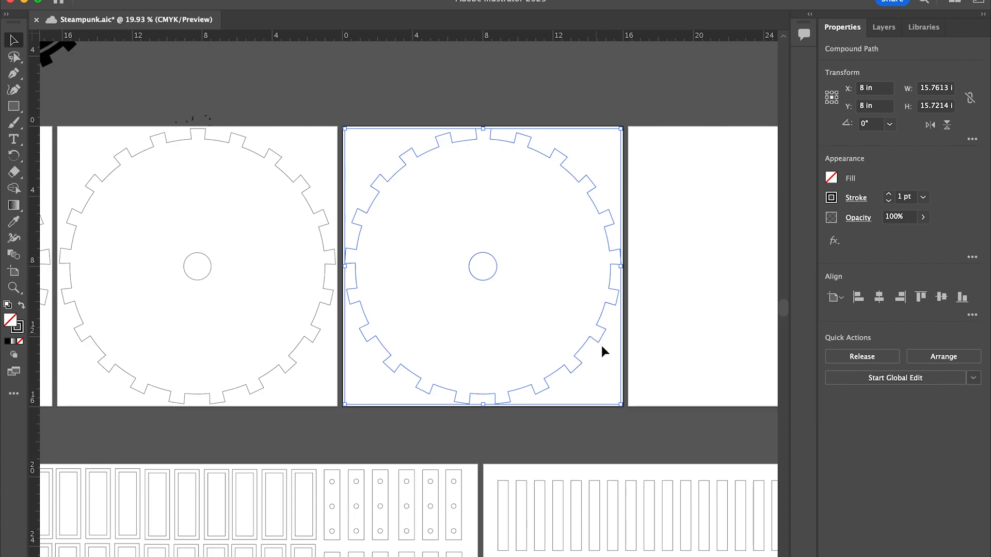
mouse_move(600, 360)
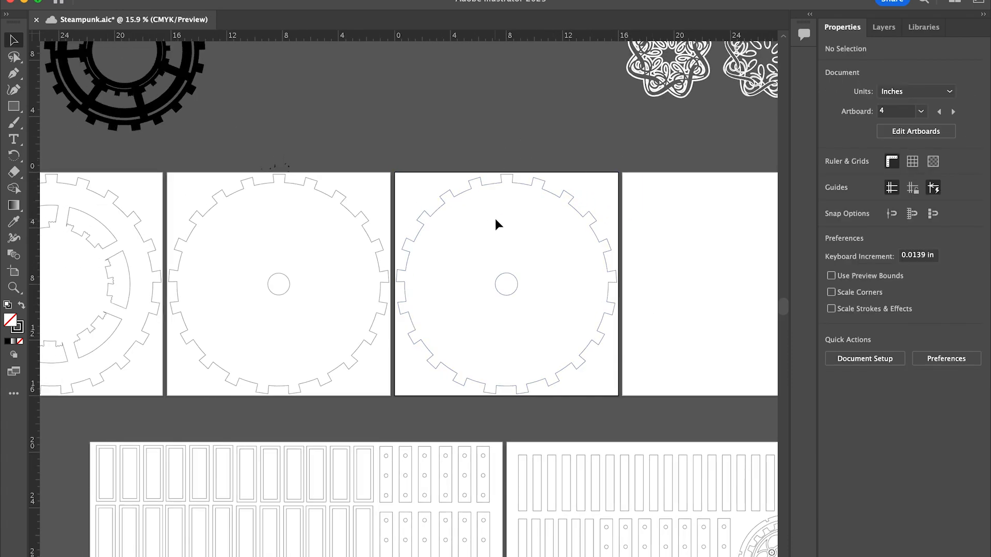
scroll("right", 3)
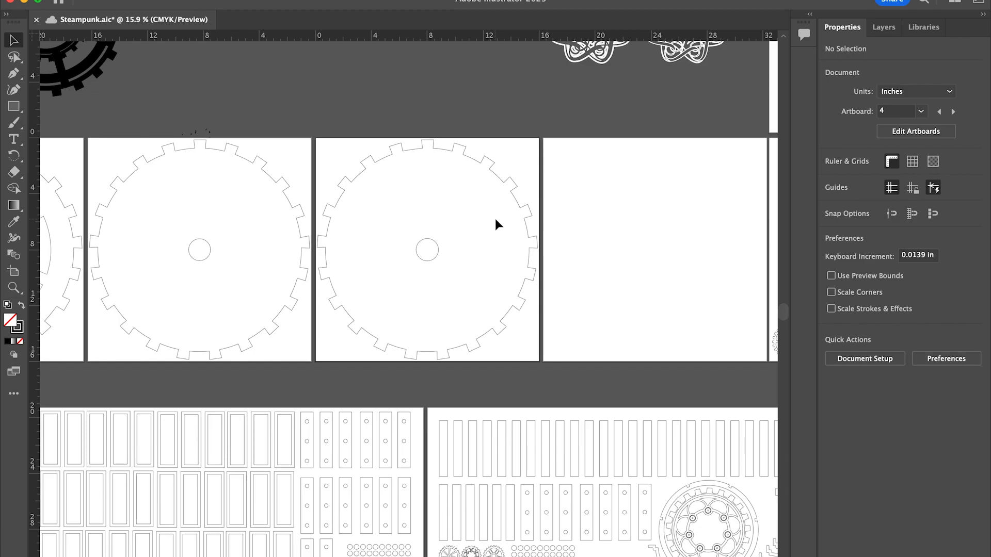
scroll("right", 3)
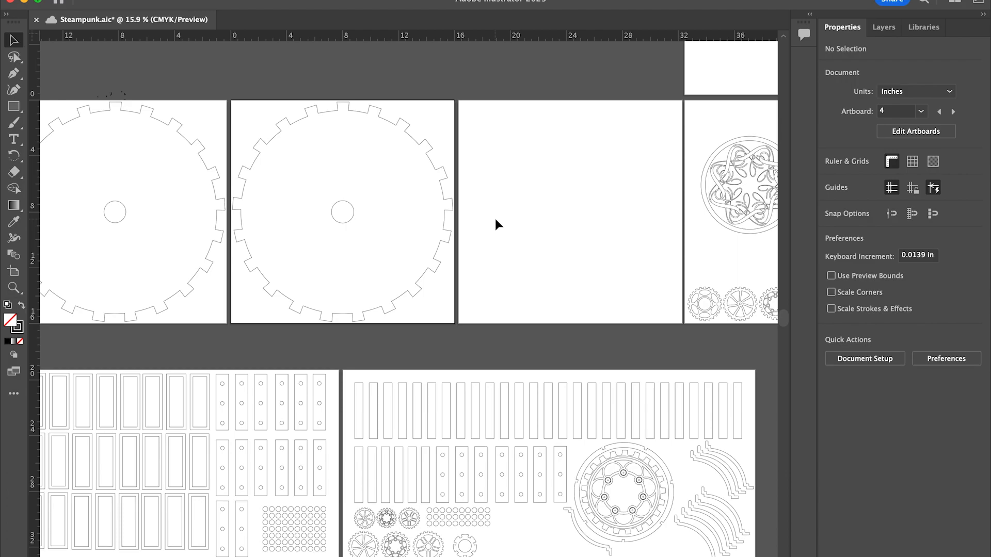
scroll("right", 3)
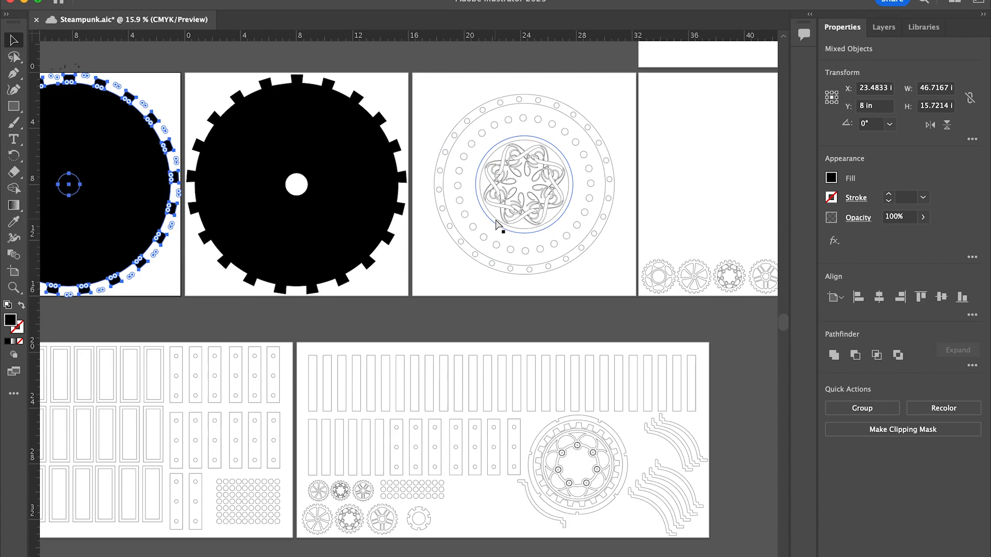
left_click(521, 184)
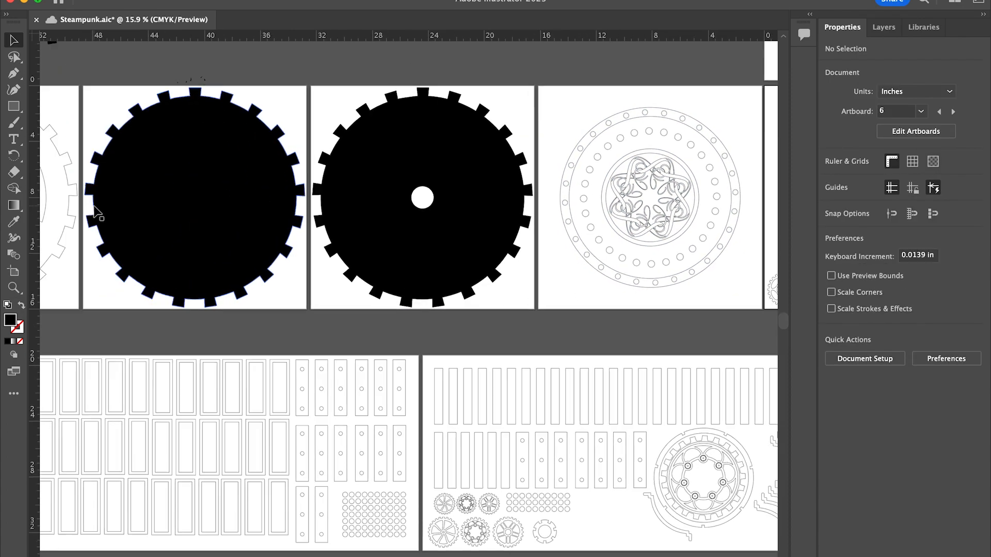
Swap fill and stroke on both black gears and the centre circle so they become unfilled outlines.
scroll("right", 3)
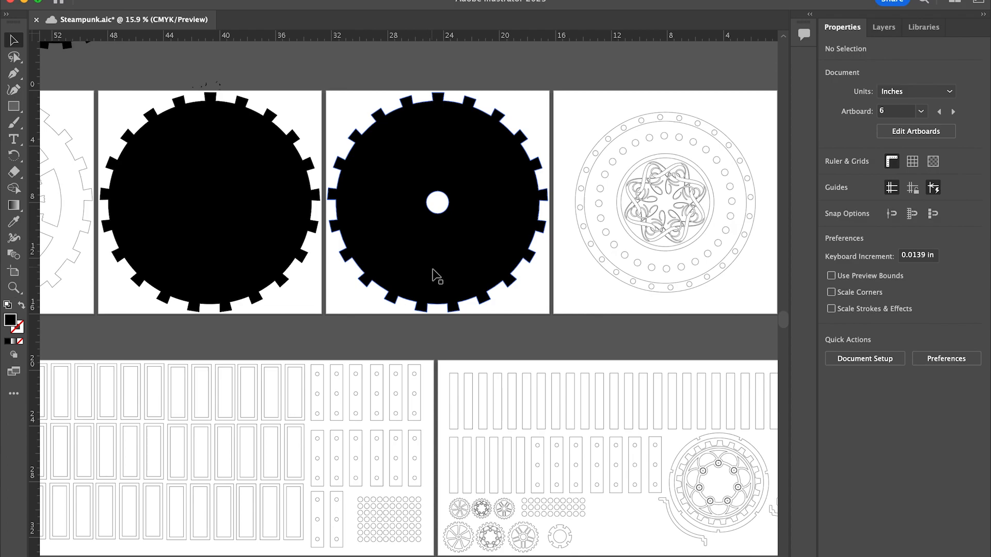
left_click(438, 275)
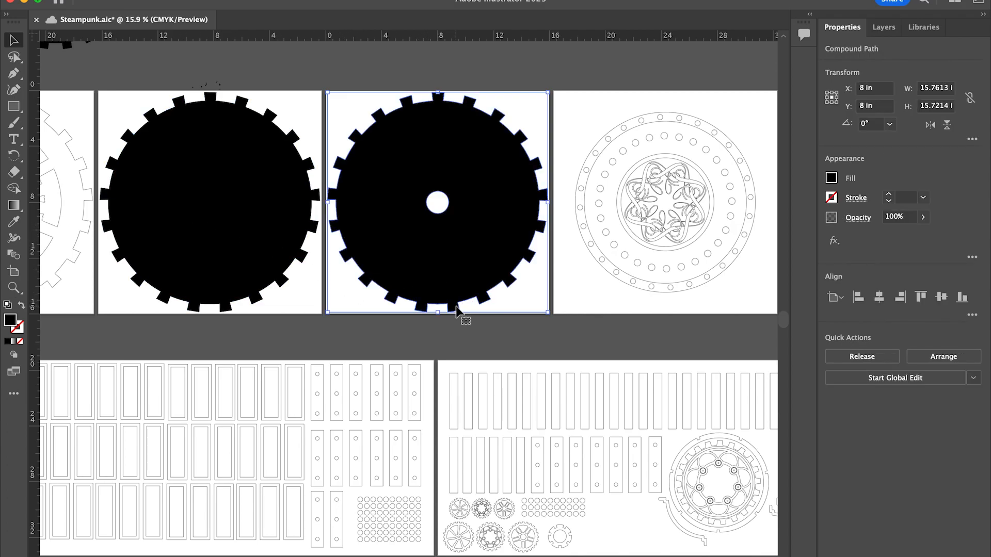
mouse_move(30, 321)
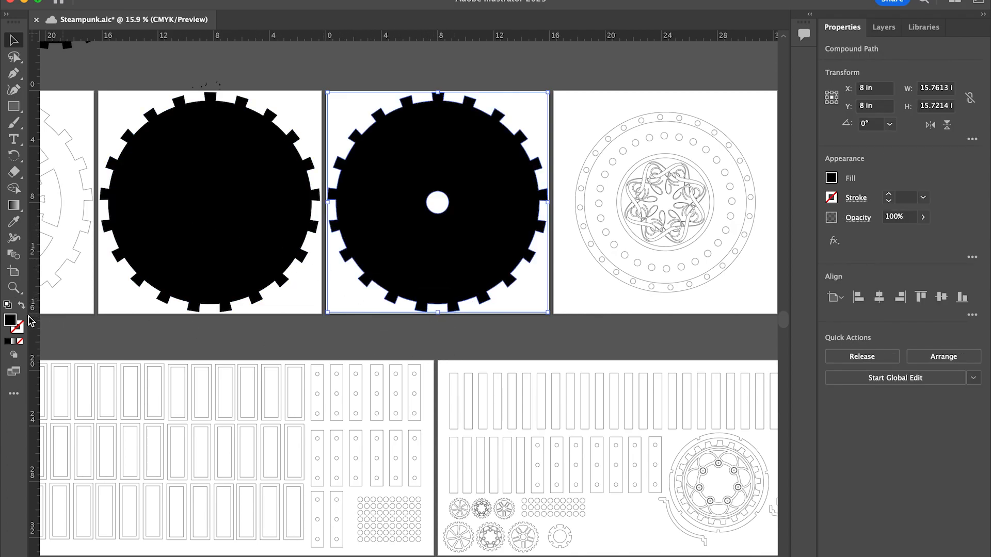
left_click(21, 309)
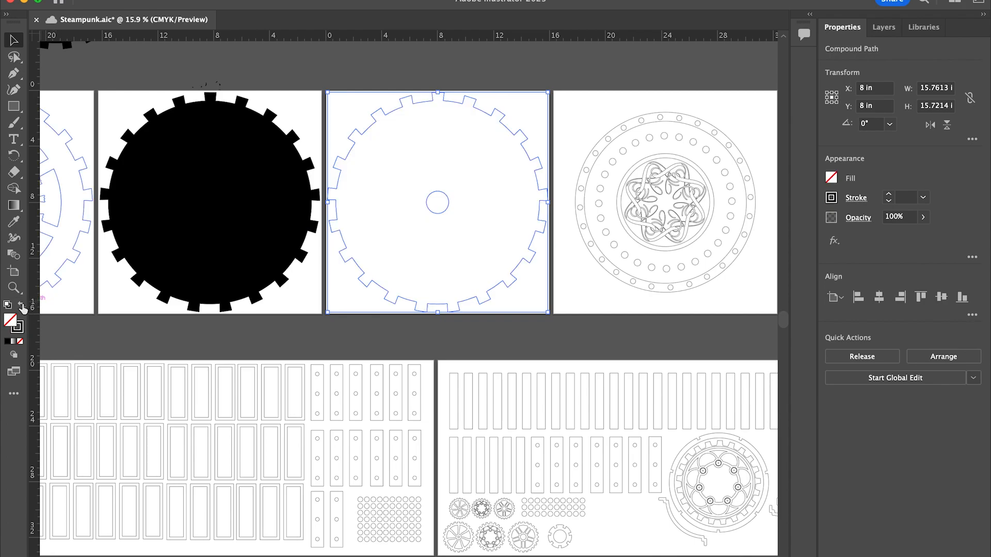
left_click(209, 202)
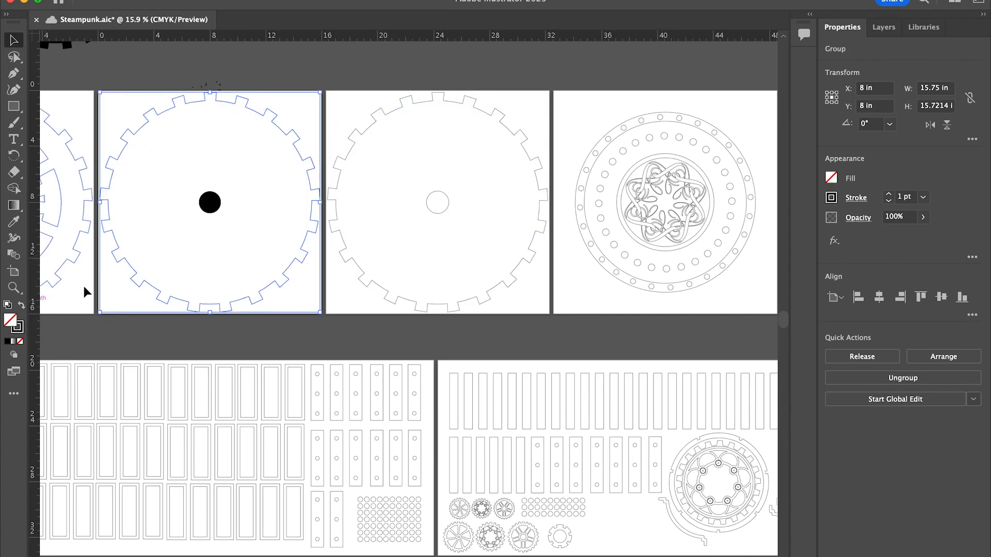
left_click(209, 202)
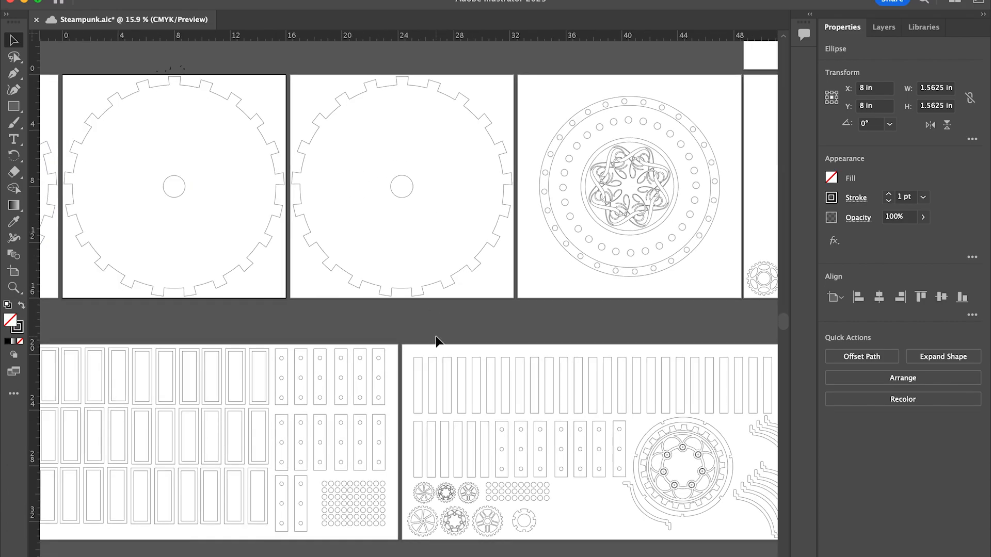
left_click(327, 274)
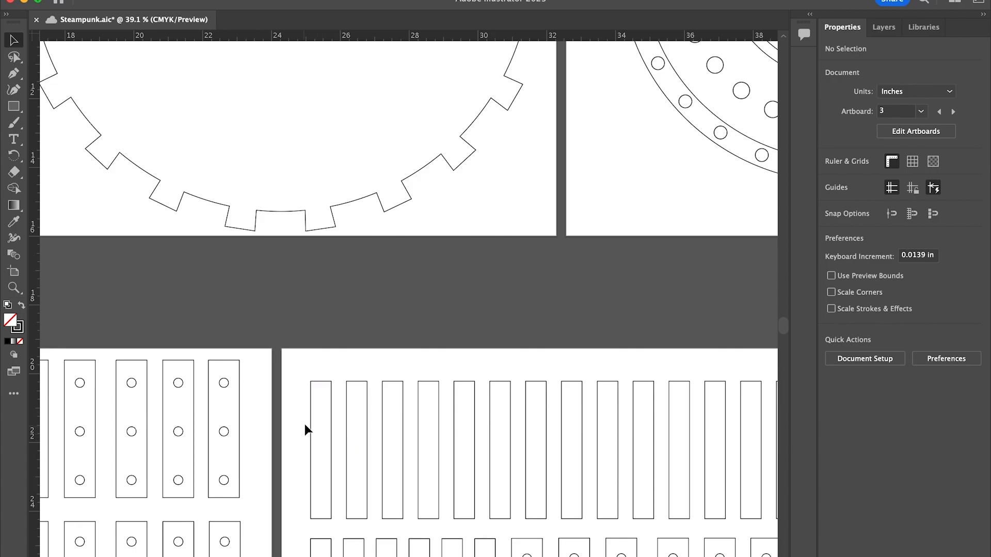
mouse_move(357, 2)
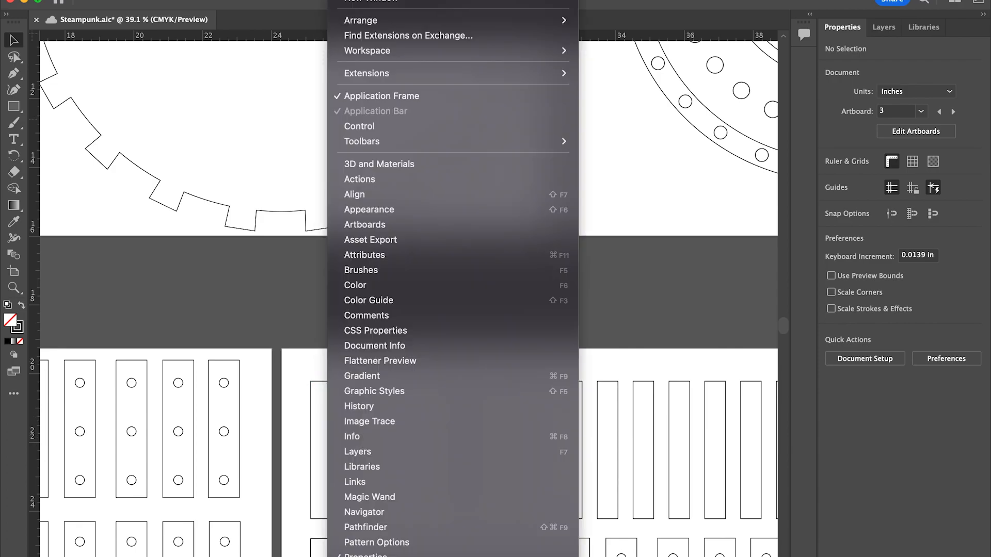
mouse_move(376, 330)
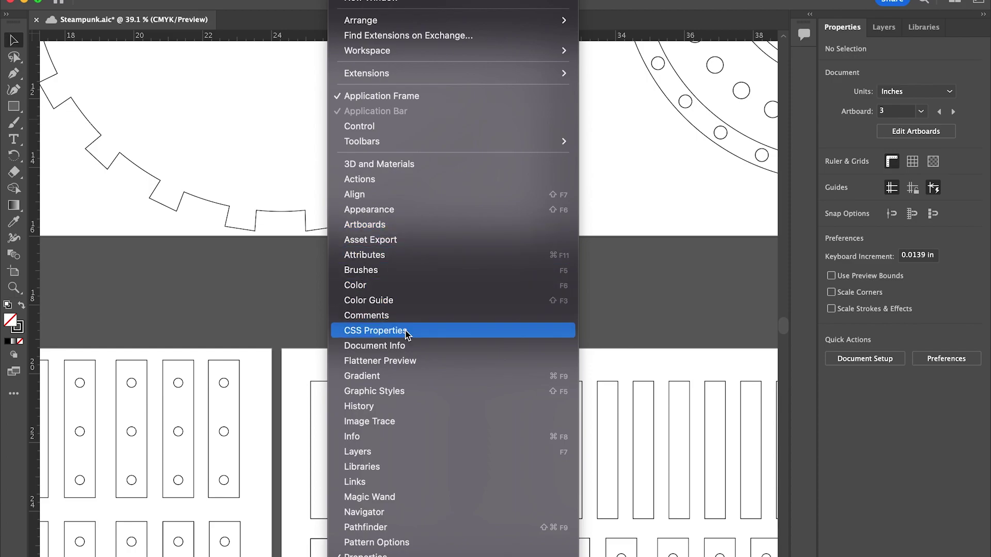
Show the Document Info panel set to list object counts.
left_click(373, 346)
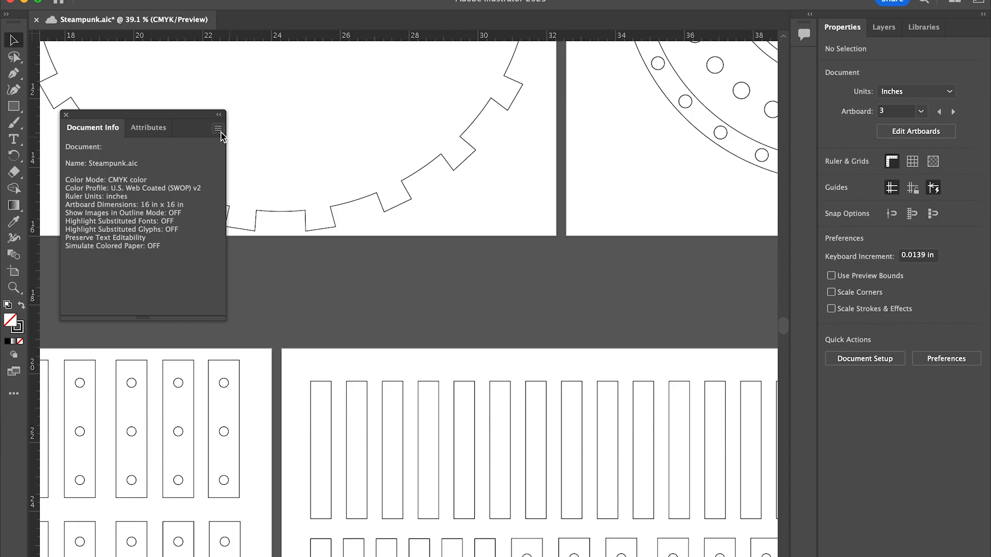
left_click(219, 128)
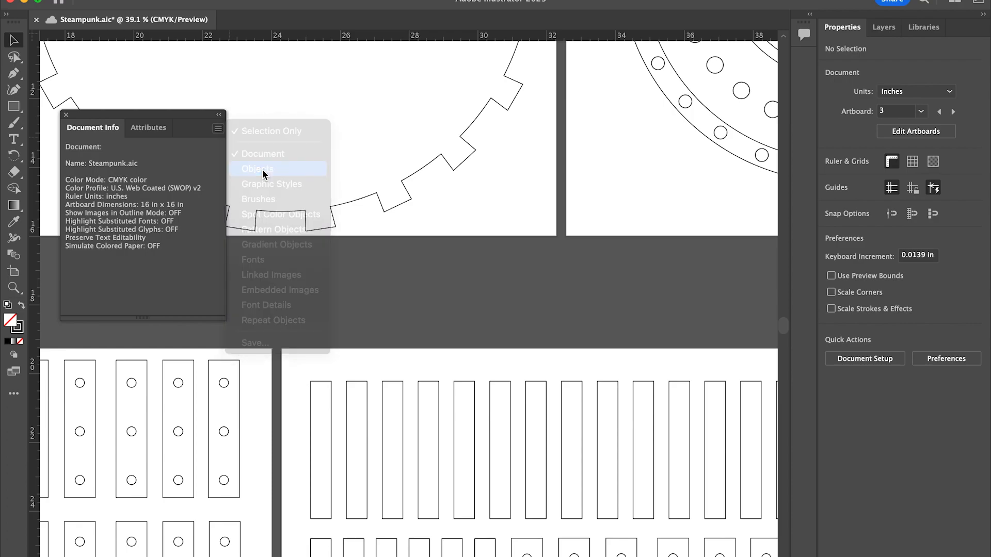
left_click(257, 168)
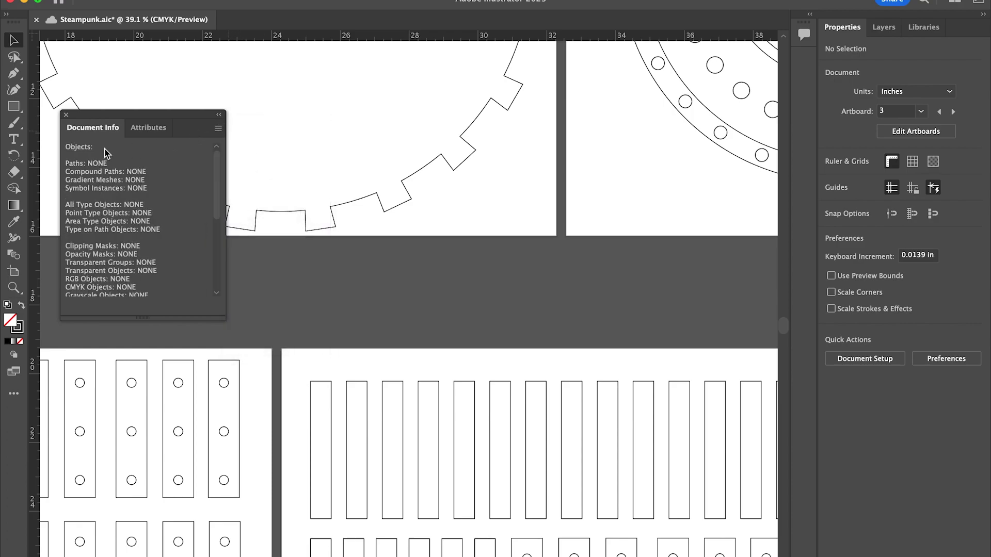
mouse_move(198, 133)
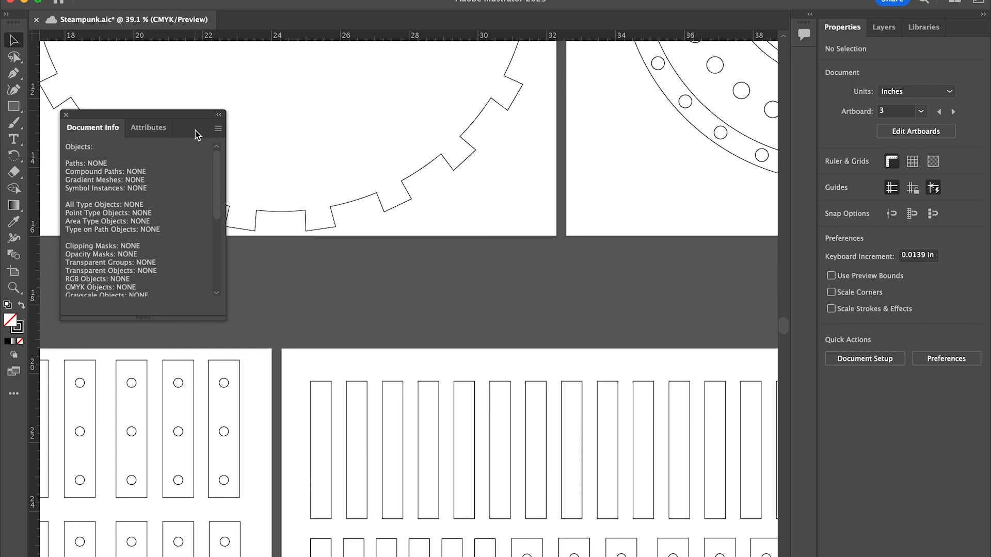
mouse_move(196, 73)
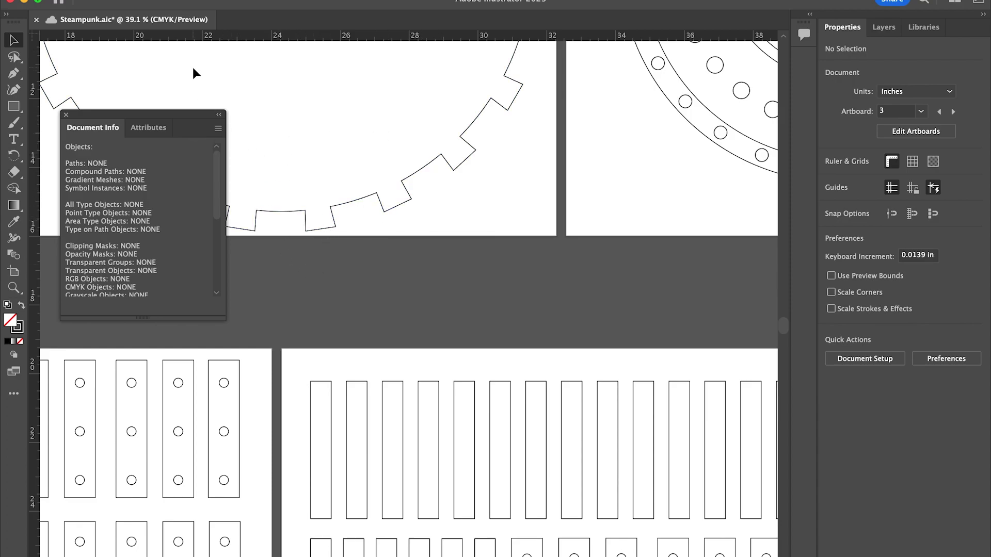
Set General and Stroke units to Inches in the Units preferences.
left_click(113, 3)
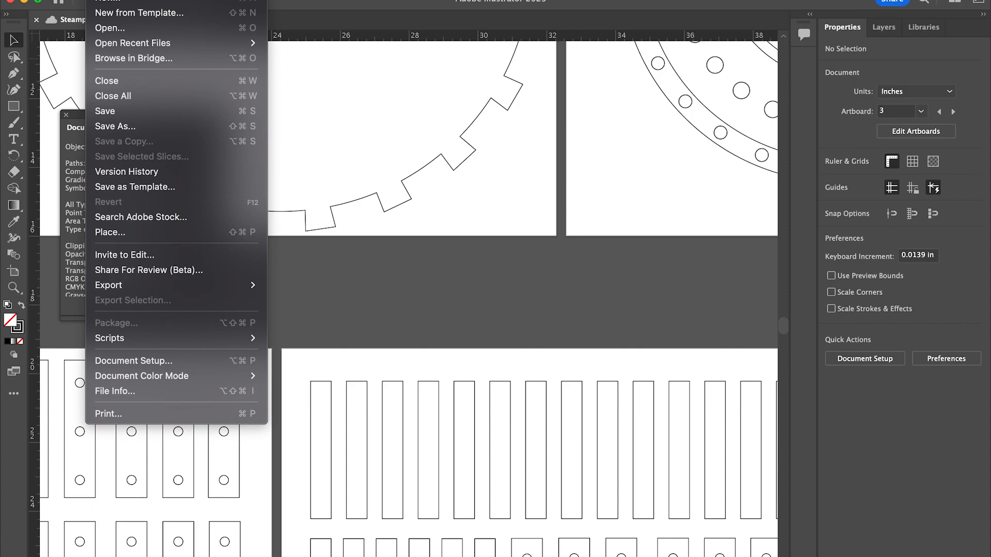
left_click(25, 2)
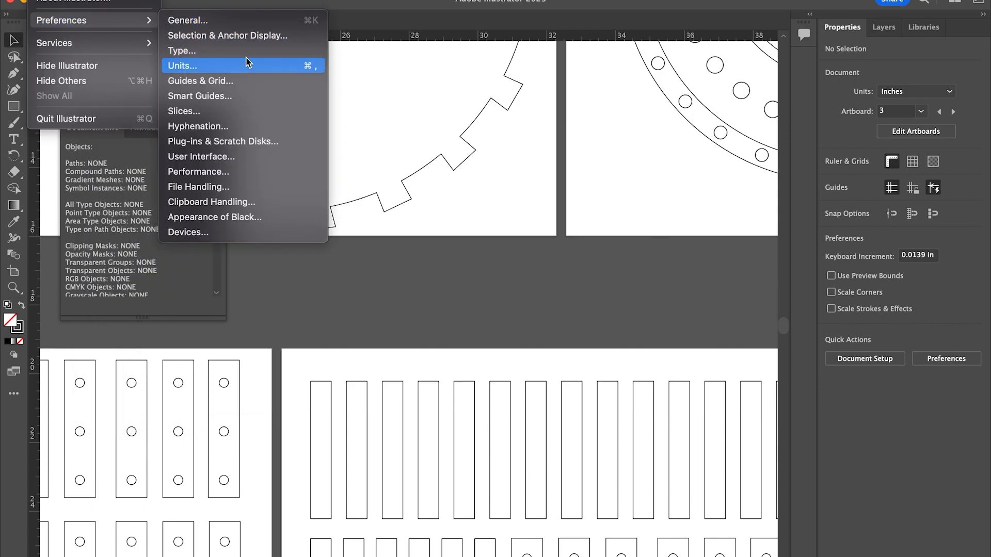
mouse_move(251, 69)
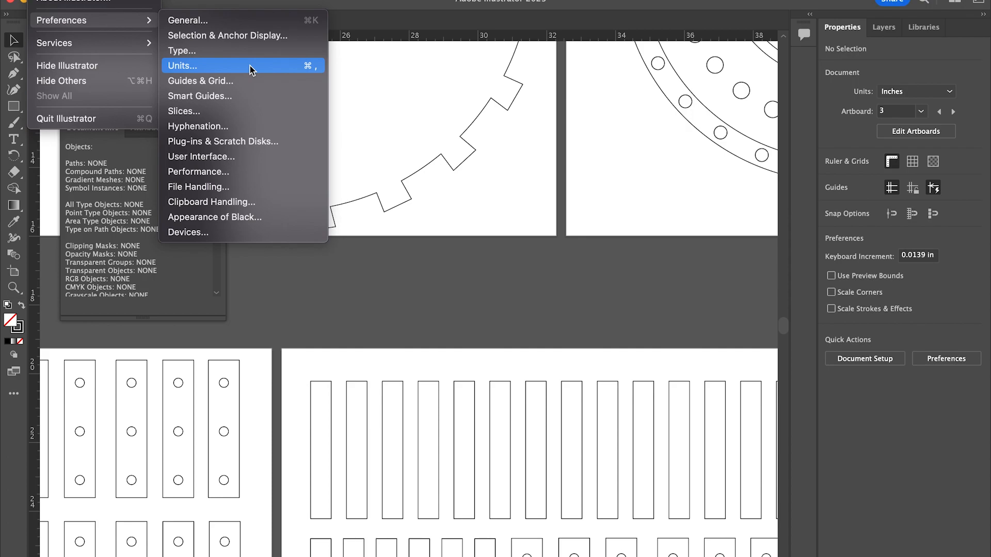
left_click(182, 65)
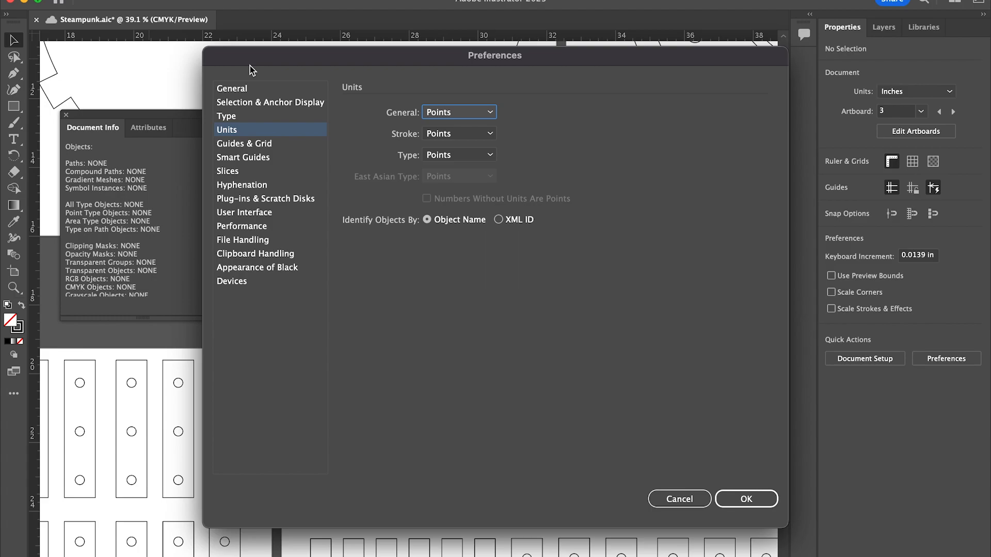
mouse_move(457, 102)
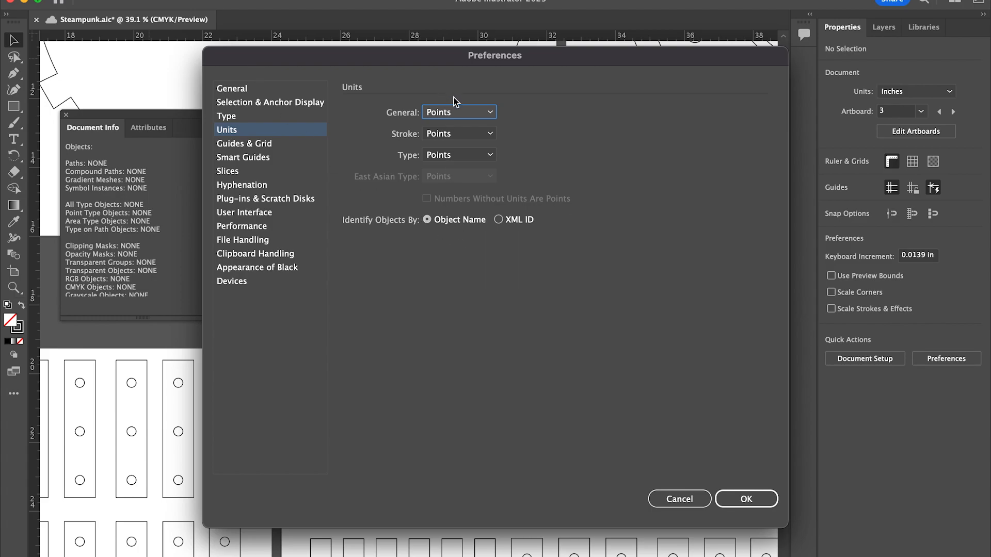
mouse_move(457, 119)
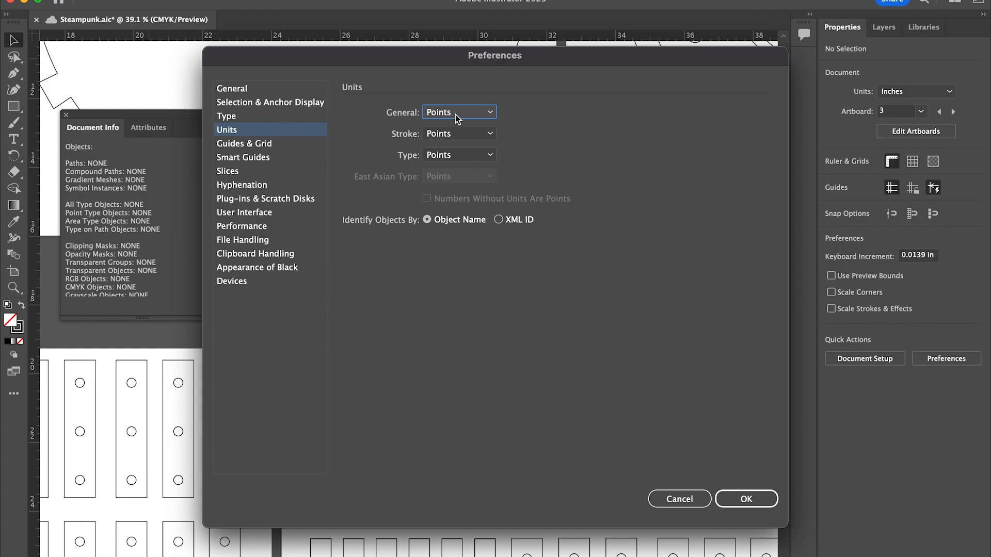
left_click(458, 111)
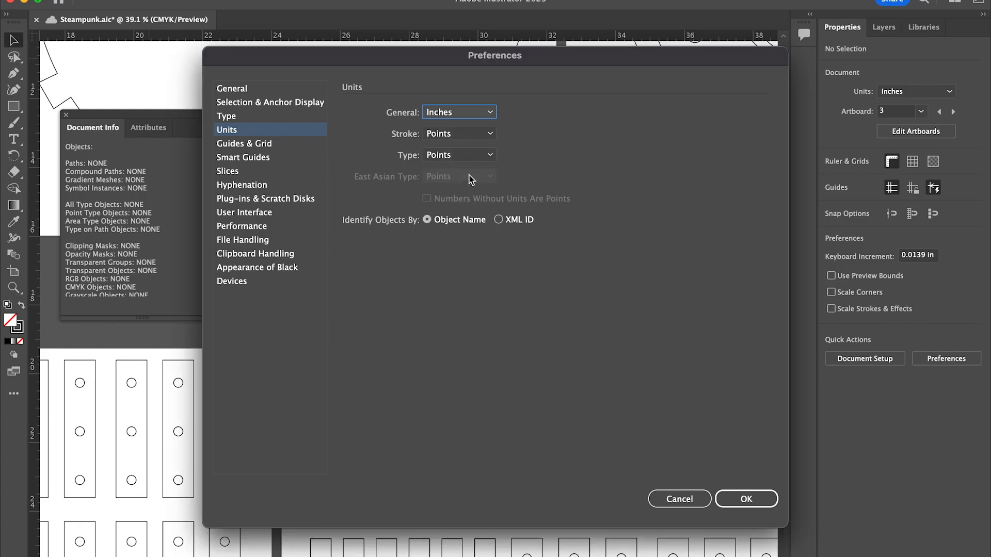
mouse_move(452, 133)
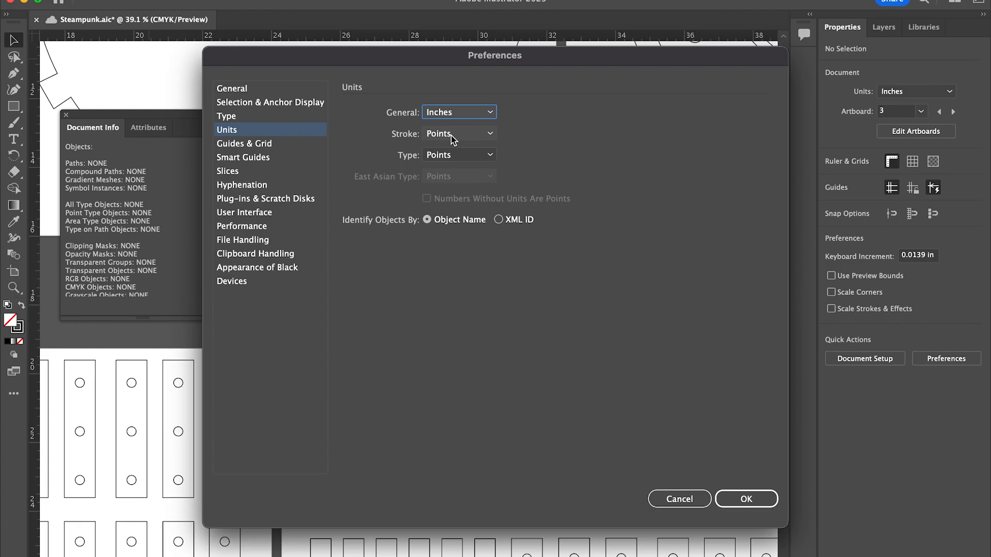
left_click(458, 134)
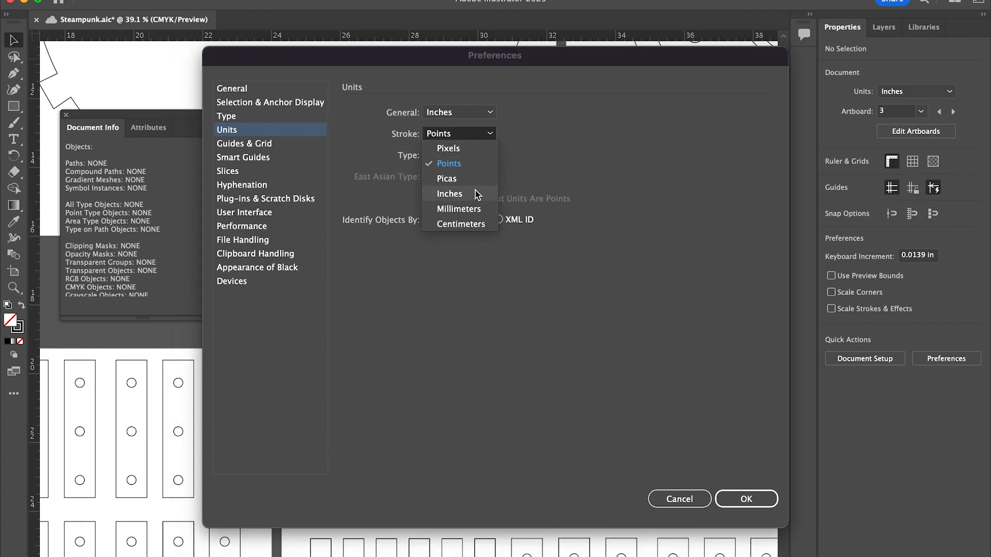
left_click(449, 193)
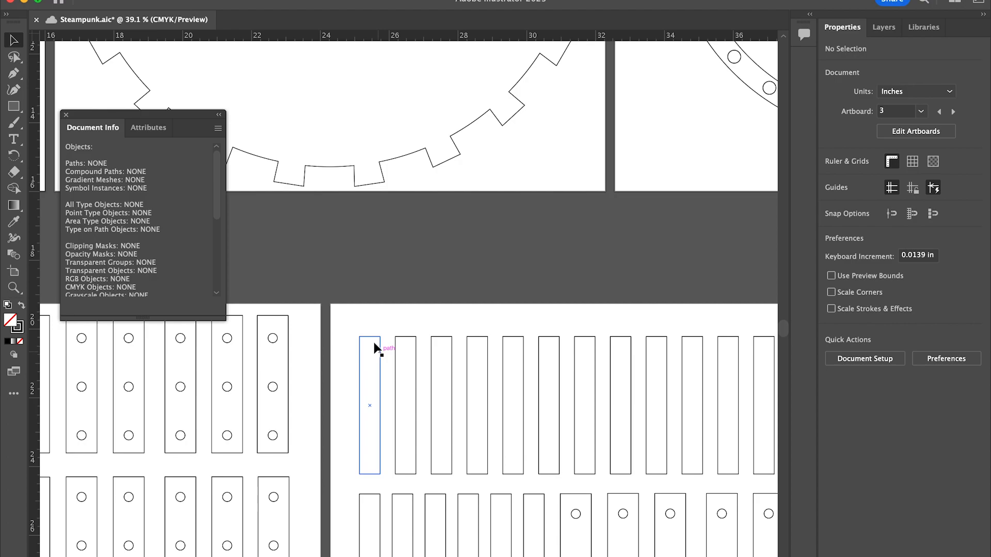
Select one wall strip rectangle so Document Info reports it as a closed path in inches.
left_click(370, 405)
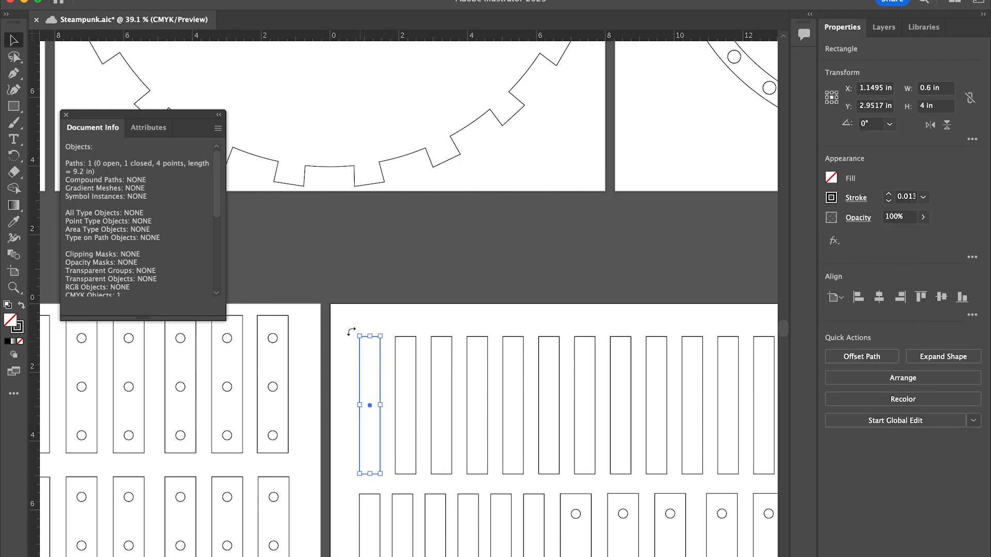
mouse_move(417, 521)
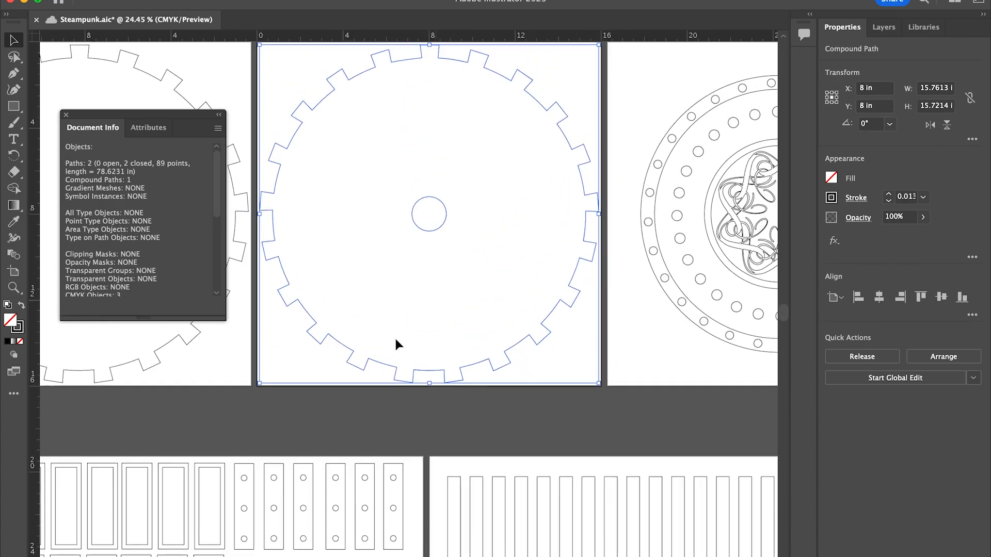
mouse_move(436, 352)
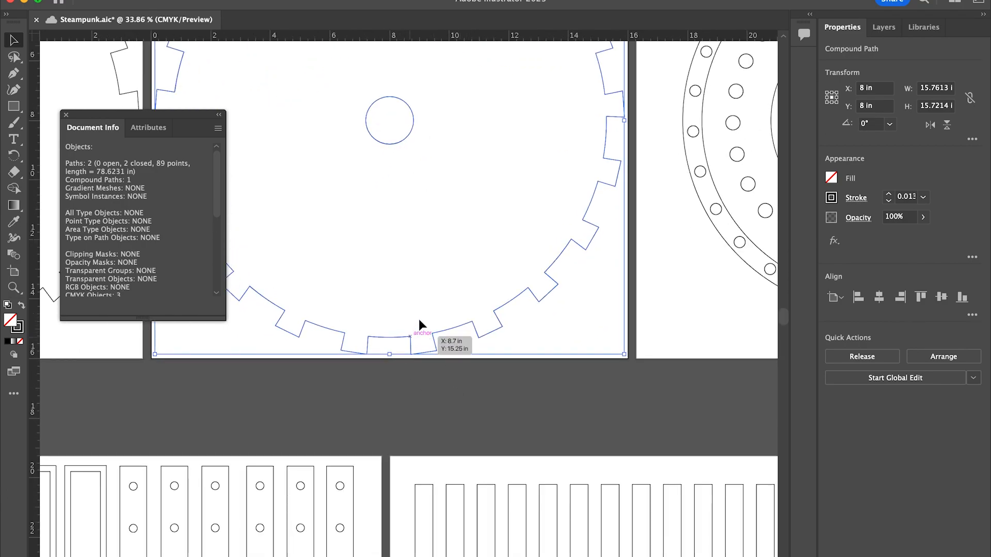
mouse_move(204, 94)
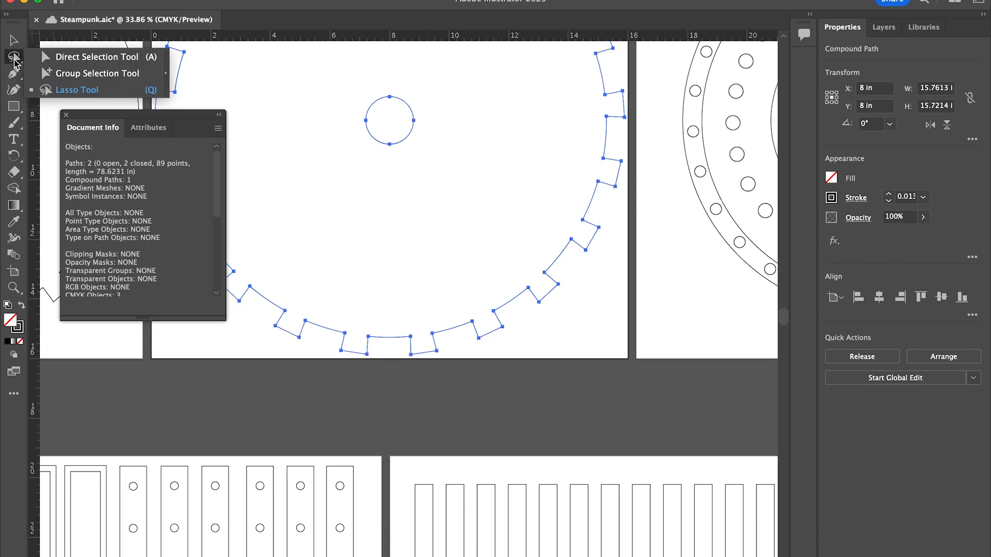
Lasso one bottom tooth edge and copy it beside the gear so Document Info reads its length, 0.8806 in.
left_click(14, 56)
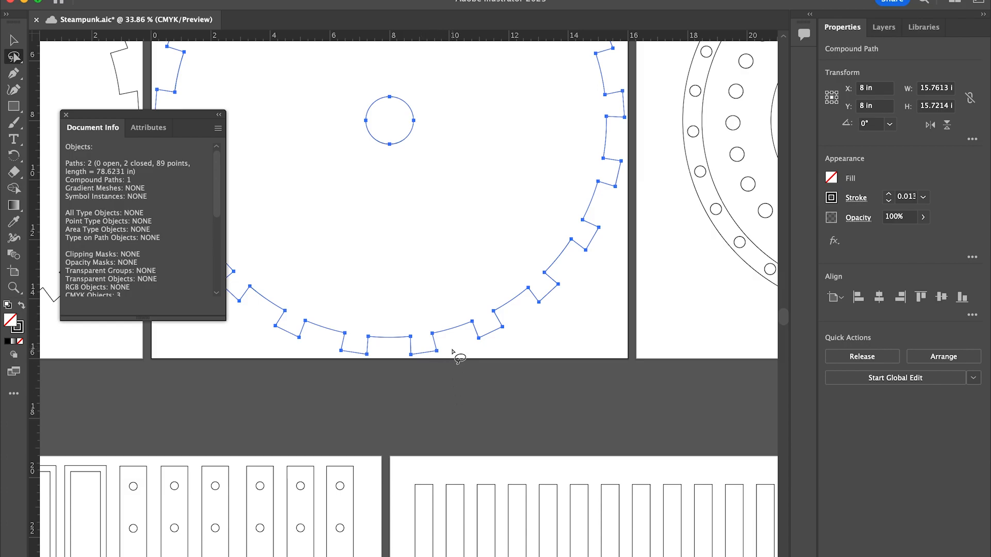
mouse_move(437, 347)
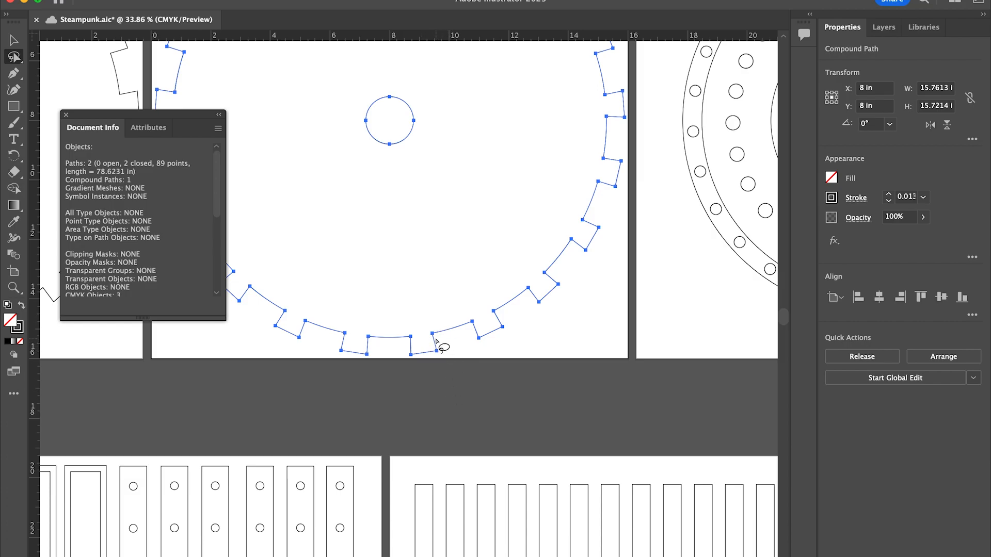
mouse_move(479, 334)
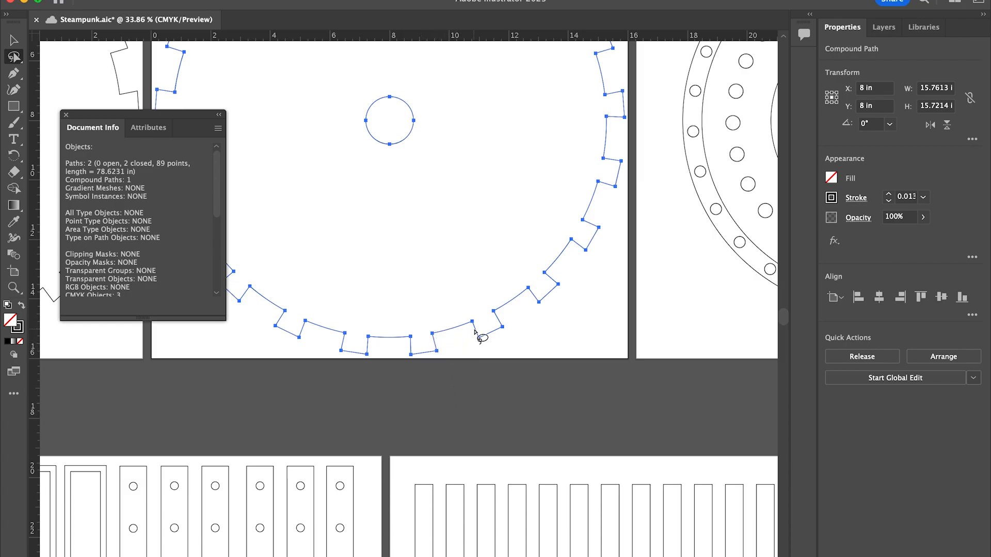
mouse_move(462, 354)
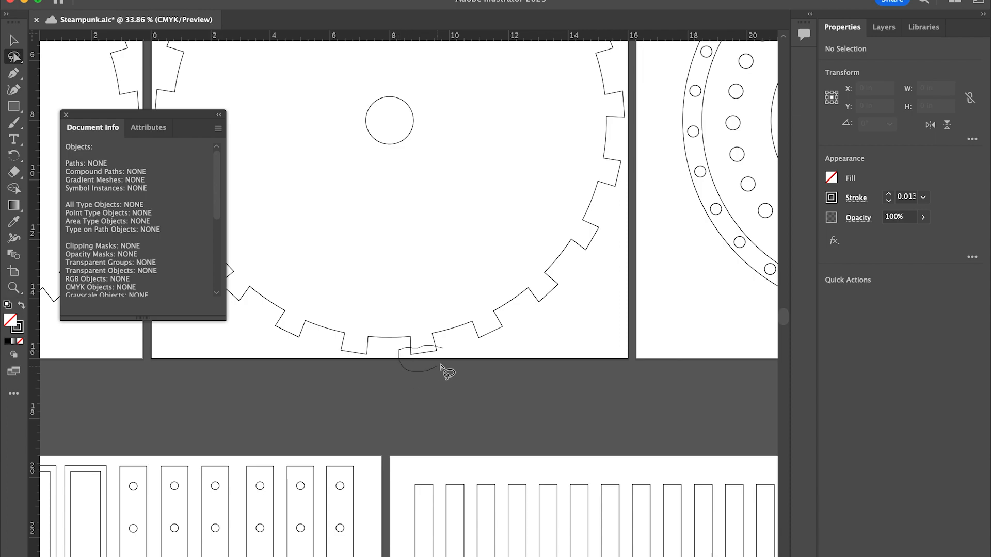
left_click(416, 352)
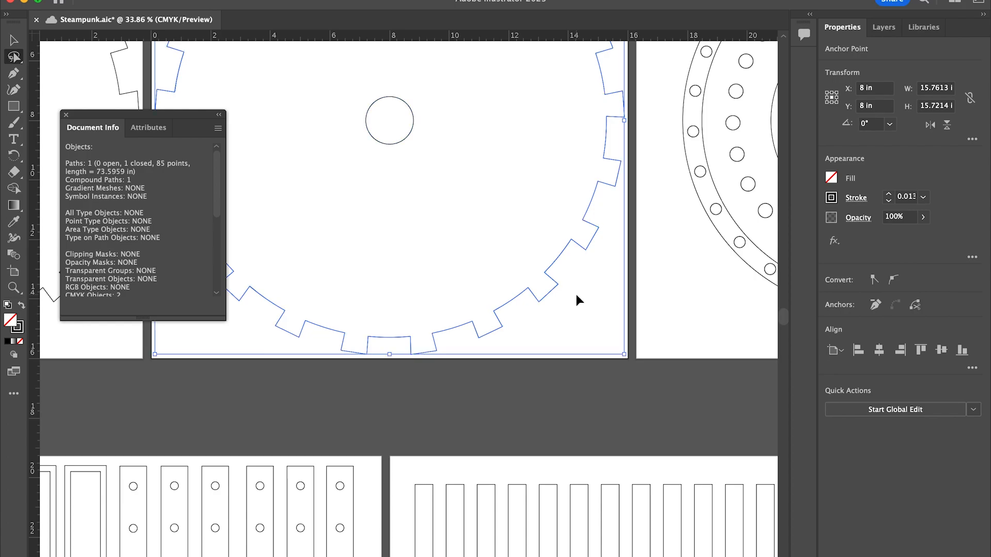
left_click(411, 313)
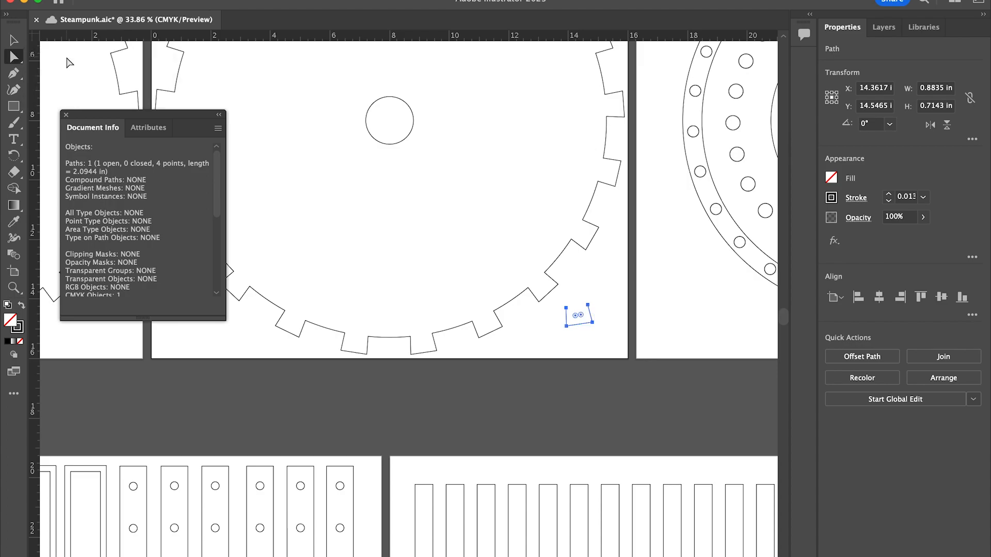
mouse_move(589, 312)
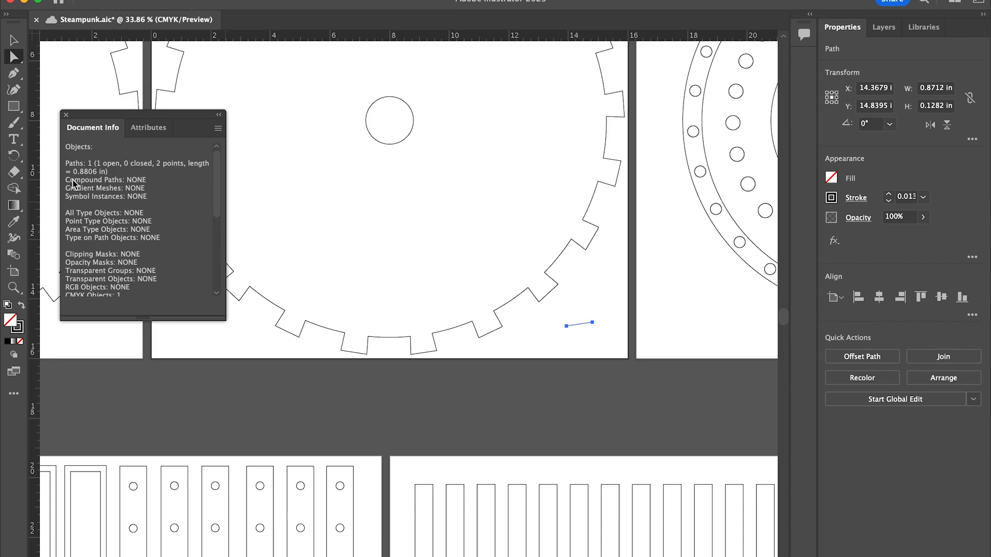
mouse_move(435, 370)
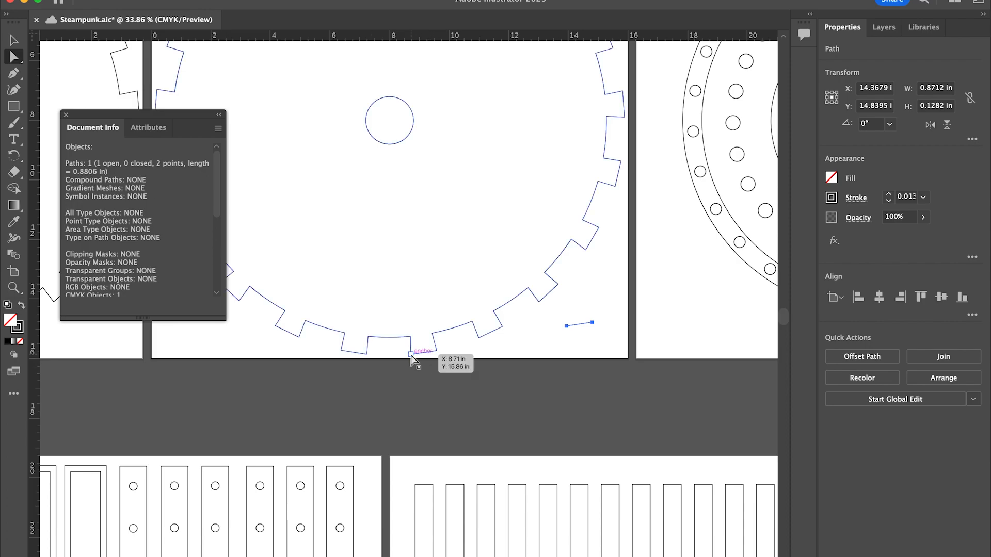
mouse_move(433, 355)
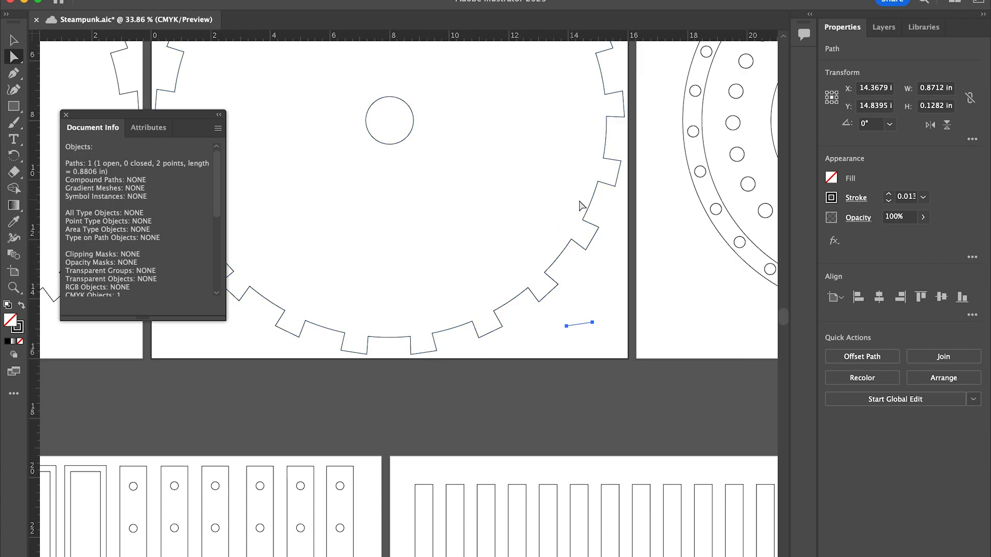
mouse_move(619, 327)
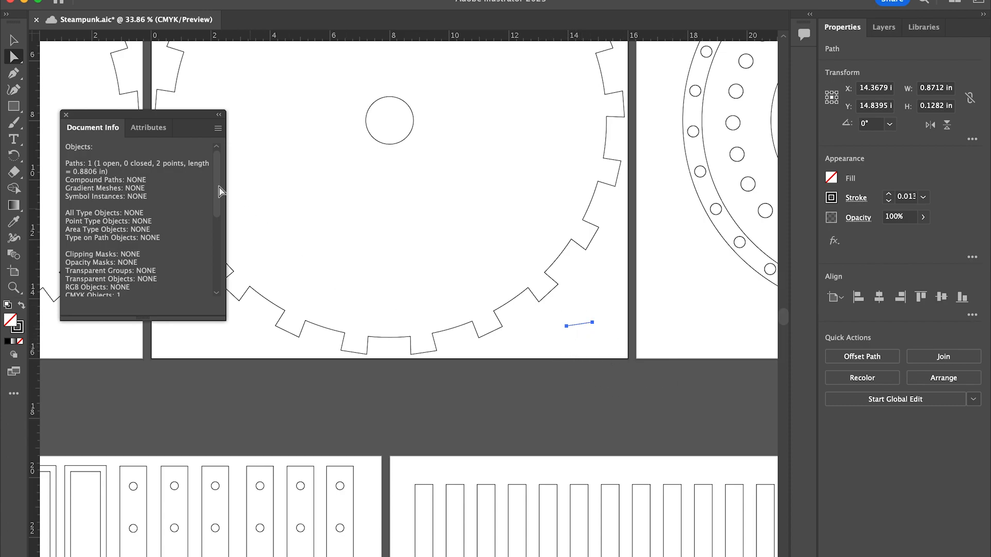
mouse_move(83, 179)
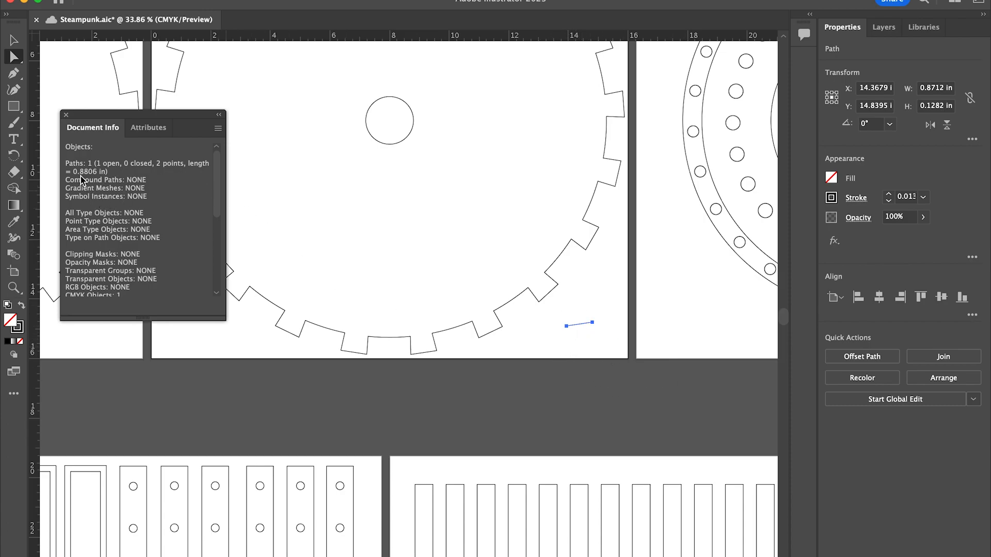
mouse_move(201, 229)
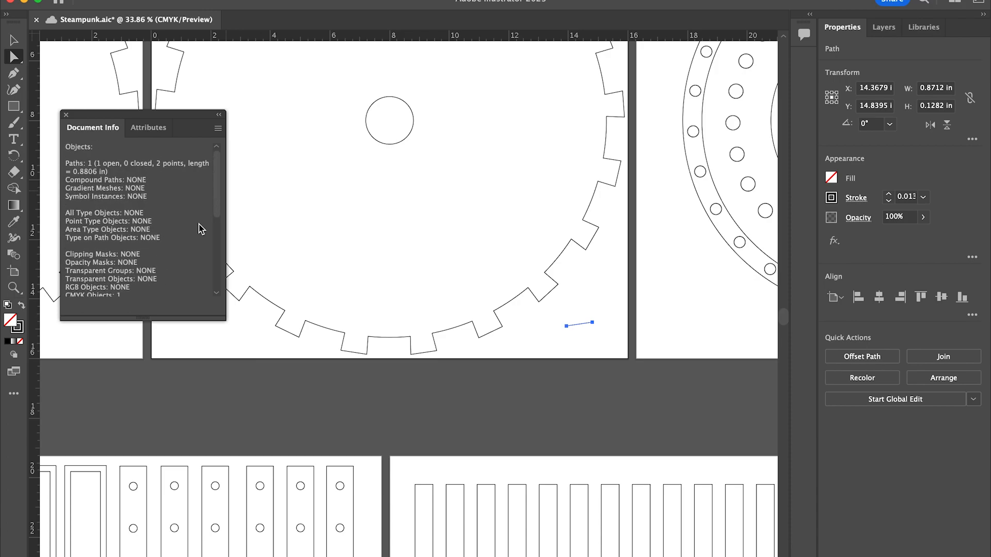
scroll("down", 3)
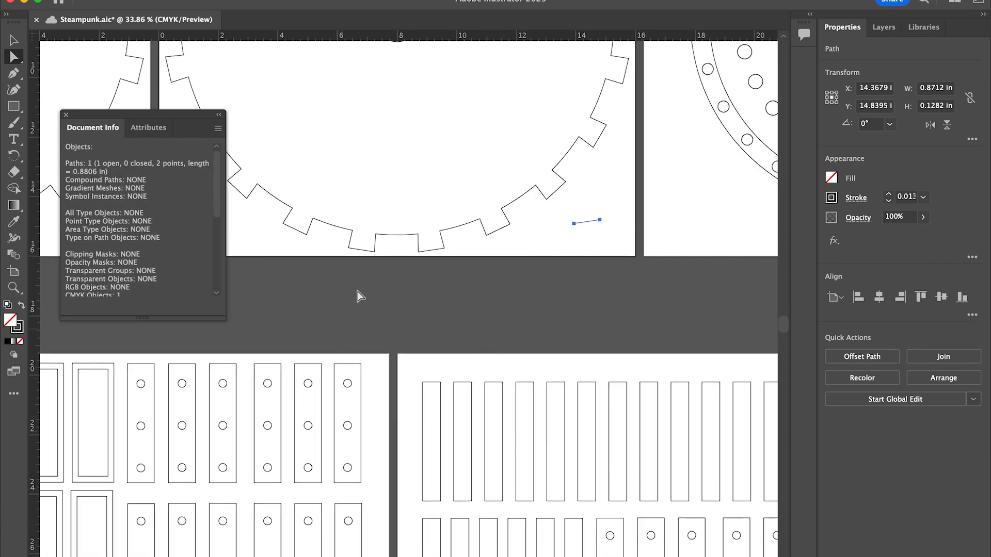
mouse_move(282, 316)
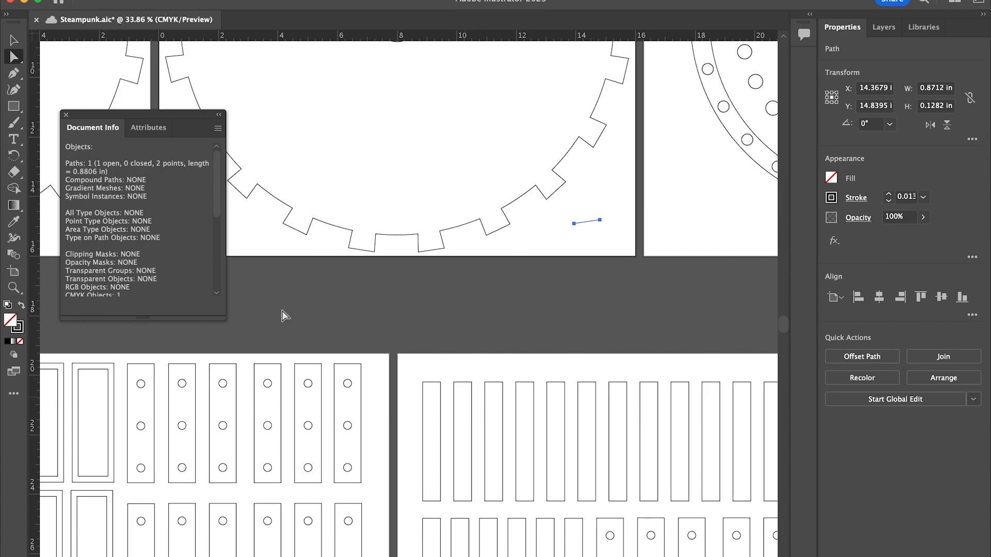
mouse_move(19, 118)
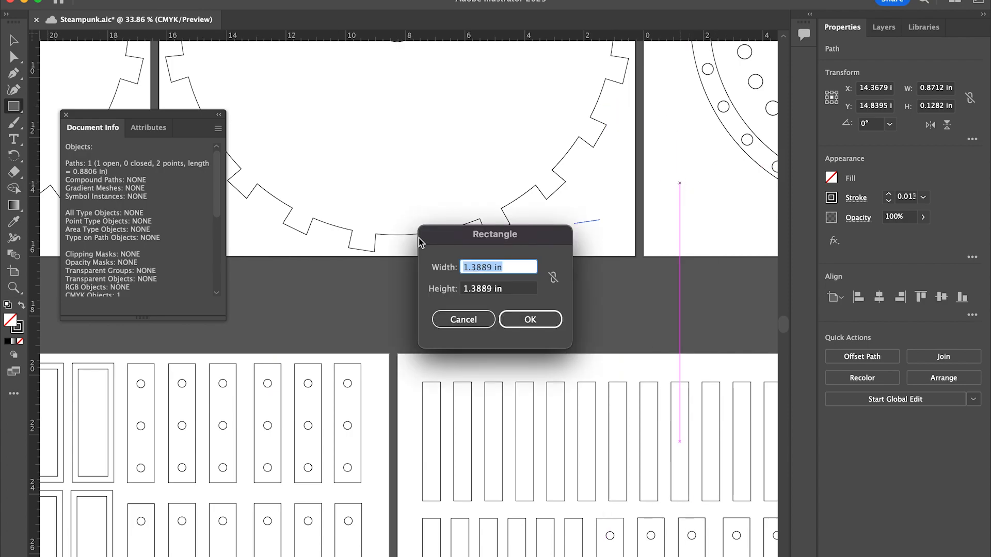
Create a wall rectangle 0.8806 in wide by 4 in tall beside the perforated ring.
type(".88")
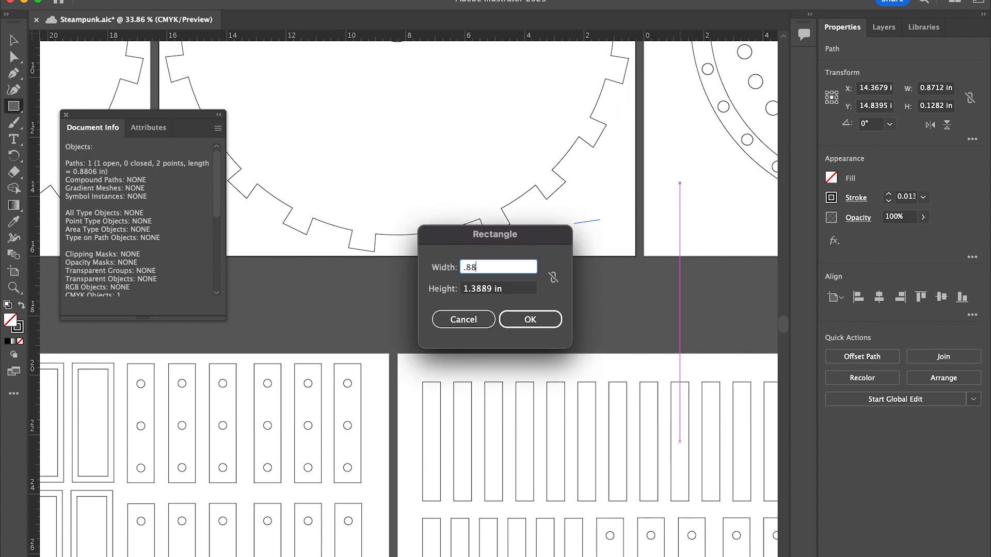
type("06 in")
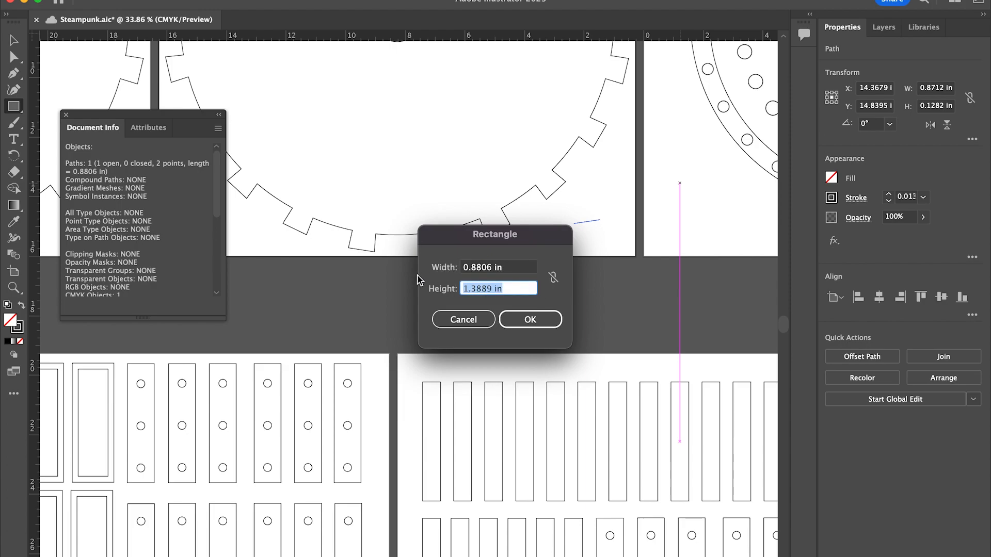
type("4")
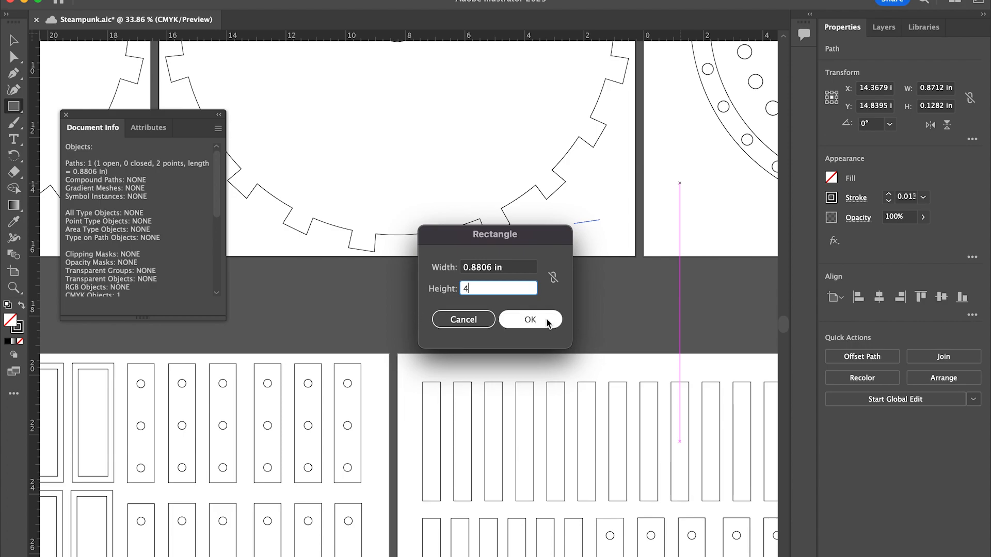
left_click(529, 319)
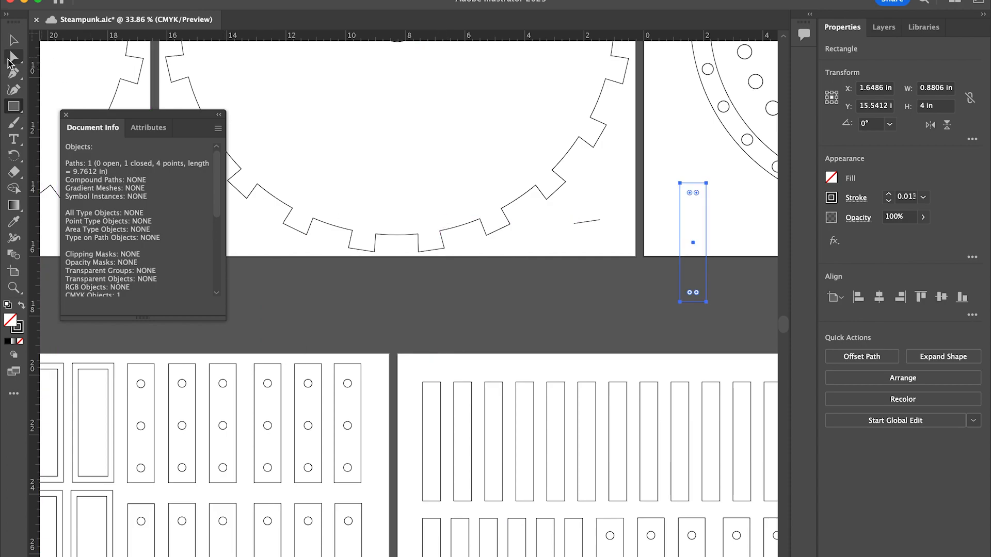
left_click(14, 56)
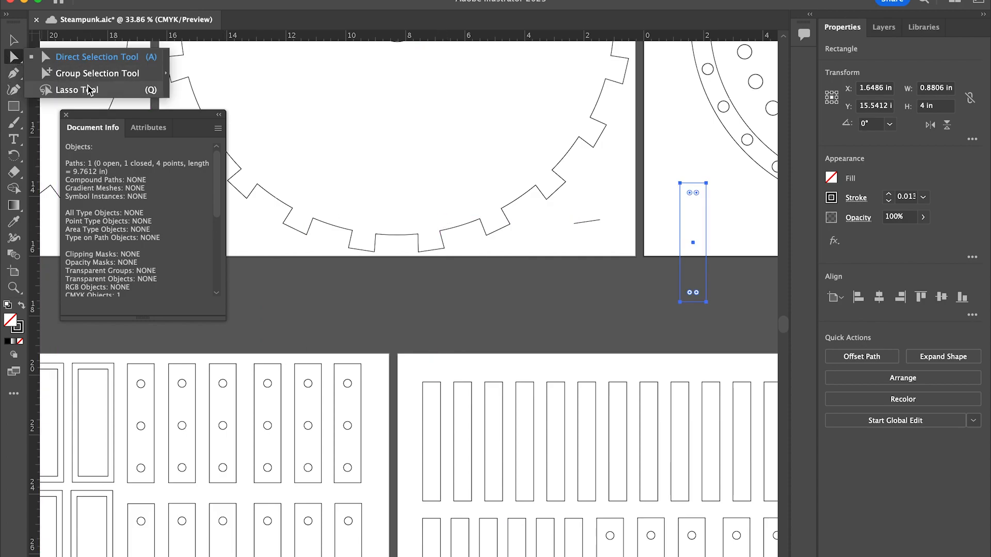
left_click(75, 89)
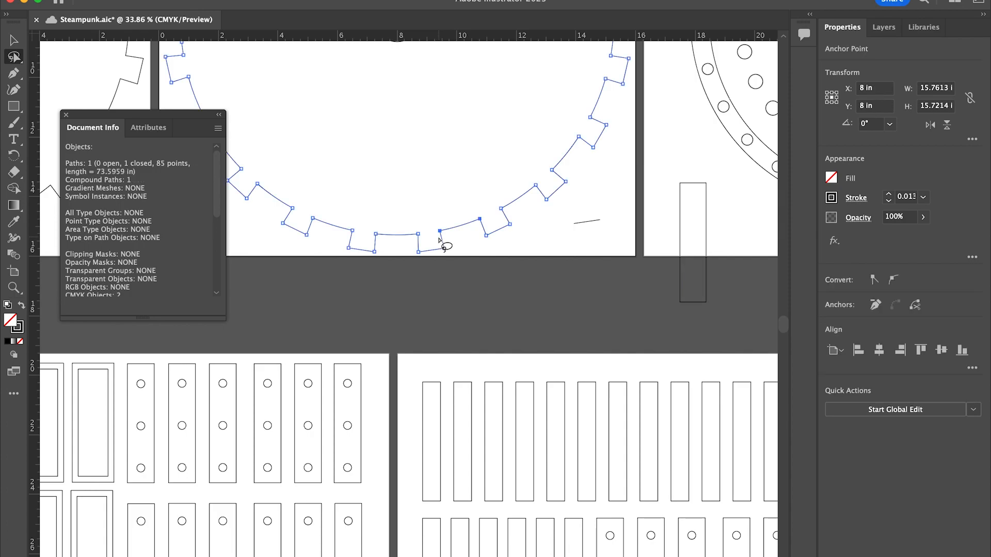
left_click(440, 231)
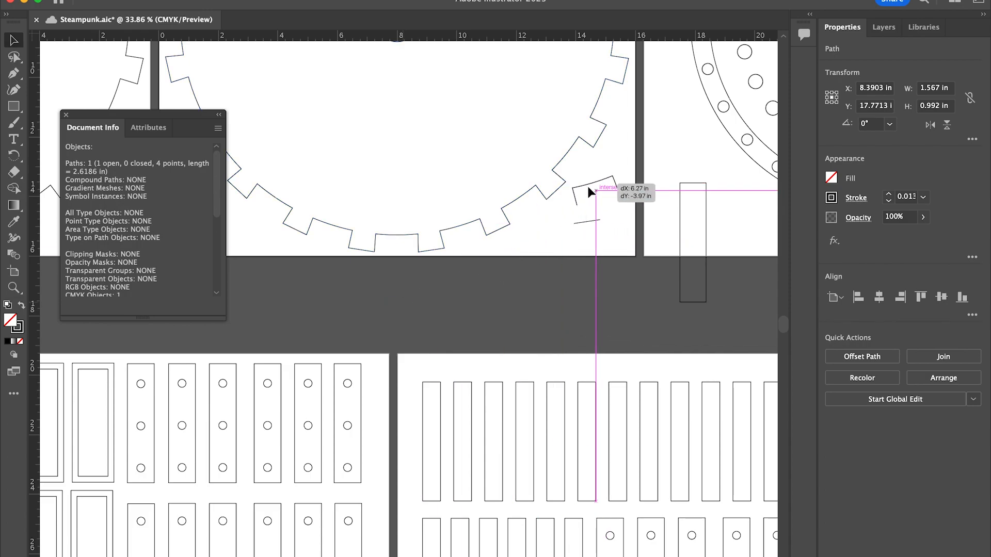
left_click(14, 57)
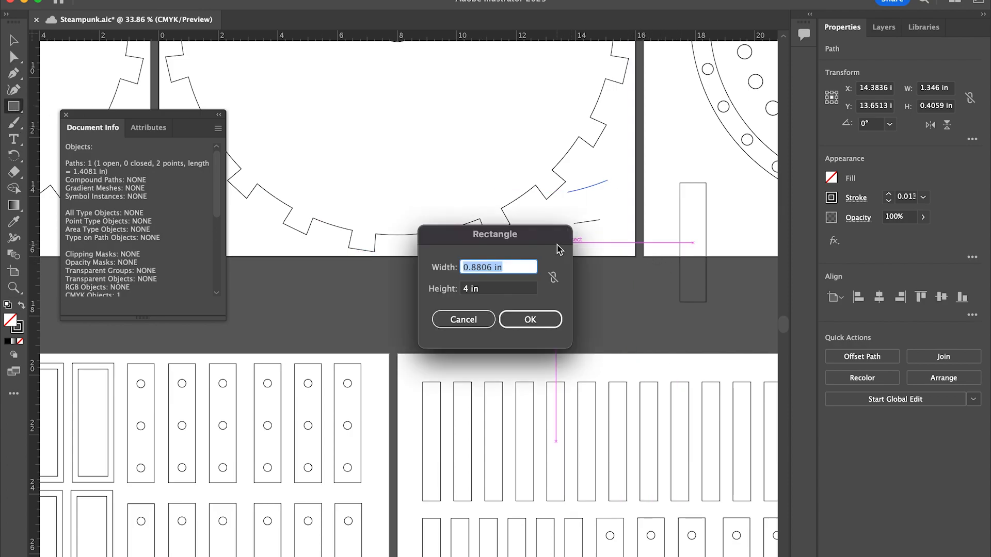
type("1.")
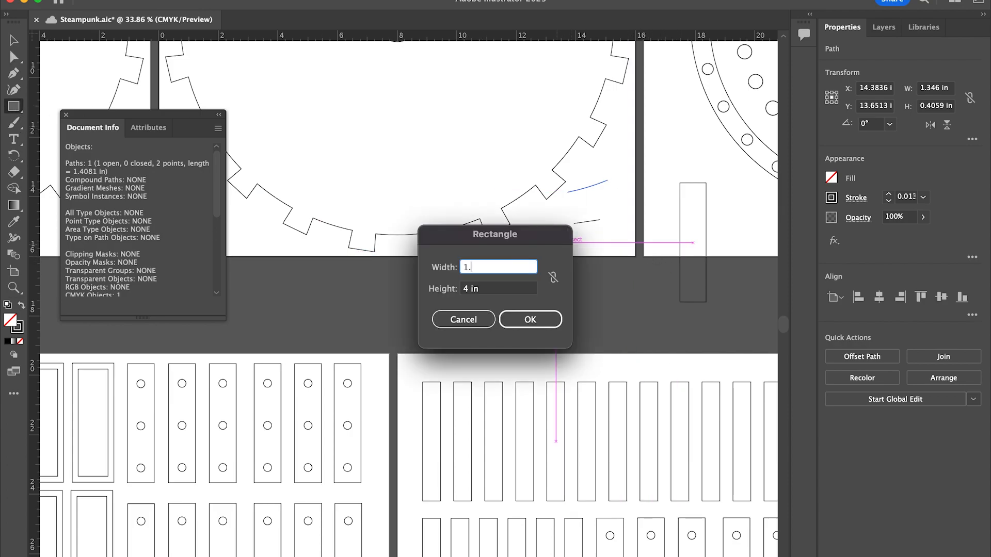
type("4081")
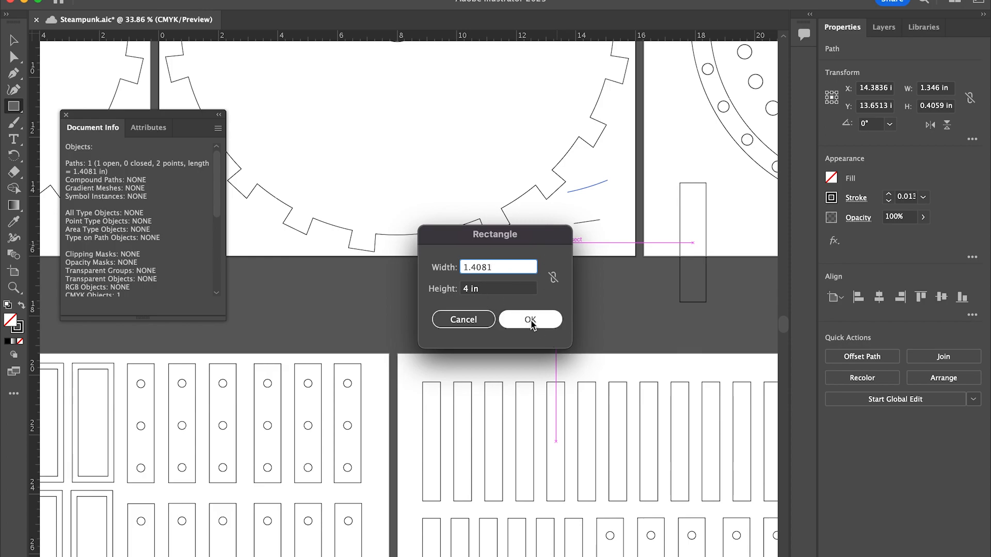
left_click(529, 319)
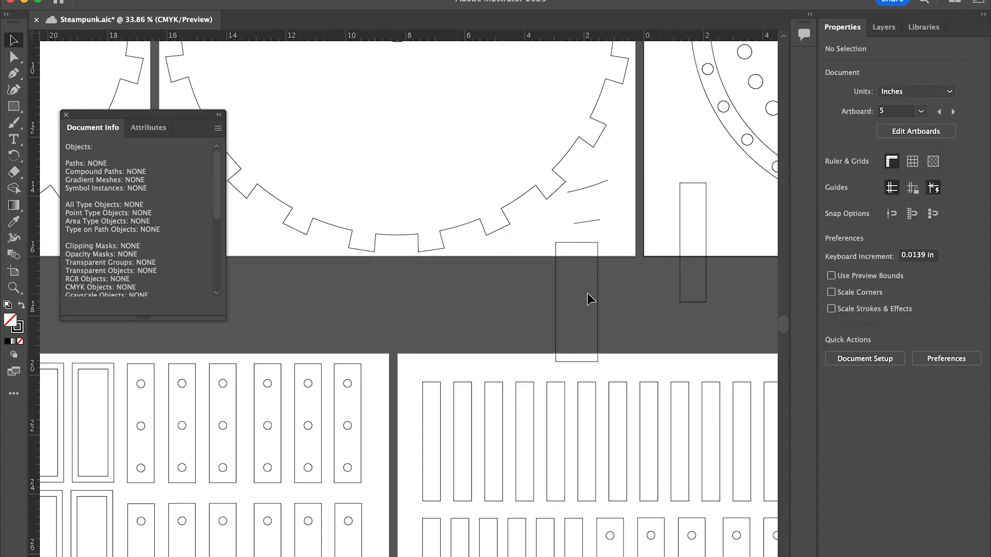
Move the loose rectangle below the gear up beside the other wall rectangle.
left_click(742, 253)
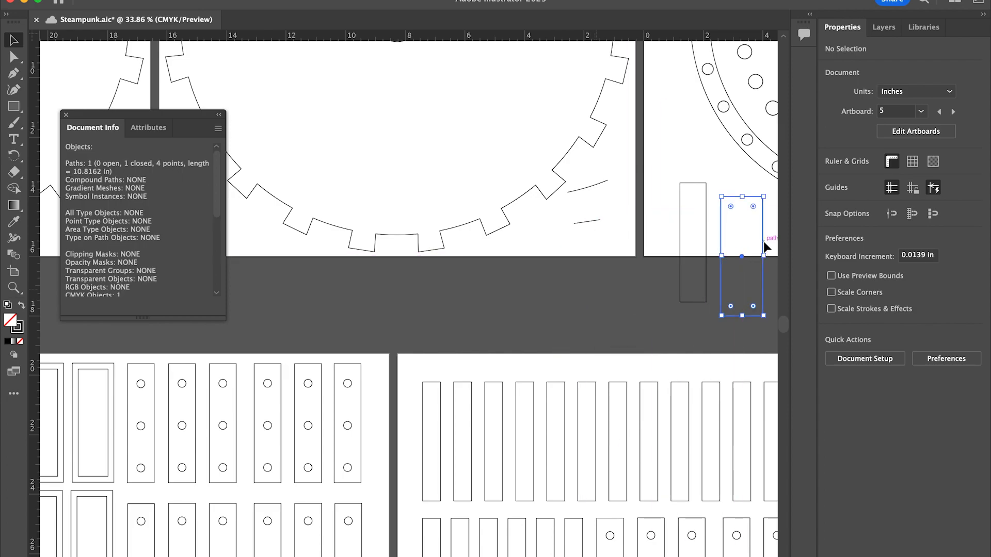
left_click(489, 237)
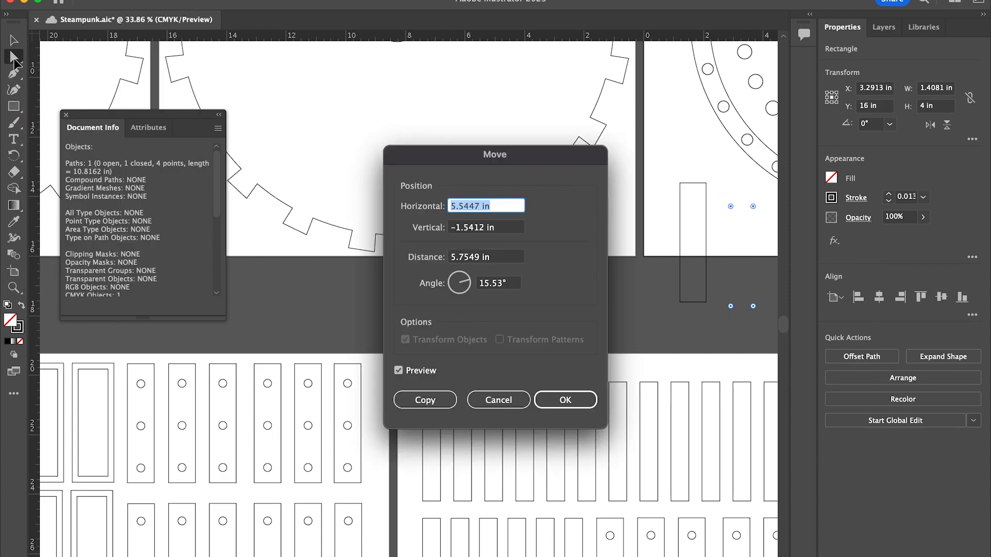
left_click(565, 399)
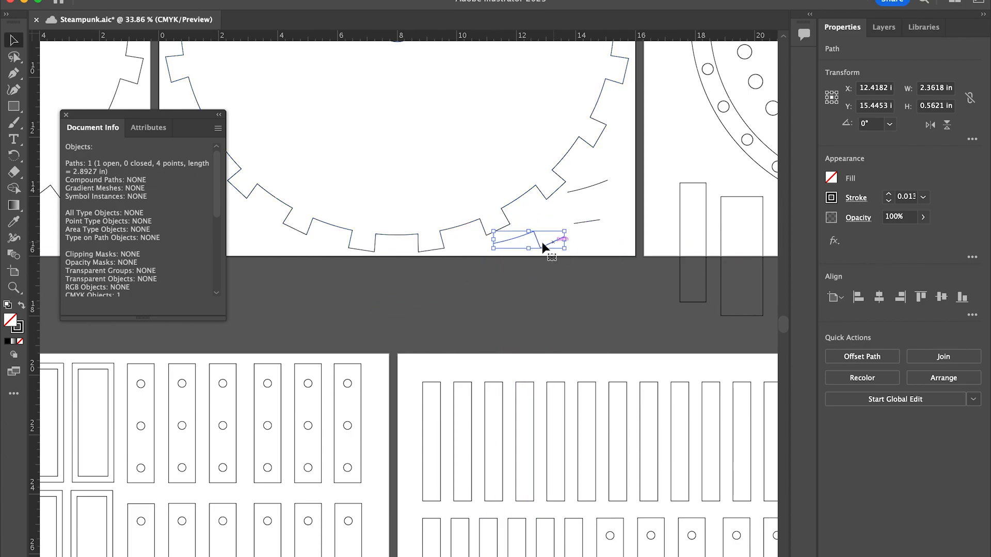
Create a third wall rectangle 0.604 in wide by 4 in tall for the short tooth edge.
left_click(14, 58)
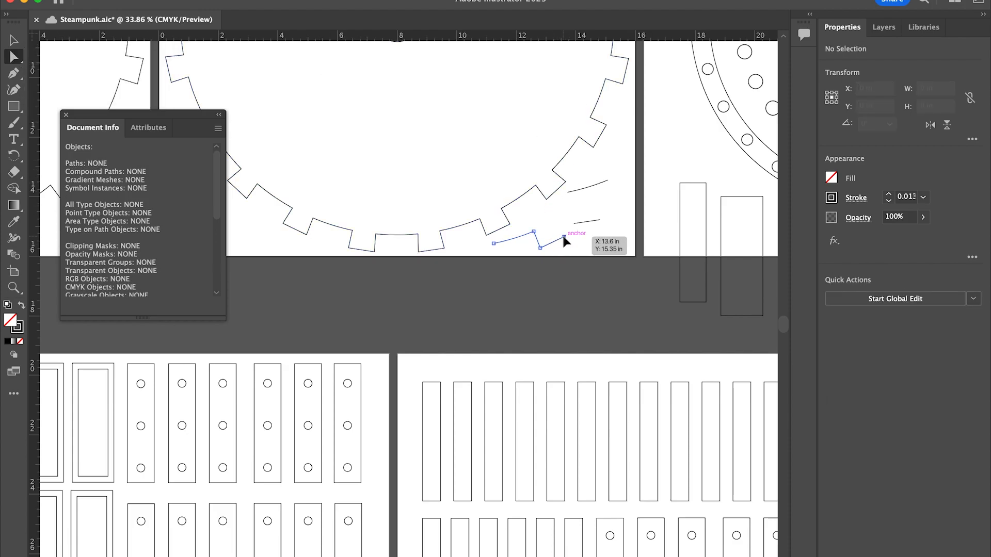
left_click(495, 244)
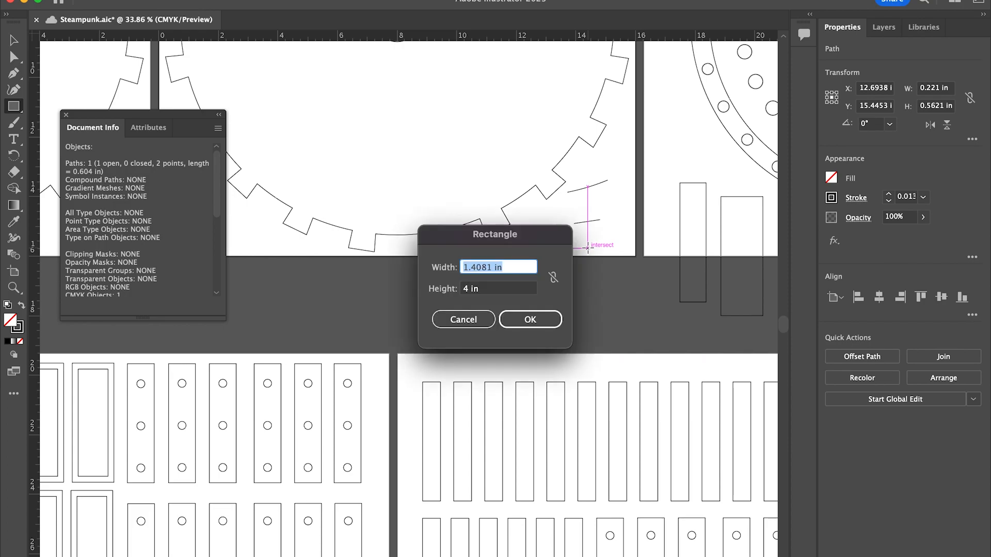
type(".6")
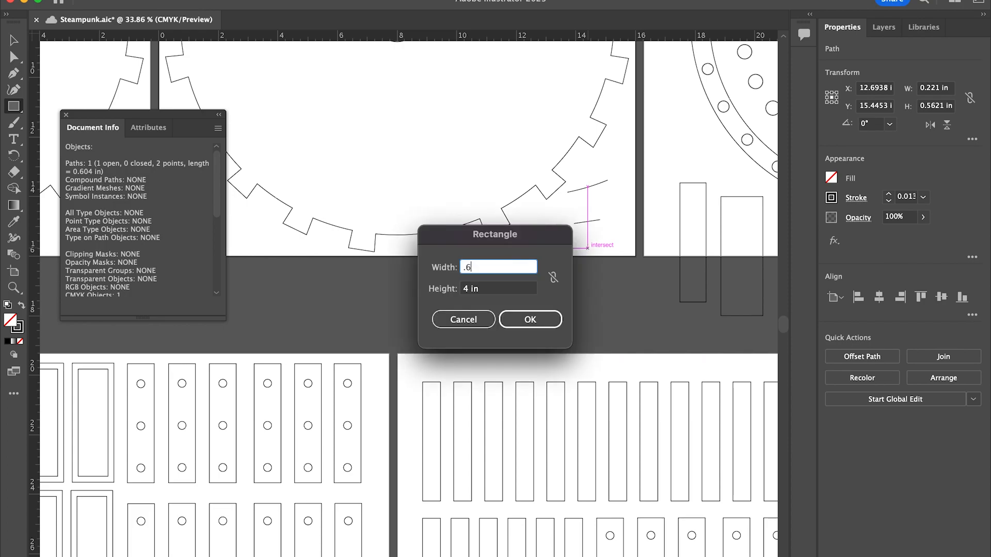
type("0")
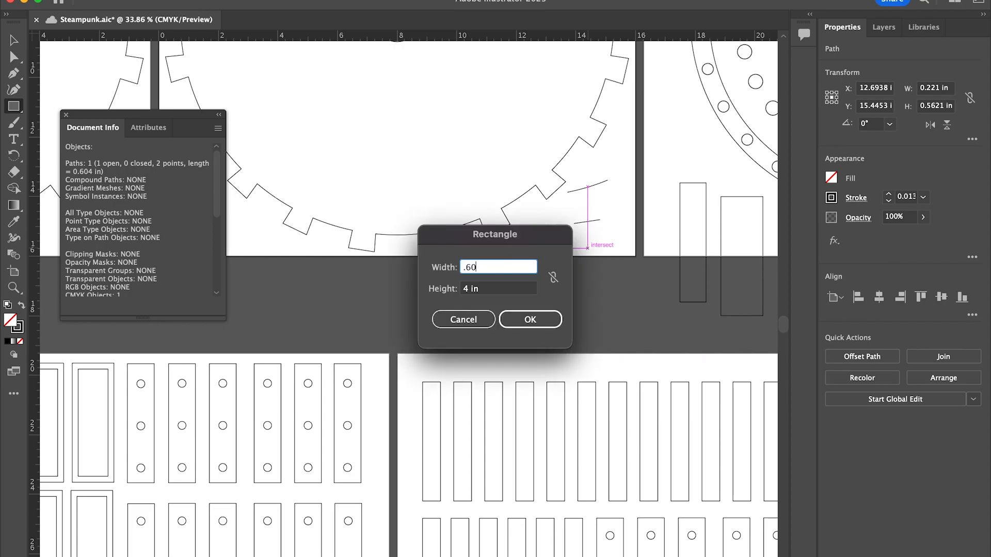
left_click(530, 319)
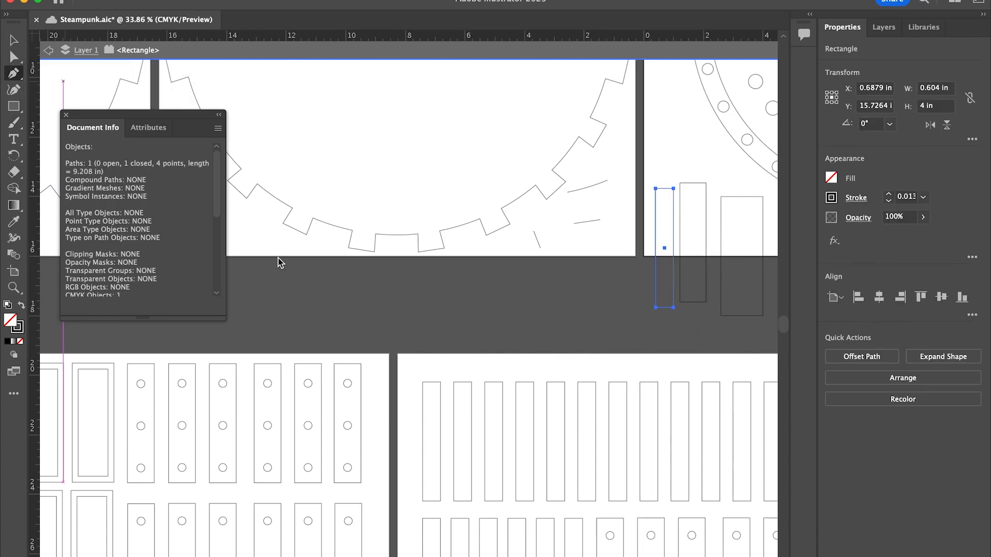
Draw a freehand arc inside the large gear and trim it to an open three-point arc measuring 5.1669 in.
scroll("down", 3)
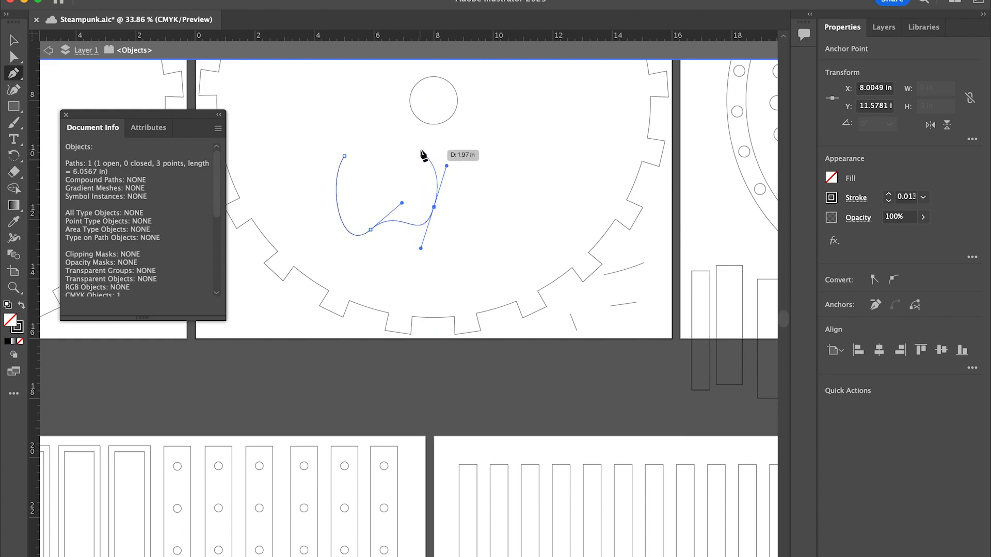
left_click(417, 149)
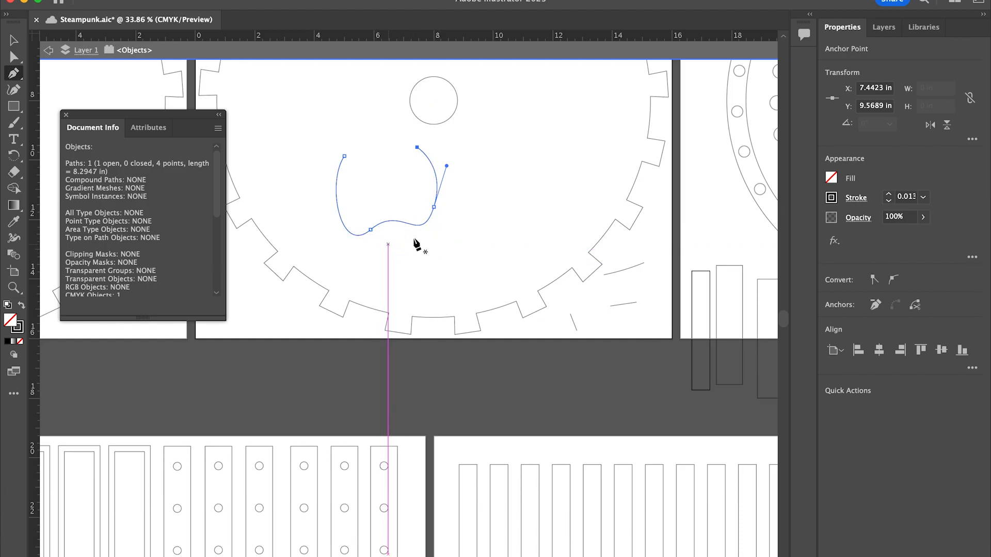
mouse_move(458, 218)
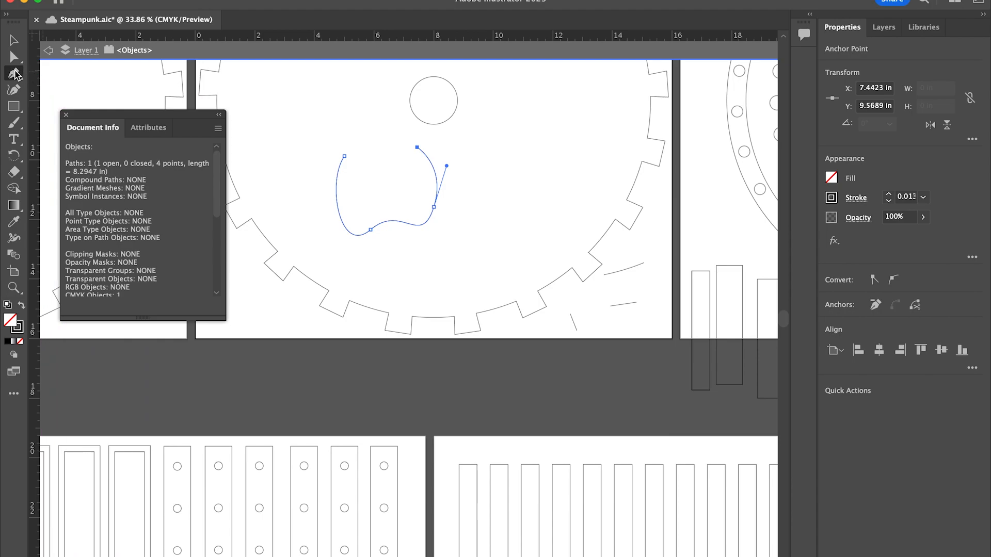
left_click(14, 55)
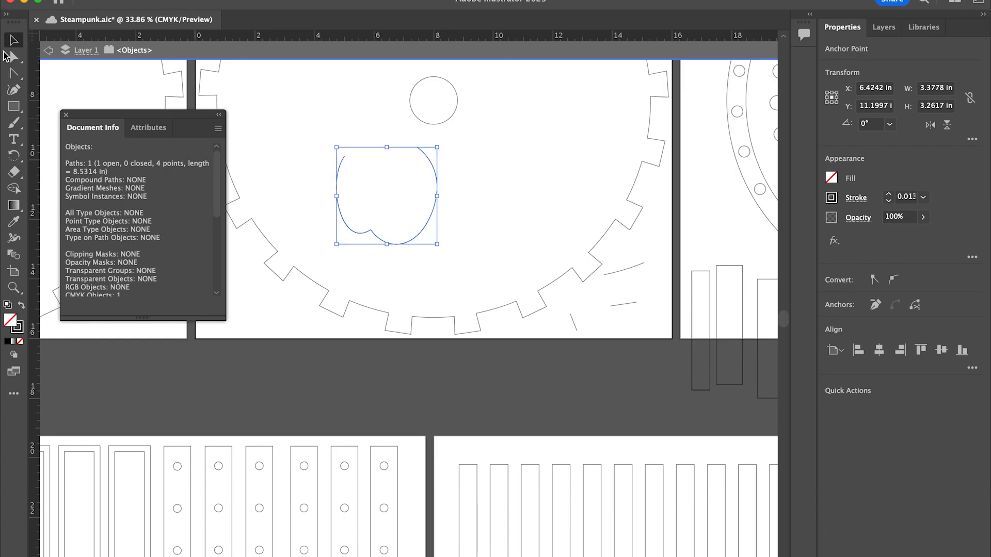
left_click(13, 56)
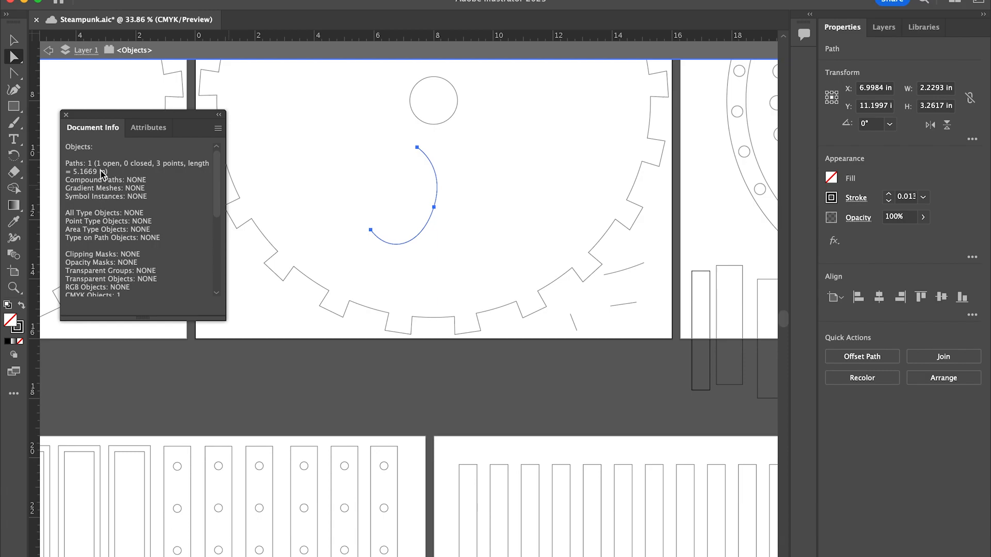
mouse_move(446, 176)
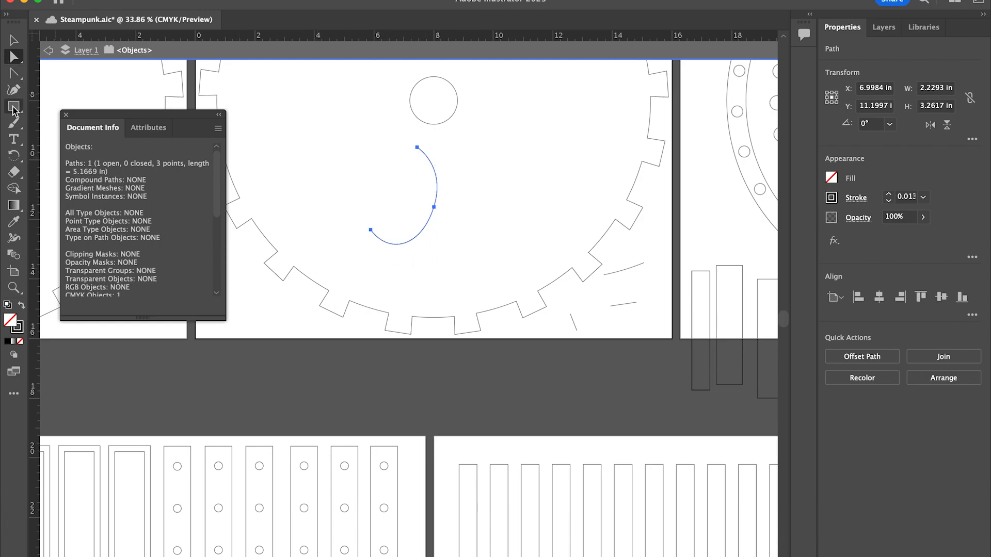
Create a wall rectangle 5.1669 in wide by 4 in tall matching the arc's length.
left_click(422, 384)
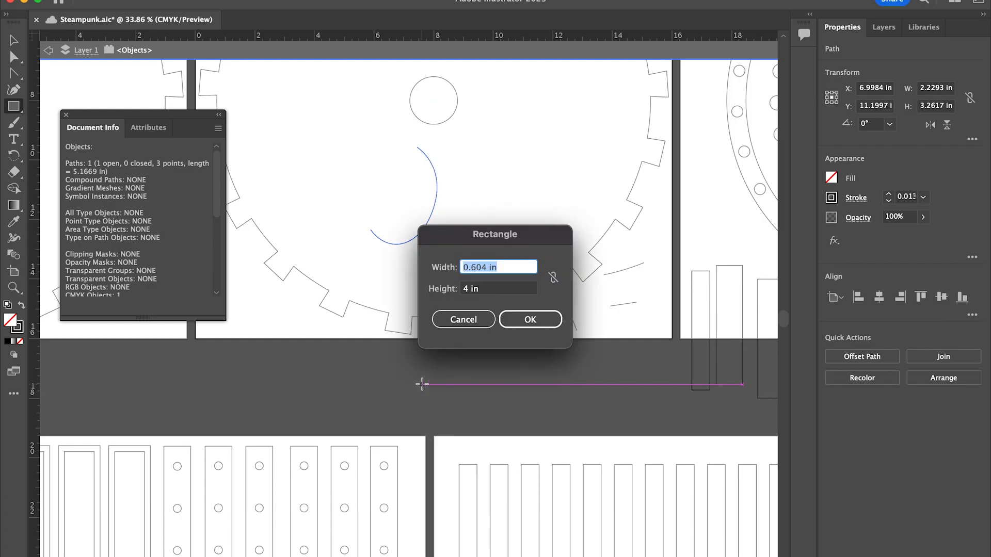
type("5.")
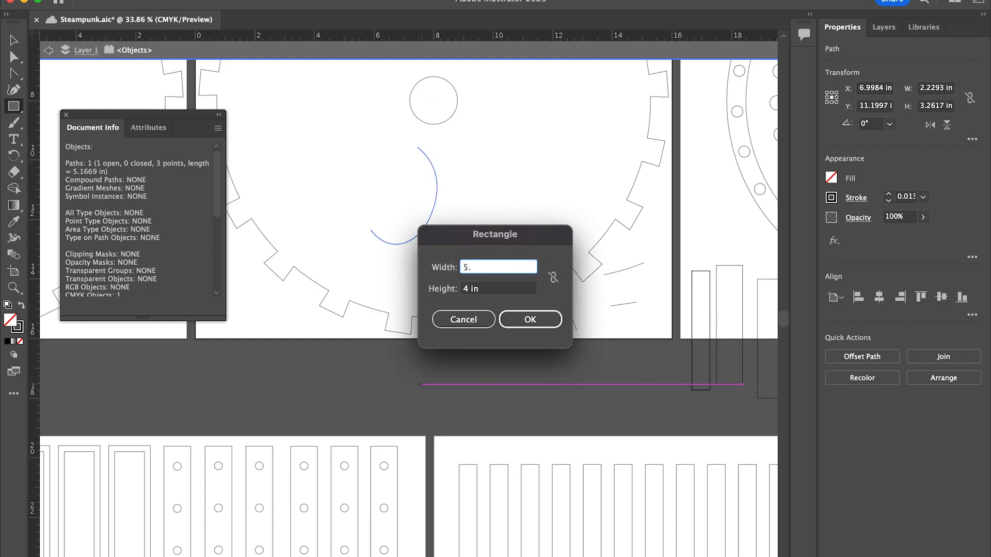
type("1669")
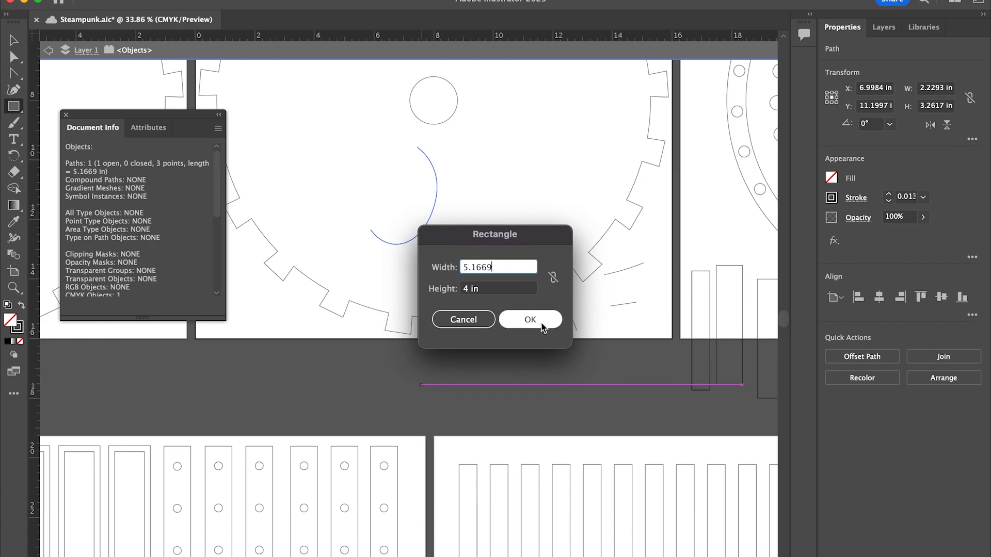
left_click(530, 319)
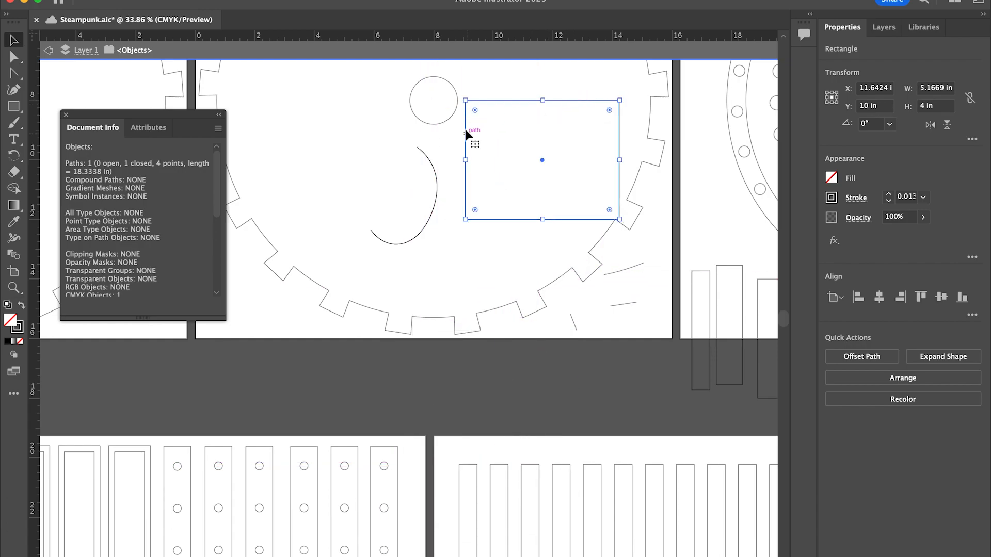
mouse_move(575, 191)
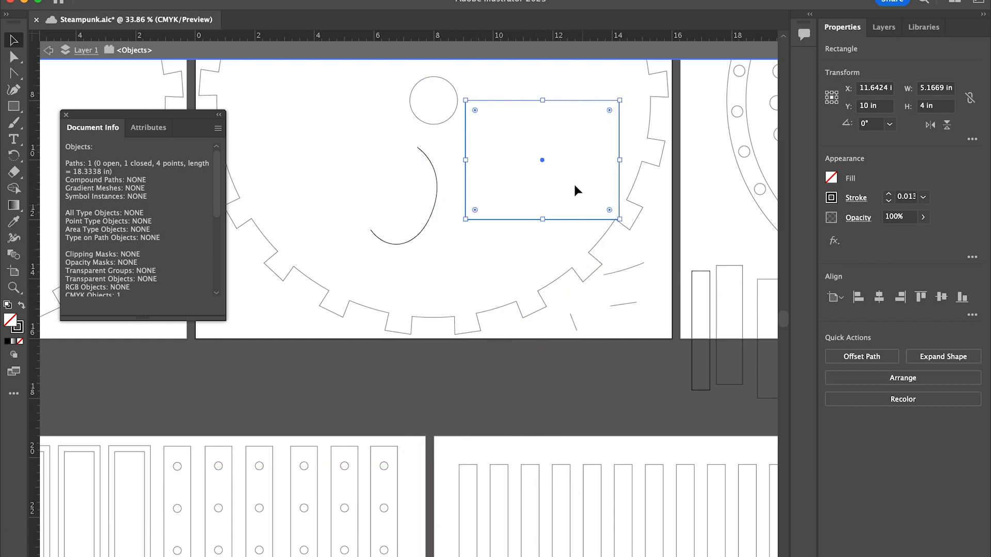
mouse_move(771, 307)
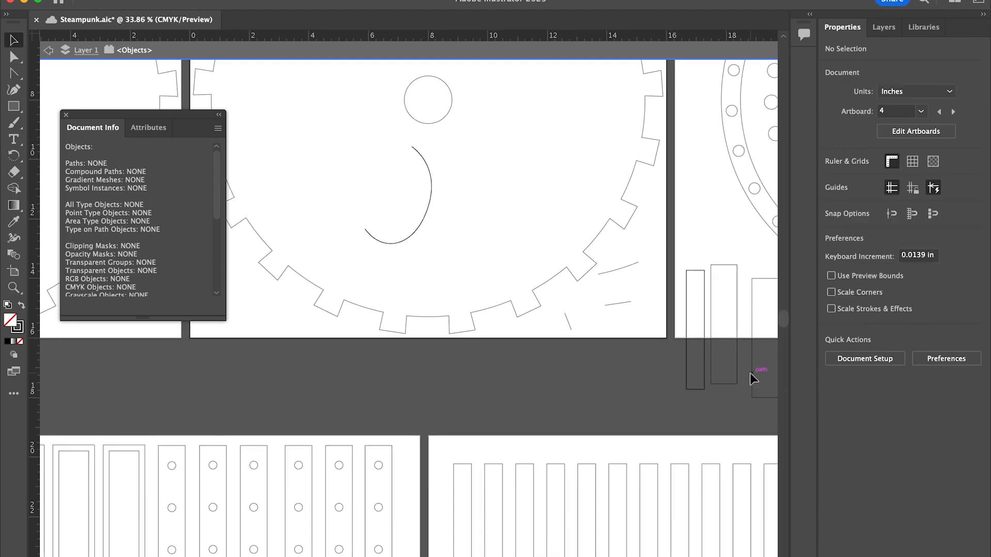
scroll("down", 3)
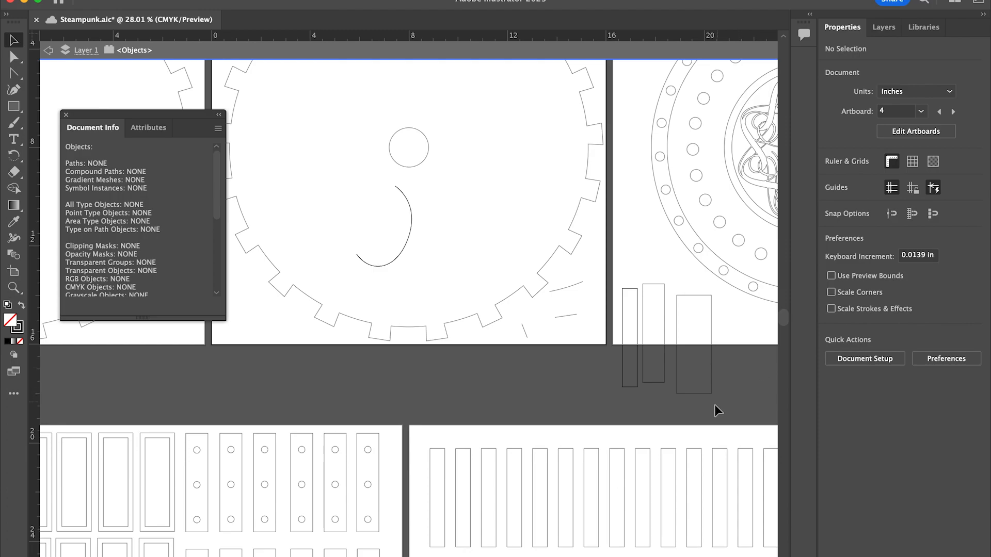
mouse_move(657, 385)
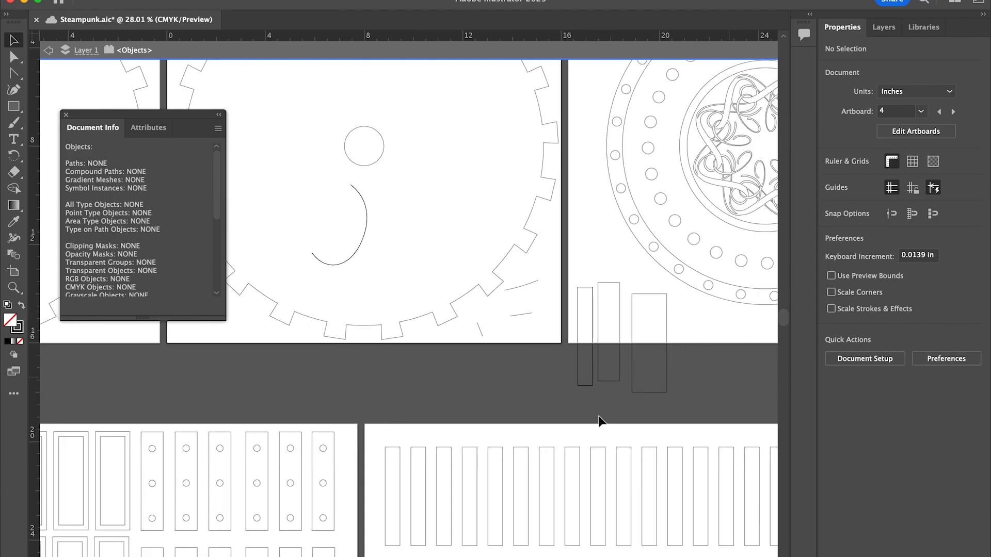
mouse_move(354, 262)
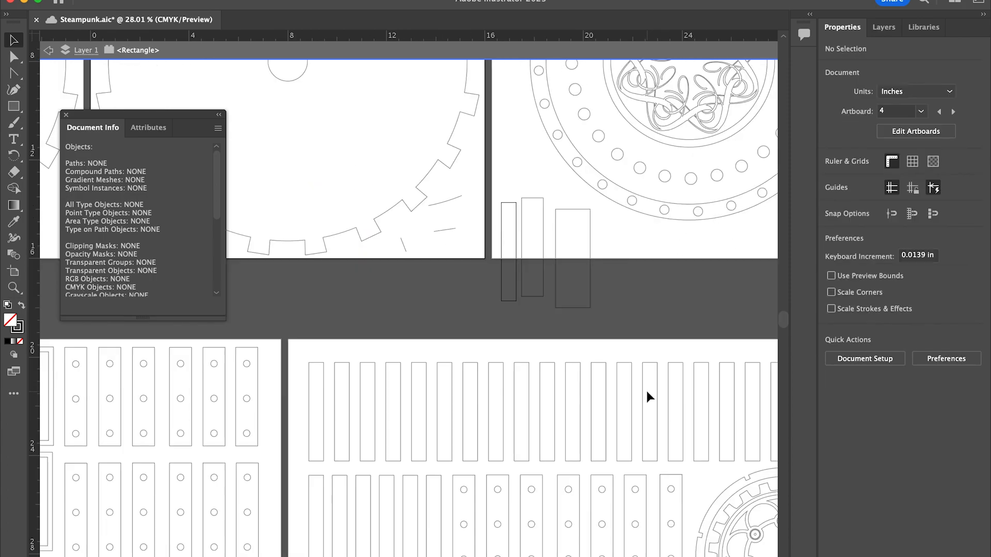
scroll("down", 3)
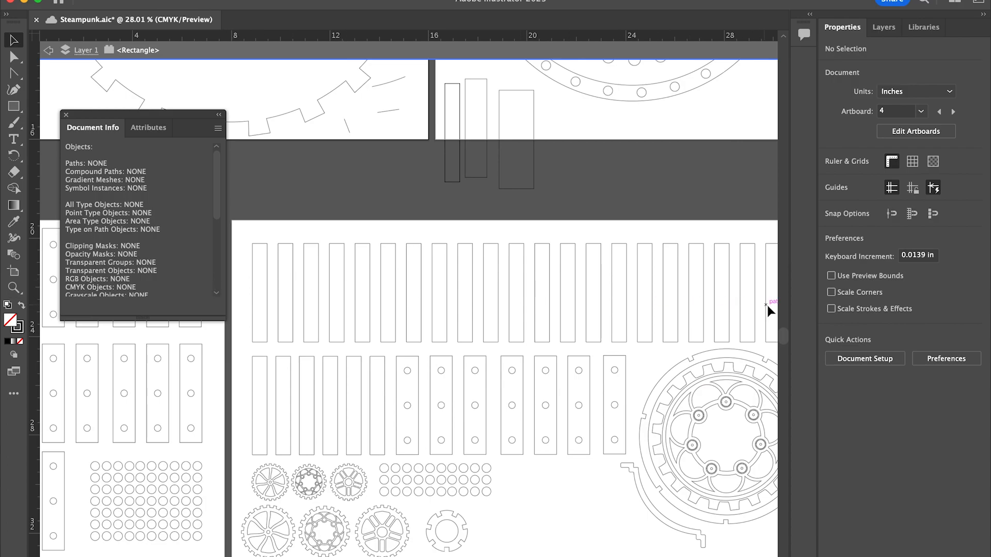
mouse_move(244, 309)
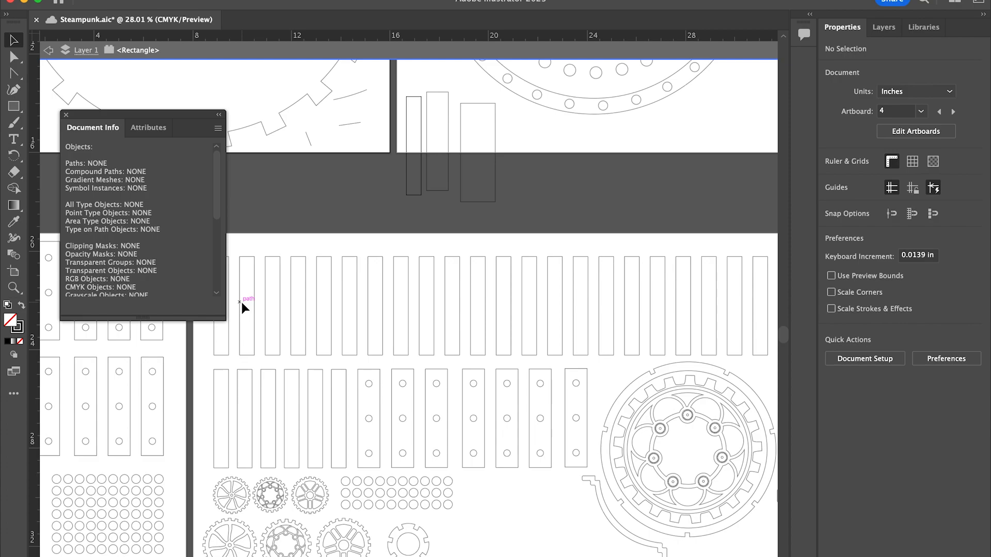
mouse_move(640, 129)
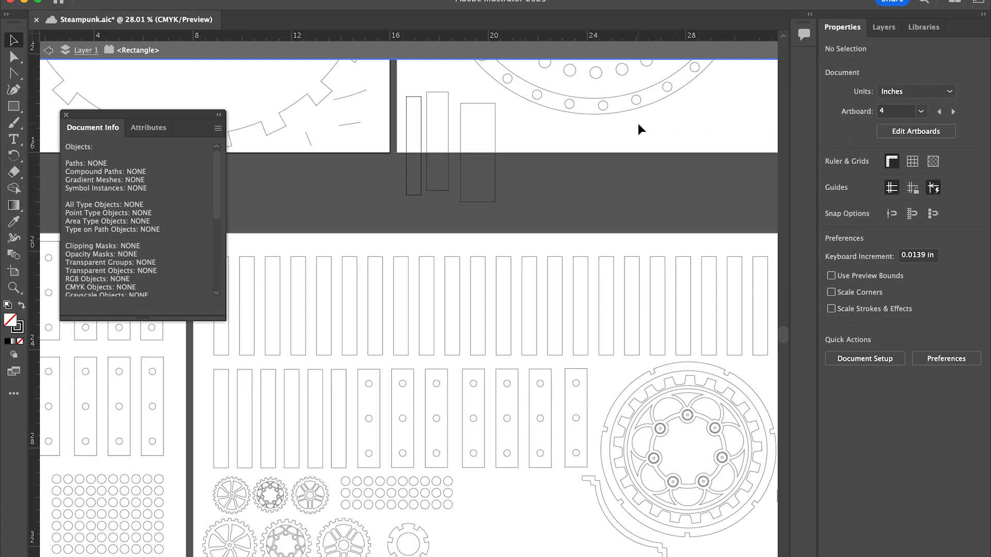
mouse_move(633, 41)
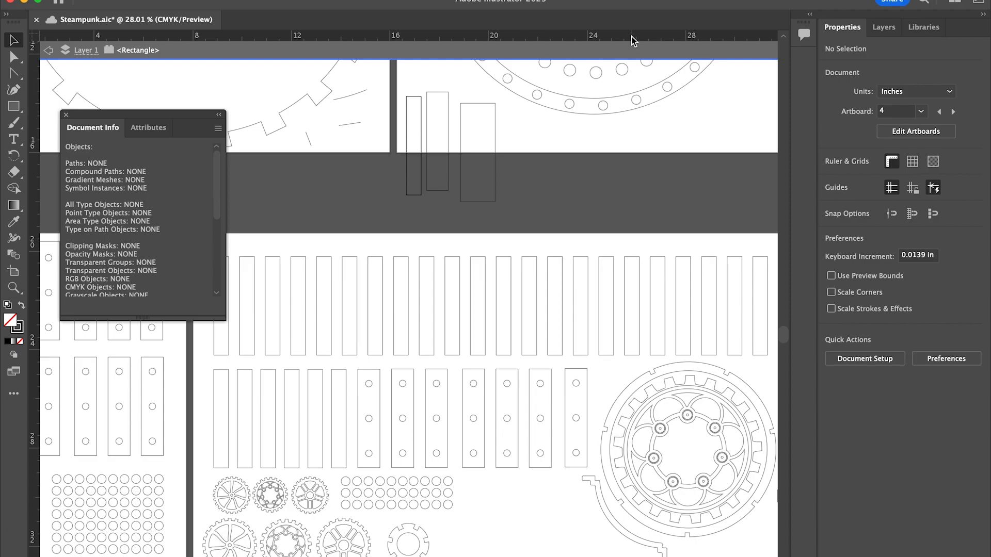